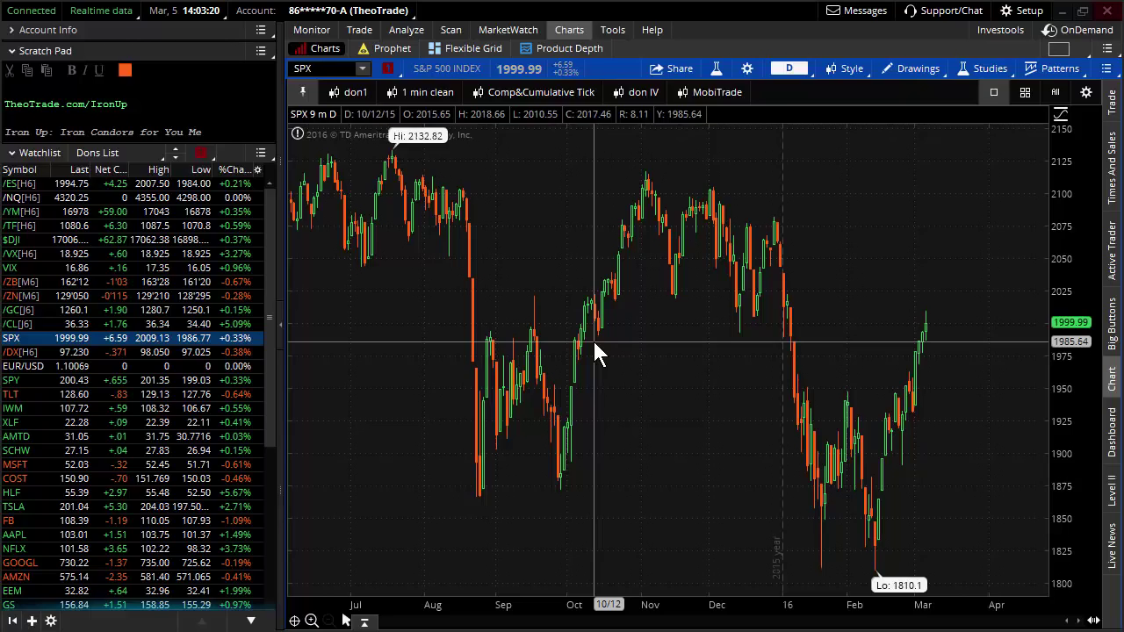
mouse_move(601, 343)
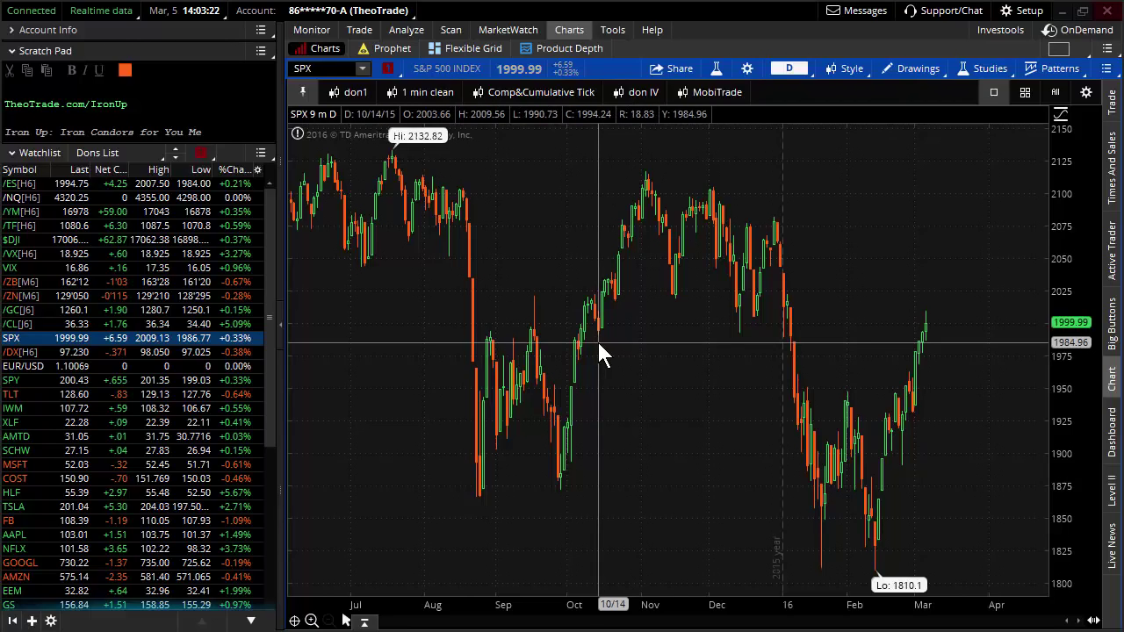
mouse_move(811, 320)
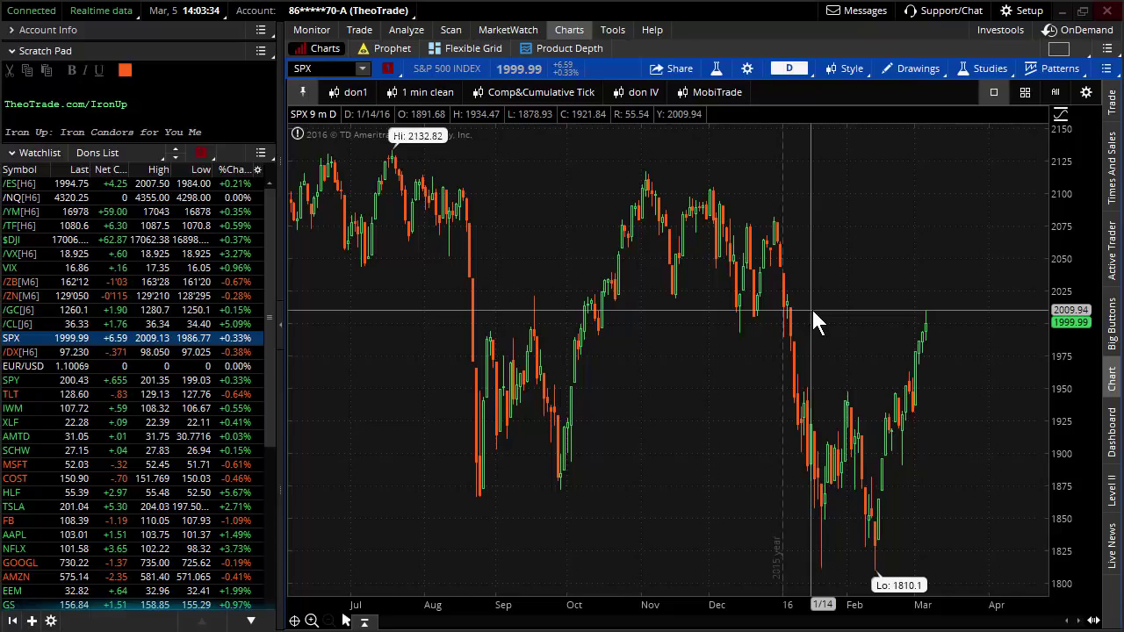
mouse_move(886, 414)
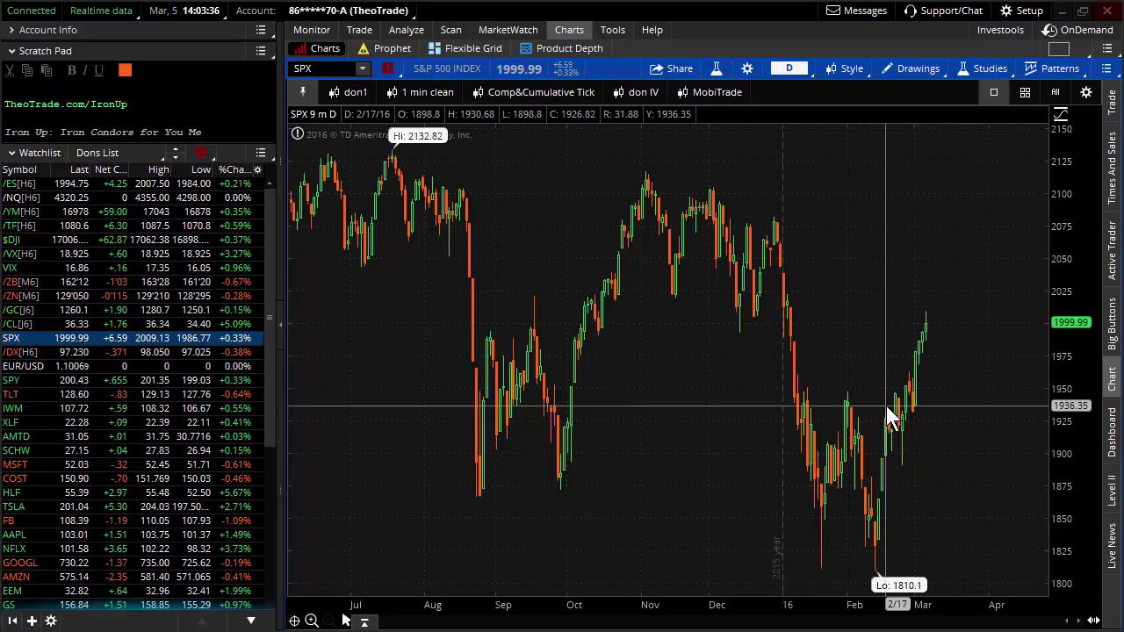
mouse_move(904, 390)
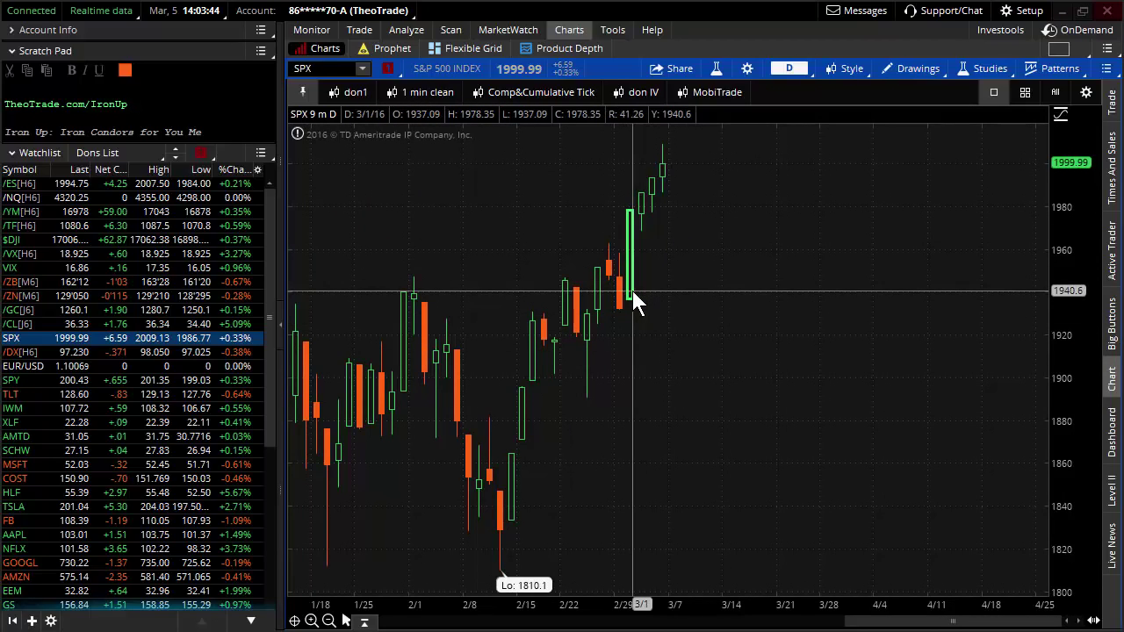
mouse_move(624, 295)
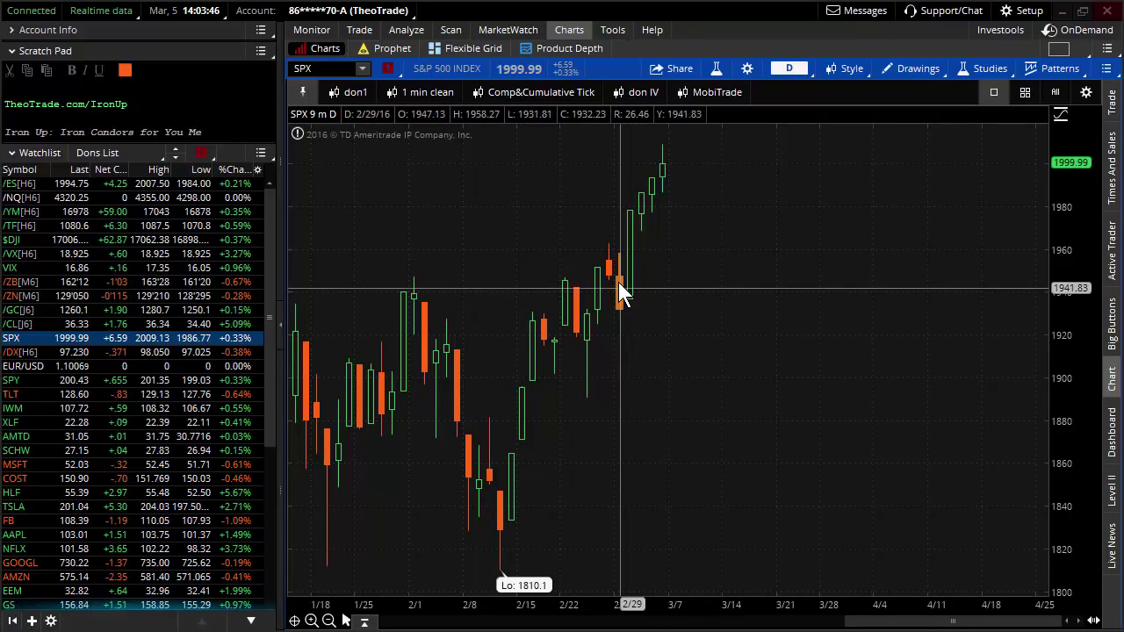
mouse_move(624, 284)
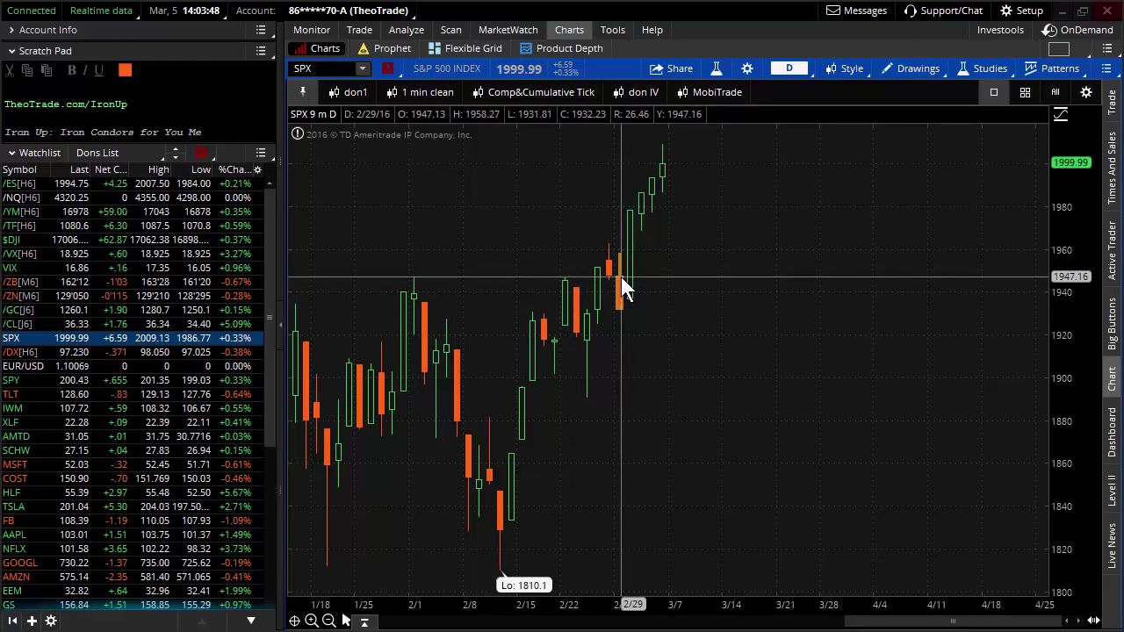
mouse_move(676, 149)
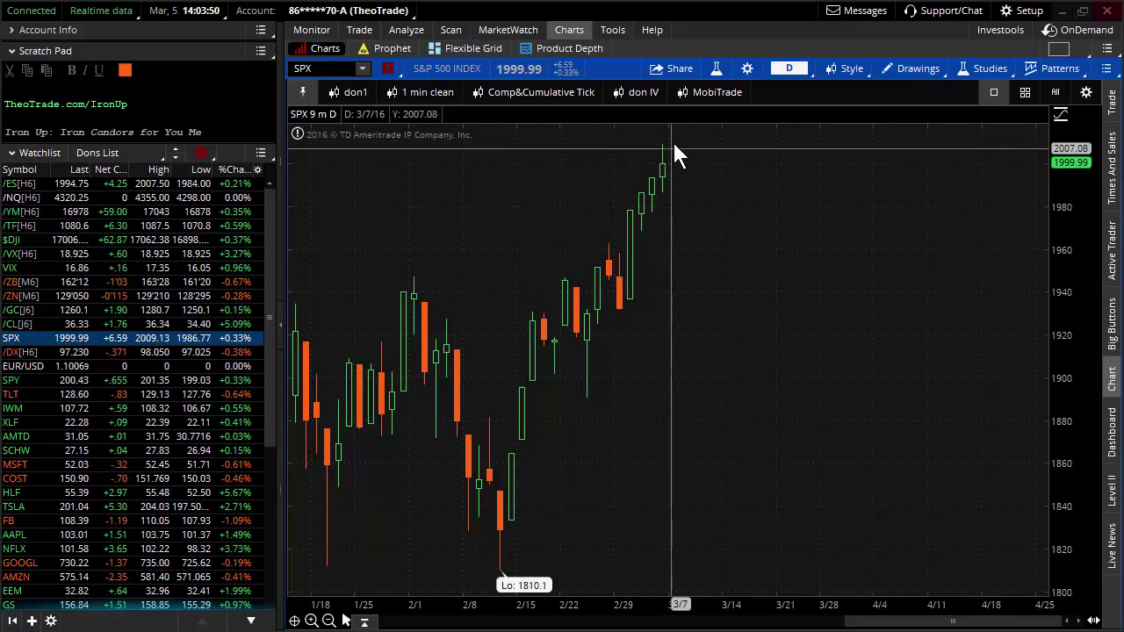
mouse_move(681, 172)
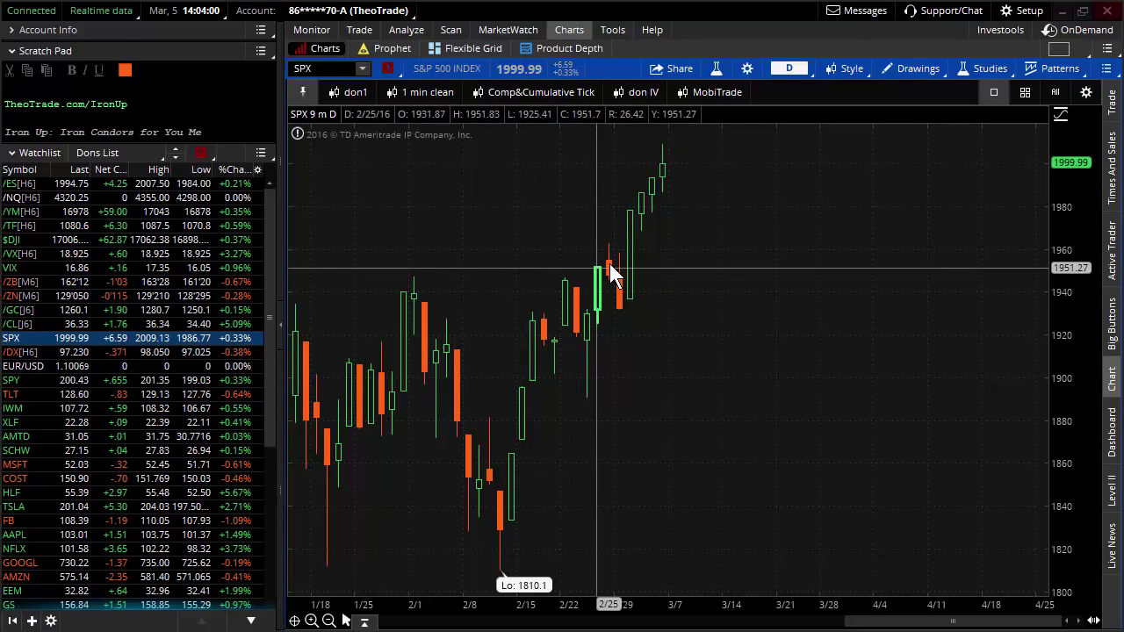
mouse_move(611, 267)
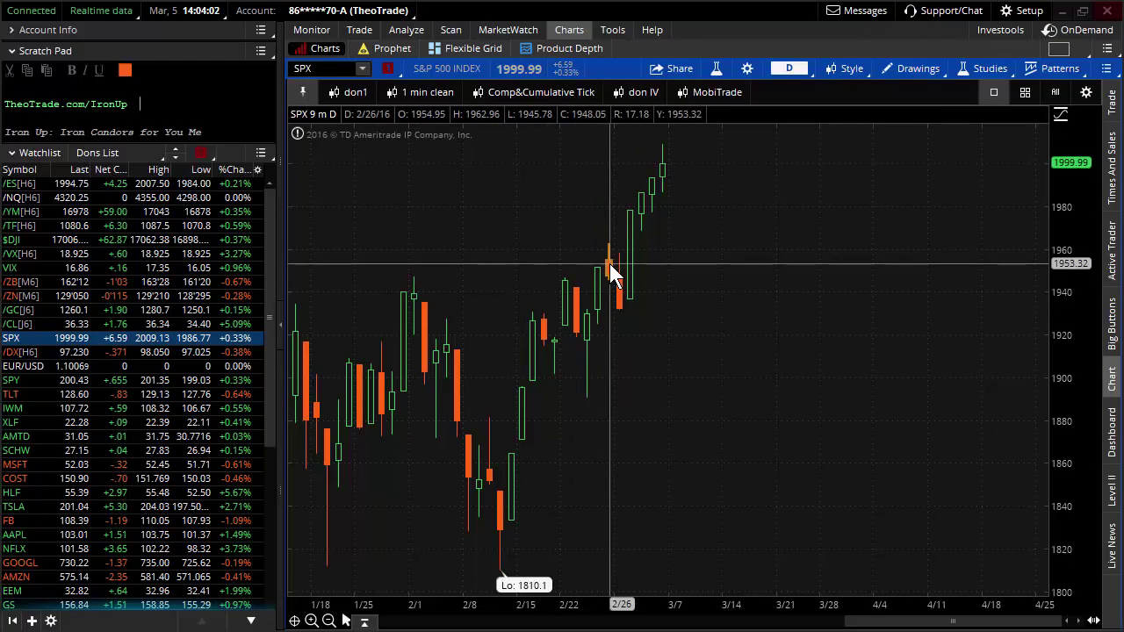
mouse_move(614, 267)
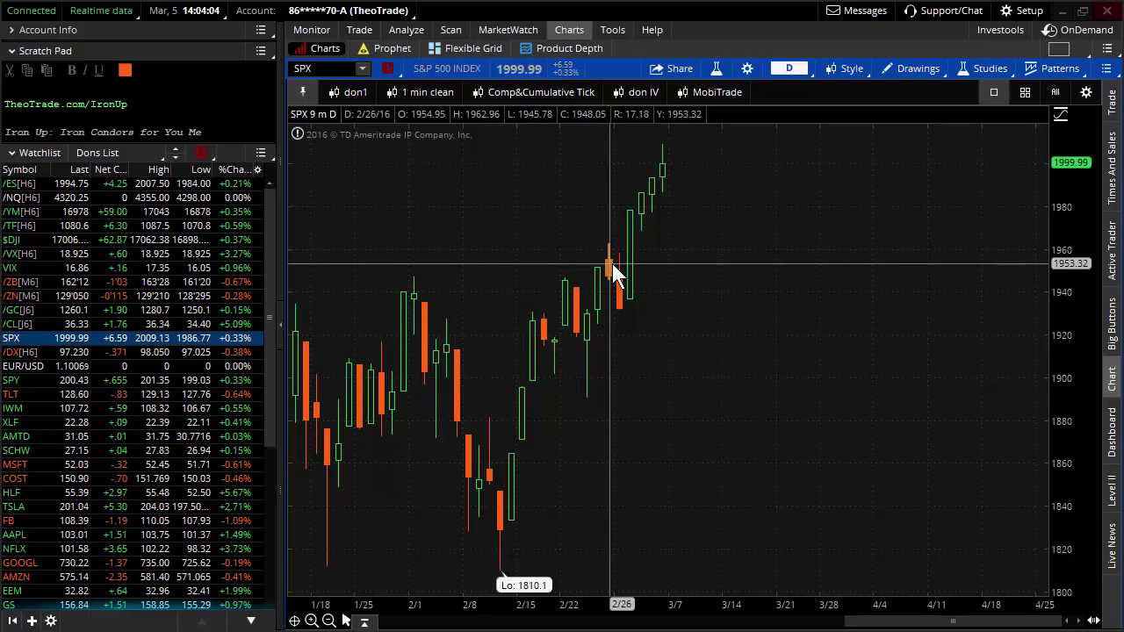
mouse_move(676, 167)
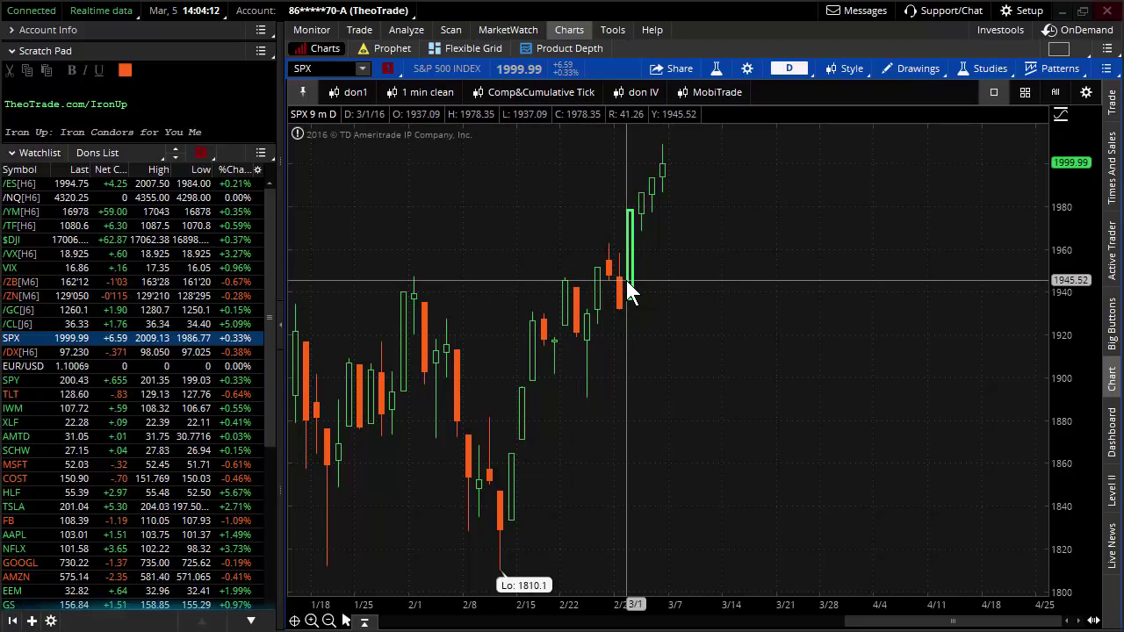
mouse_move(641, 227)
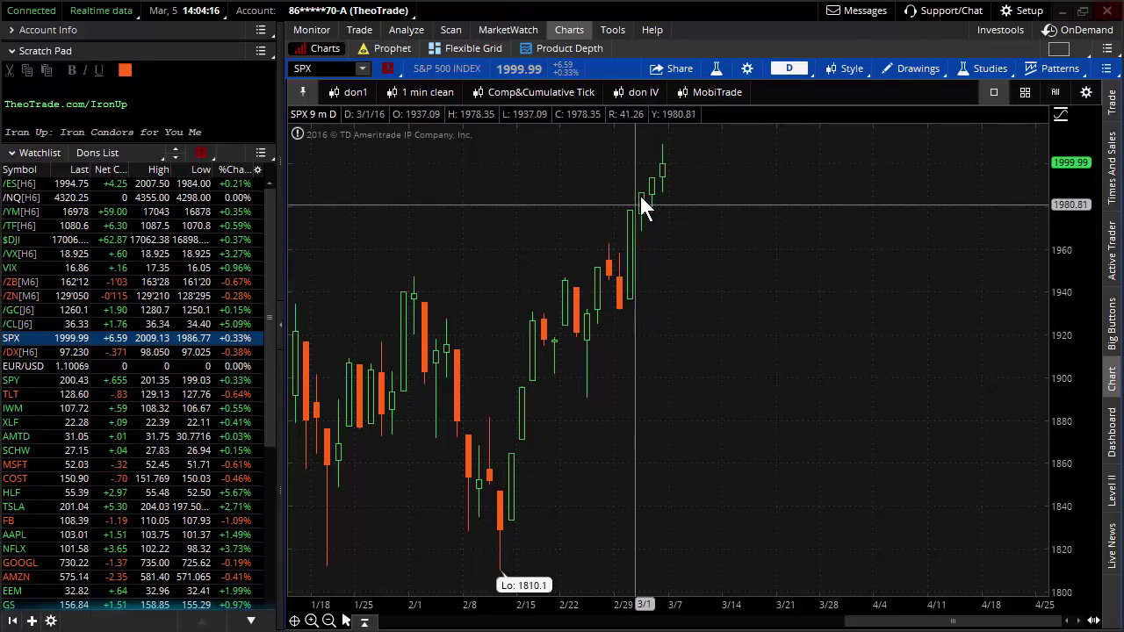
mouse_move(769, 237)
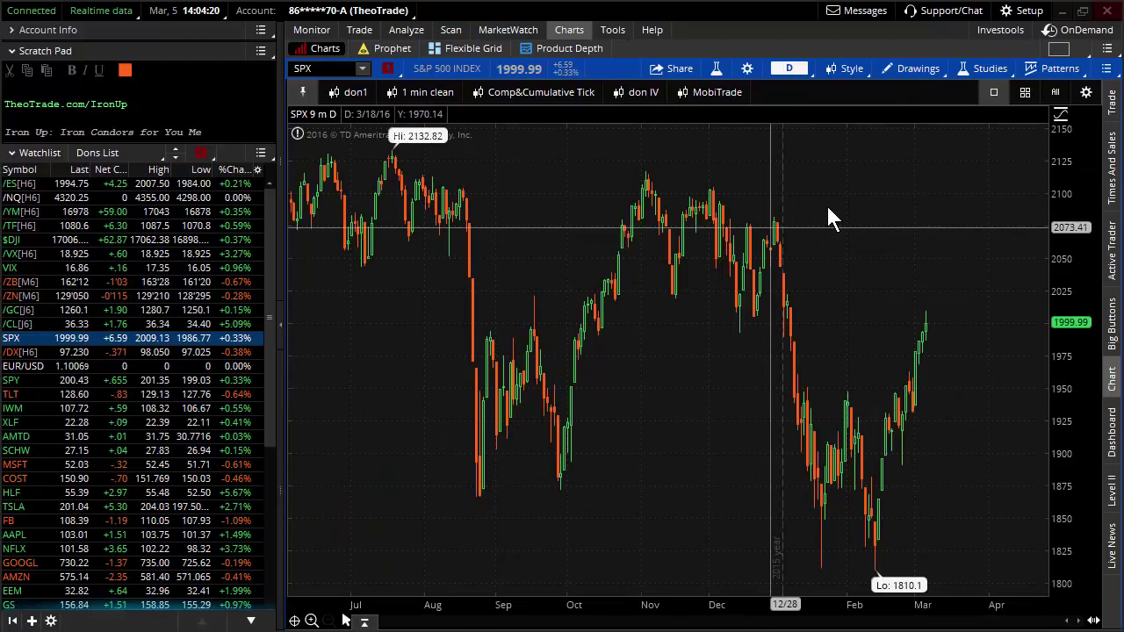
mouse_move(895, 397)
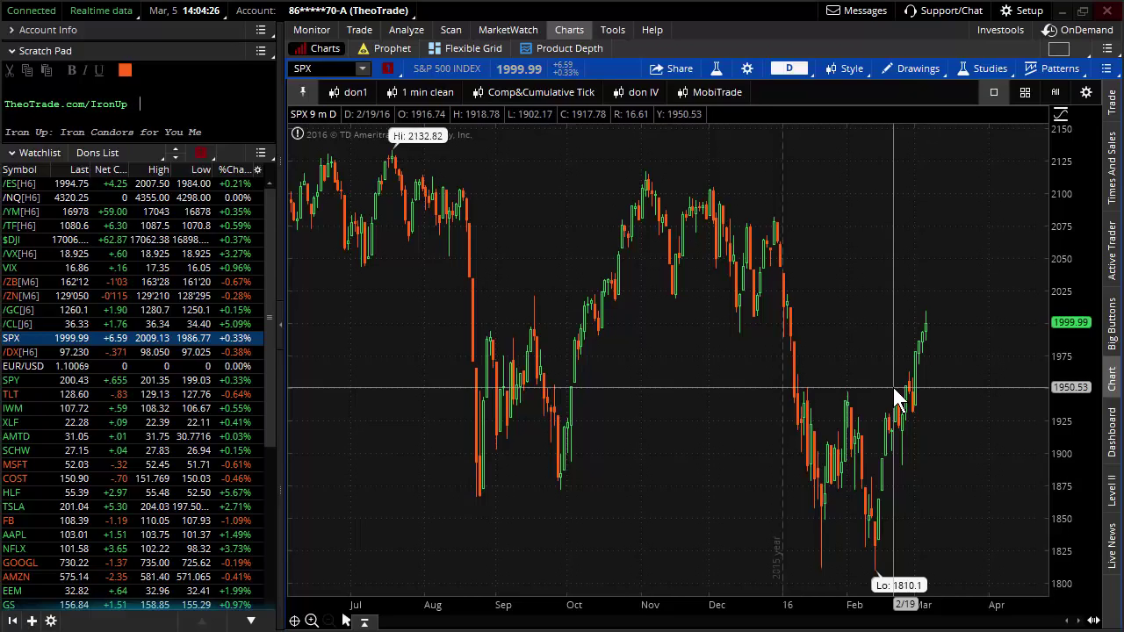
mouse_move(892, 413)
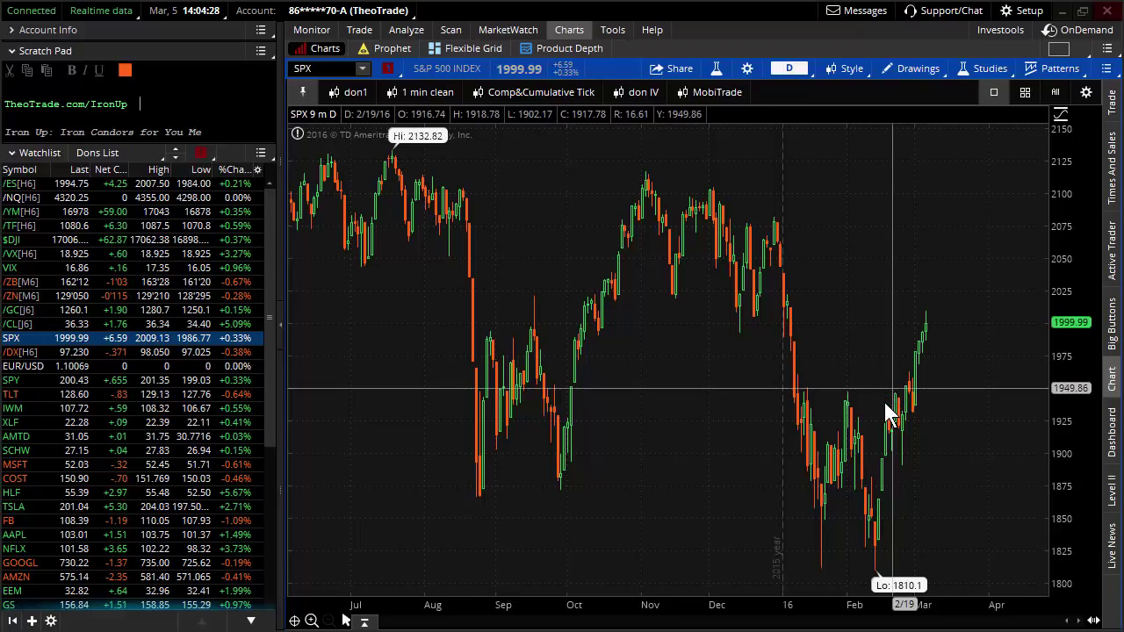
mouse_move(934, 342)
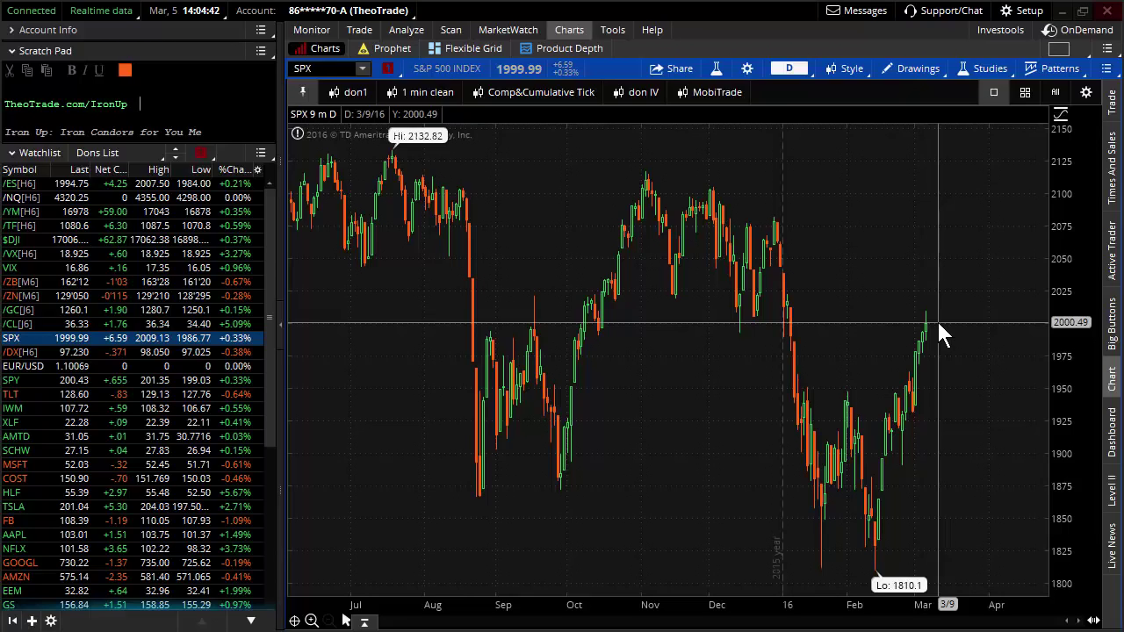
Step: Switch SPX to a three-year weekly chart, then go to the account's Activity and Positions
left_click(788, 67)
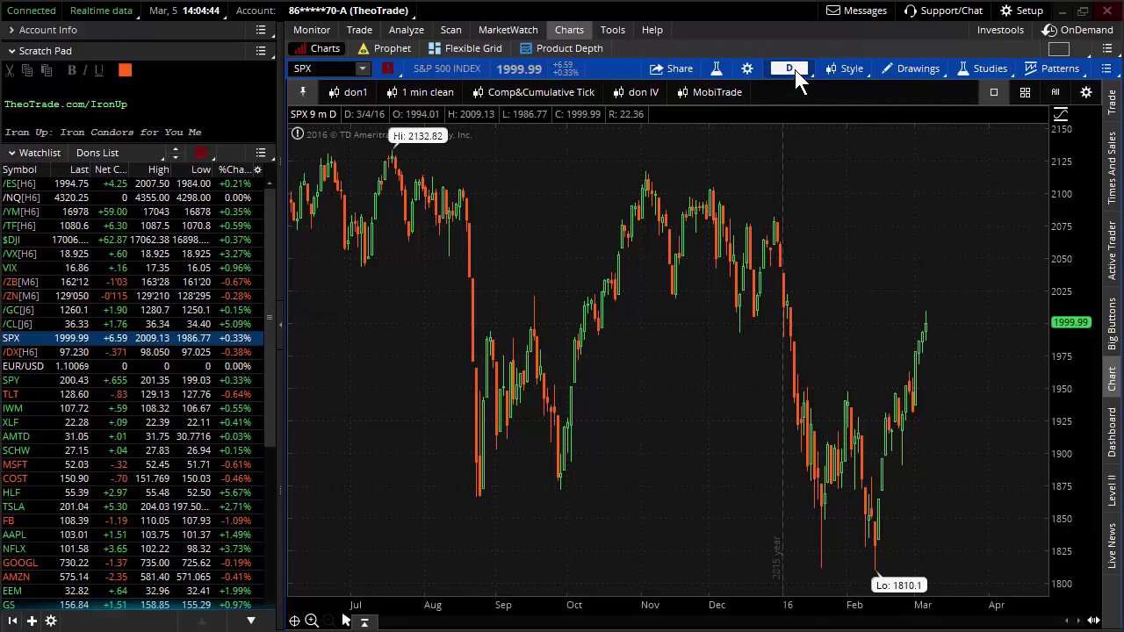
left_click(786, 68)
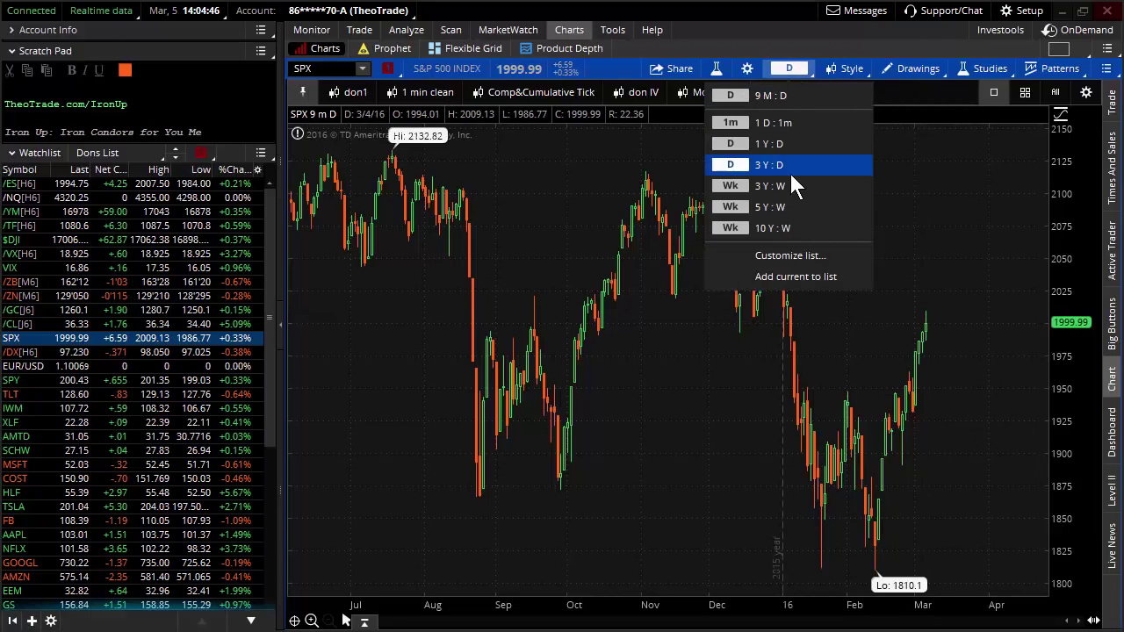
left_click(769, 186)
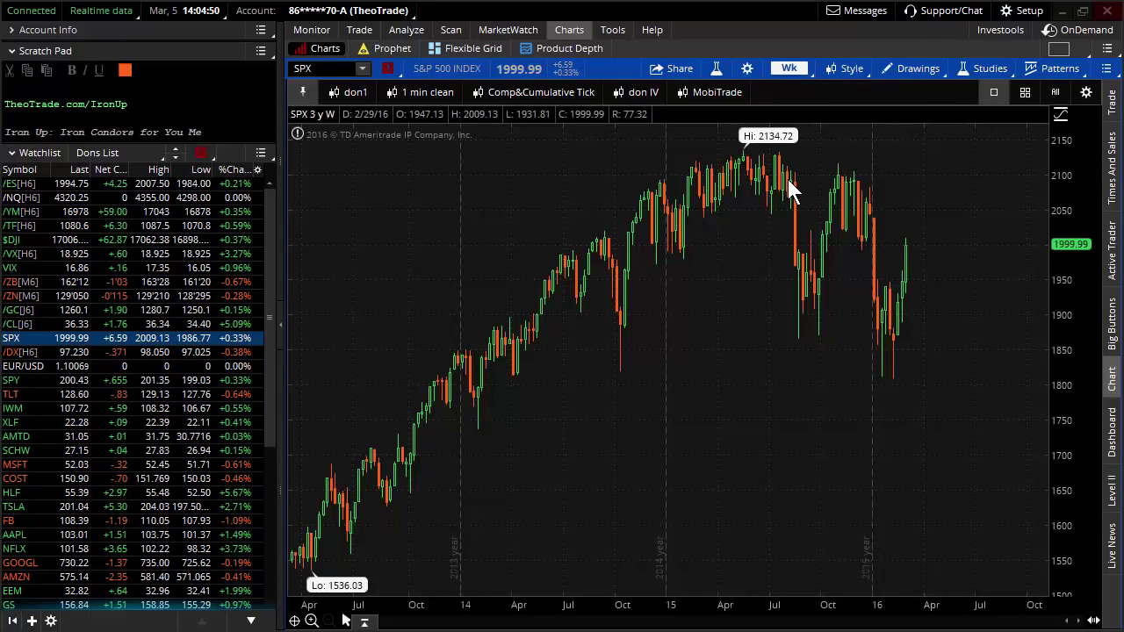
mouse_move(909, 255)
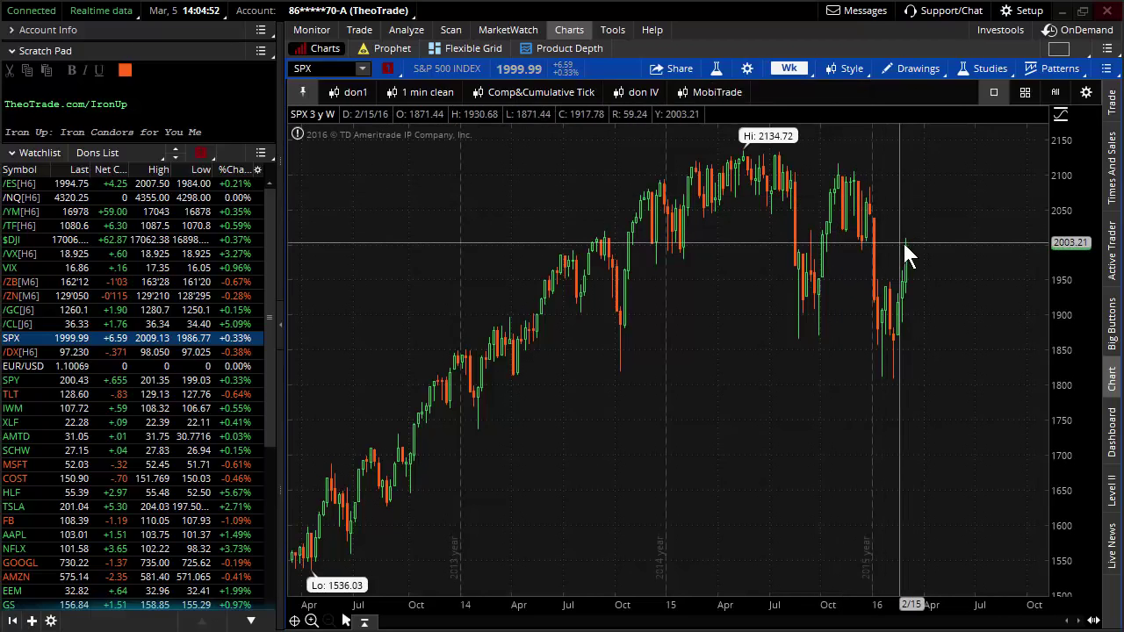
mouse_move(917, 258)
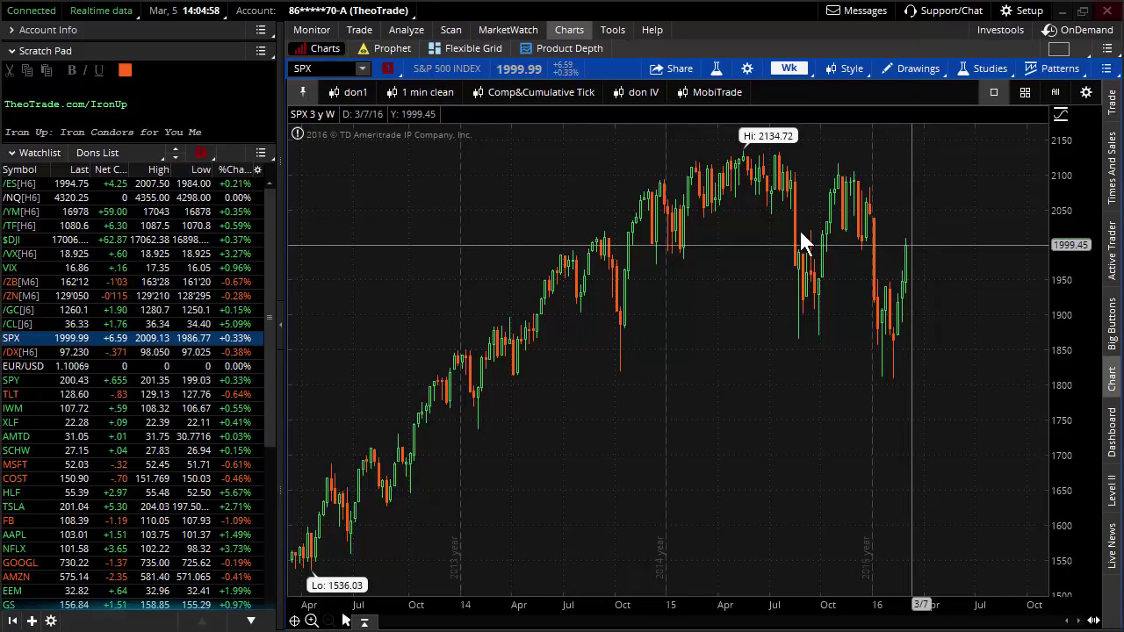
mouse_move(548, 267)
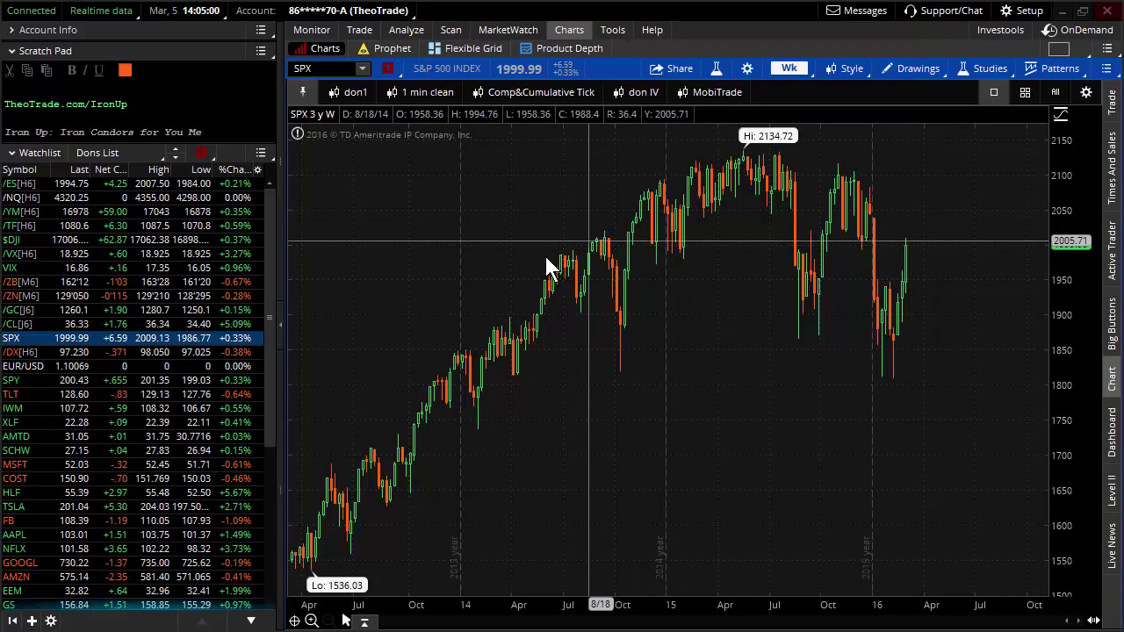
mouse_move(546, 307)
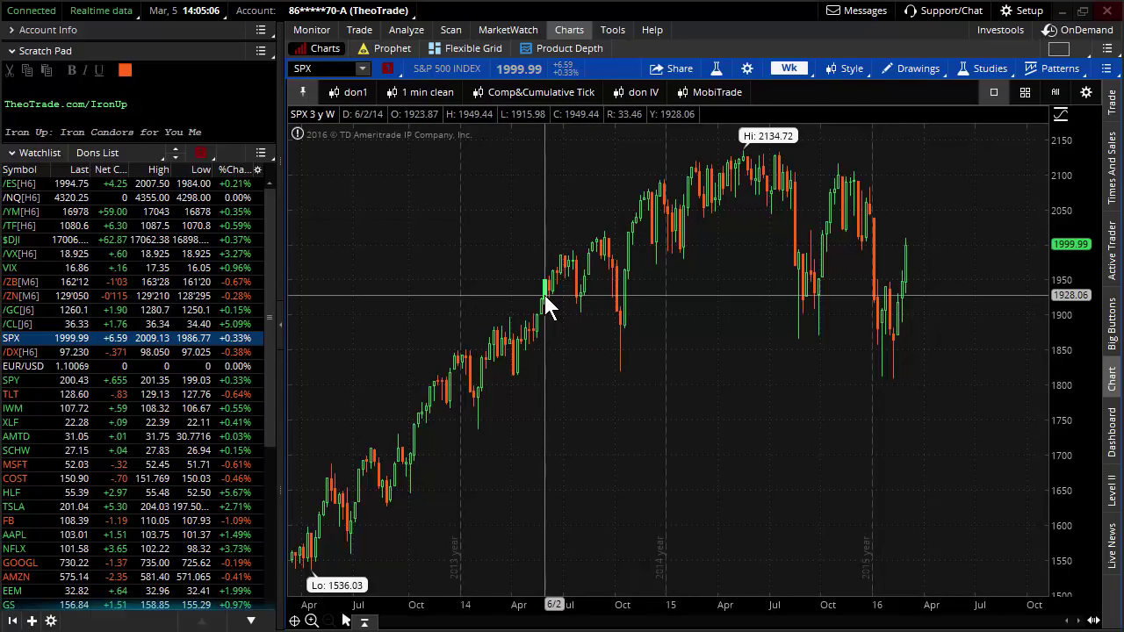
mouse_move(571, 246)
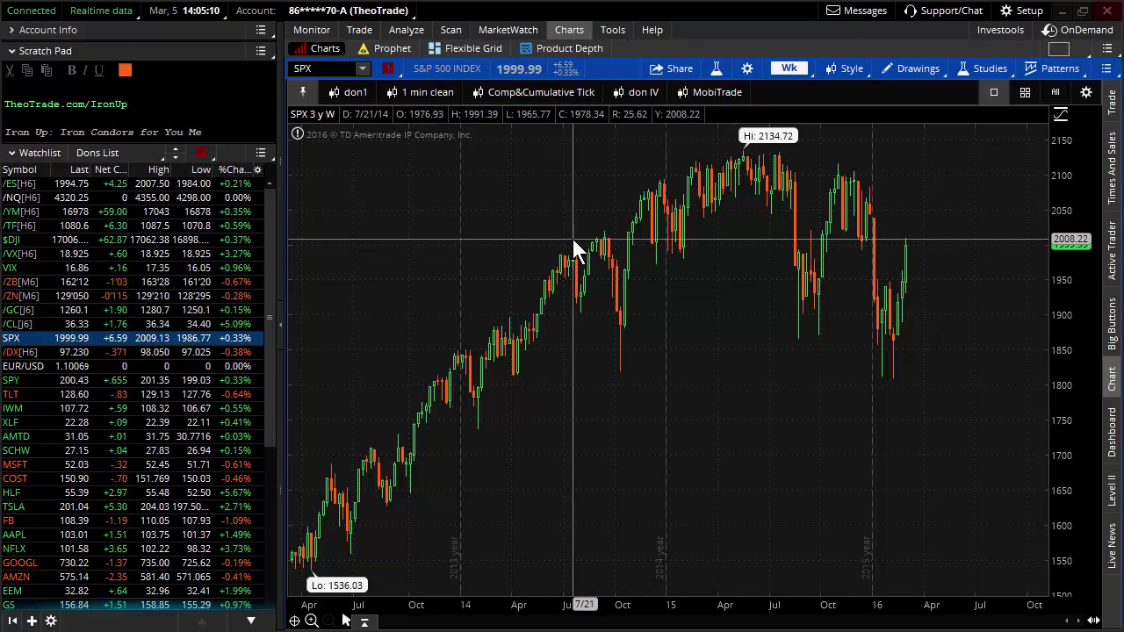
mouse_move(913, 246)
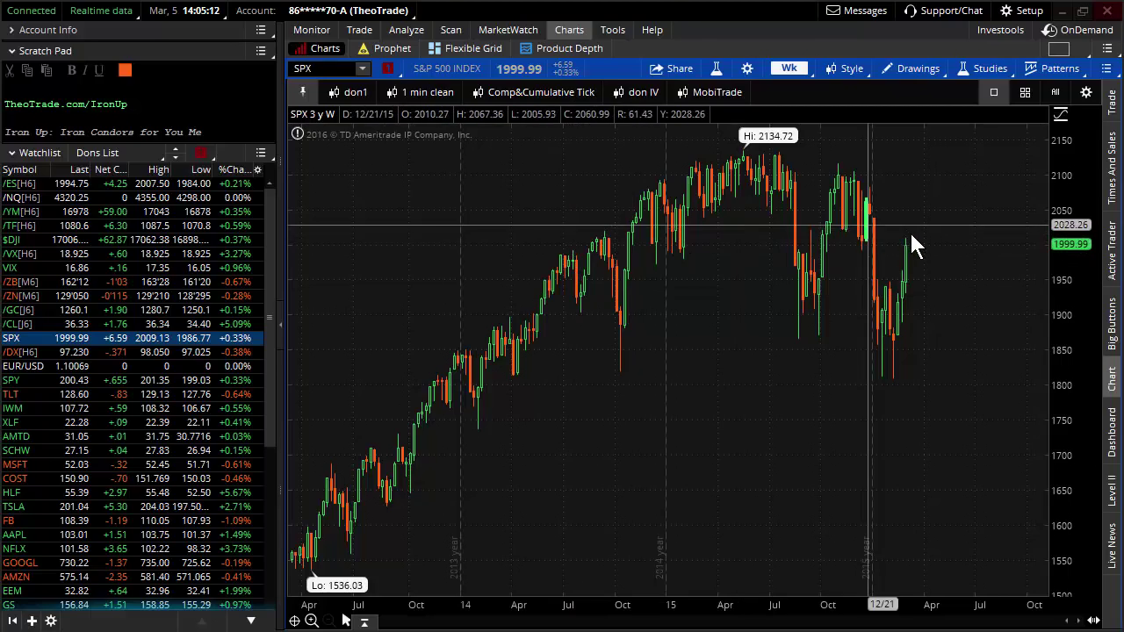
mouse_move(909, 246)
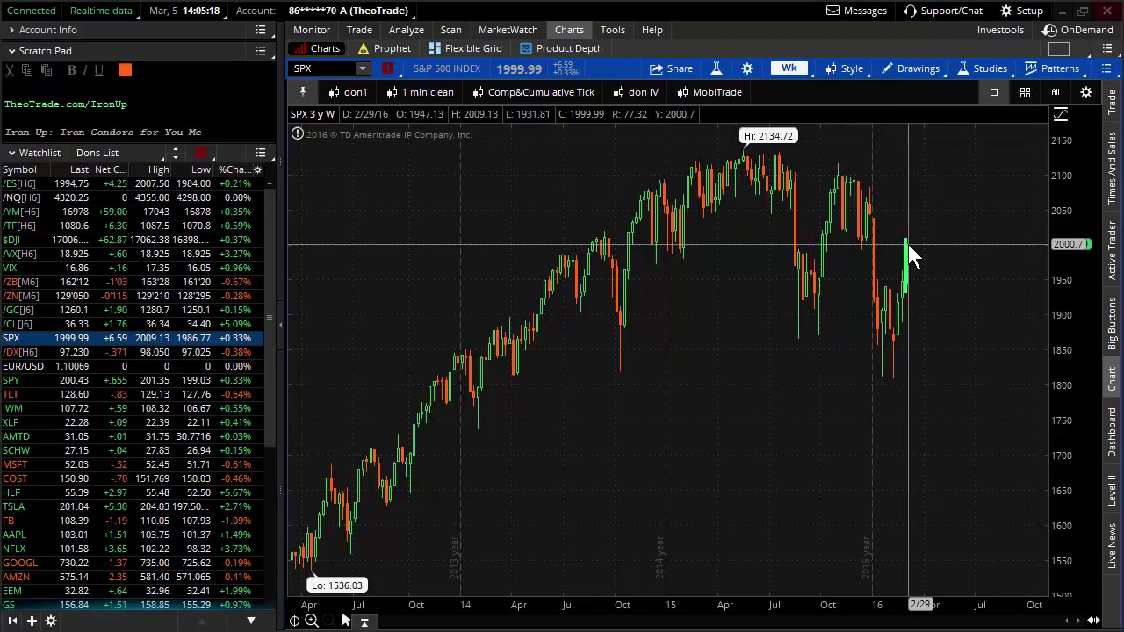
mouse_move(869, 167)
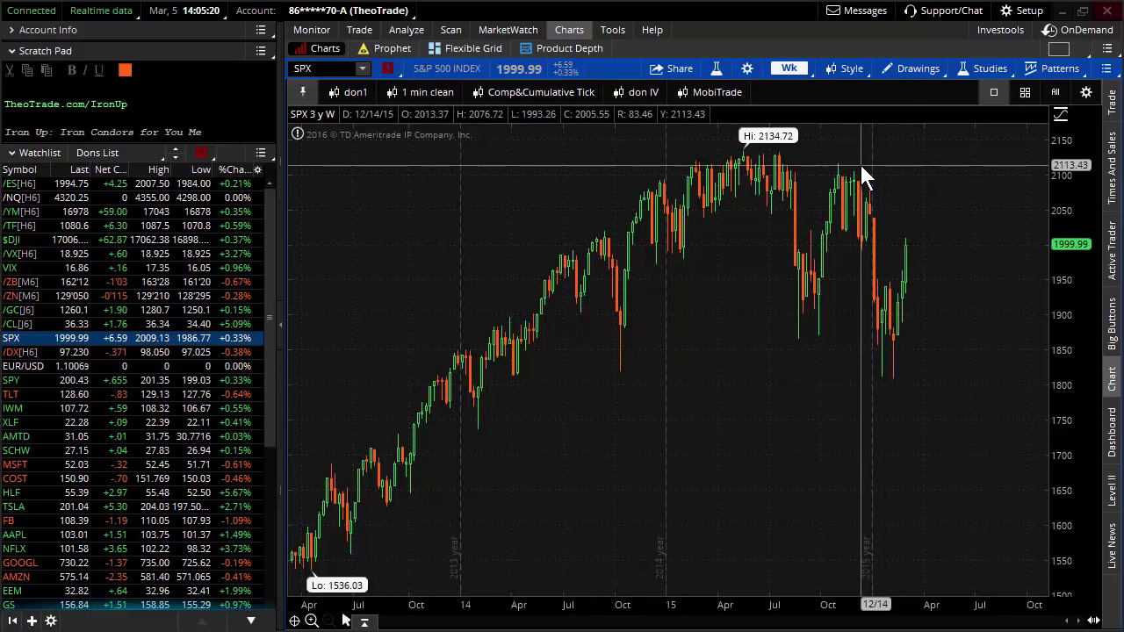
mouse_move(808, 193)
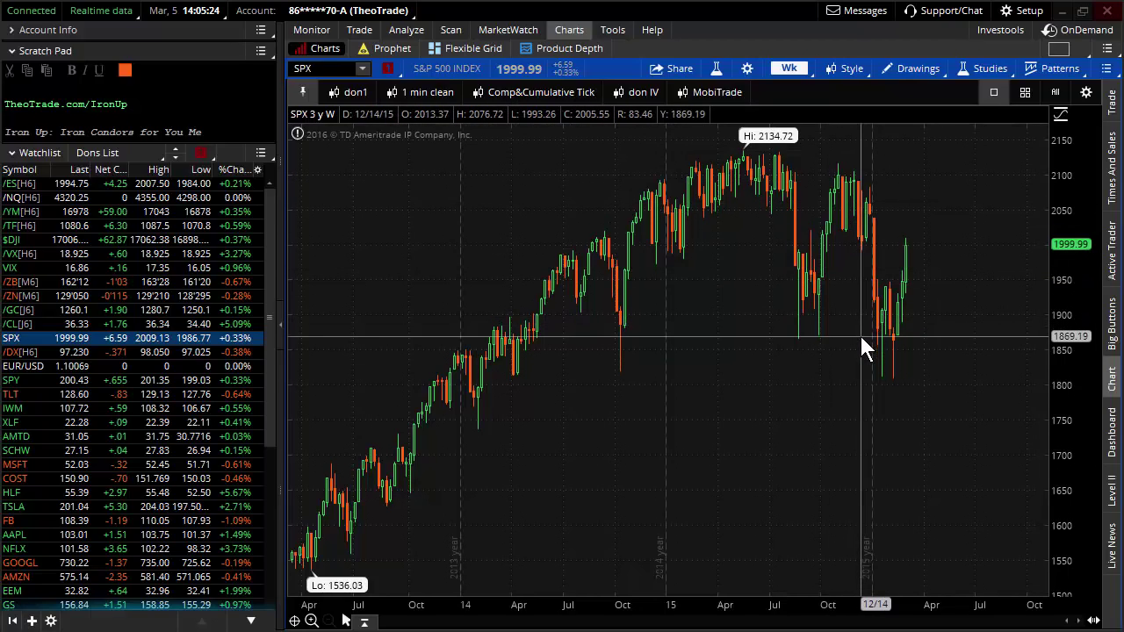
mouse_move(876, 351)
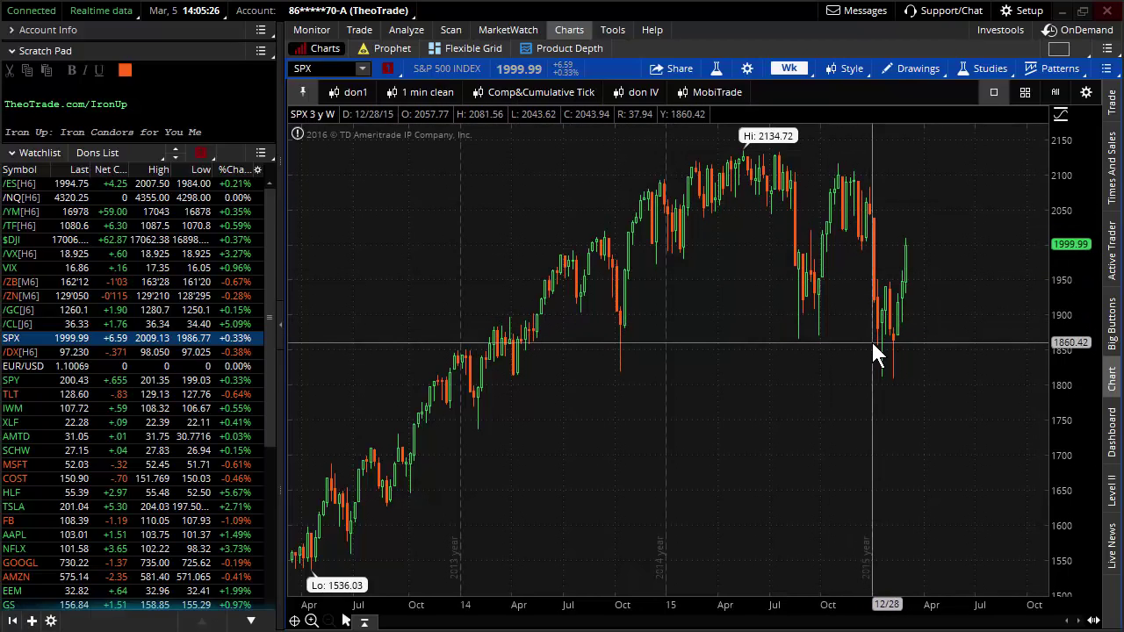
mouse_move(892, 362)
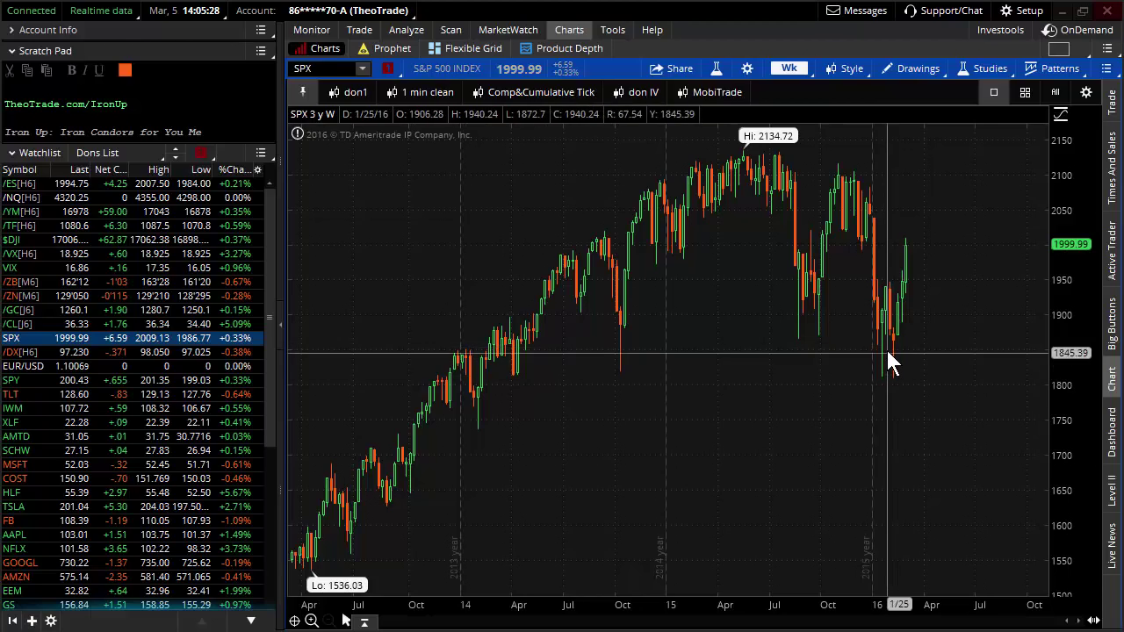
mouse_move(899, 255)
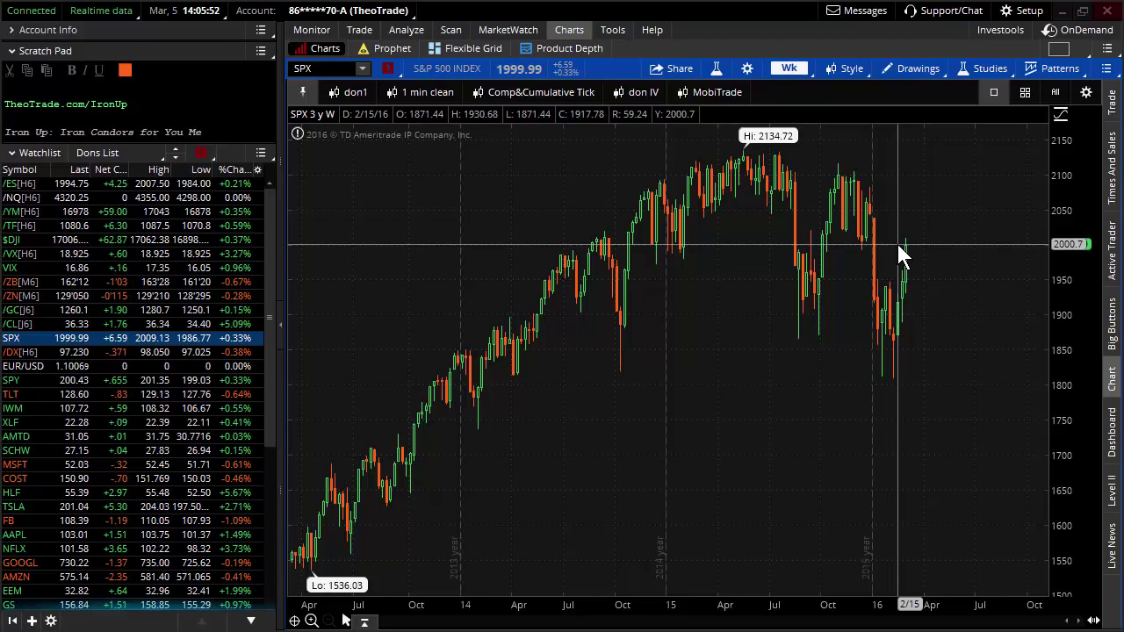
mouse_move(822, 254)
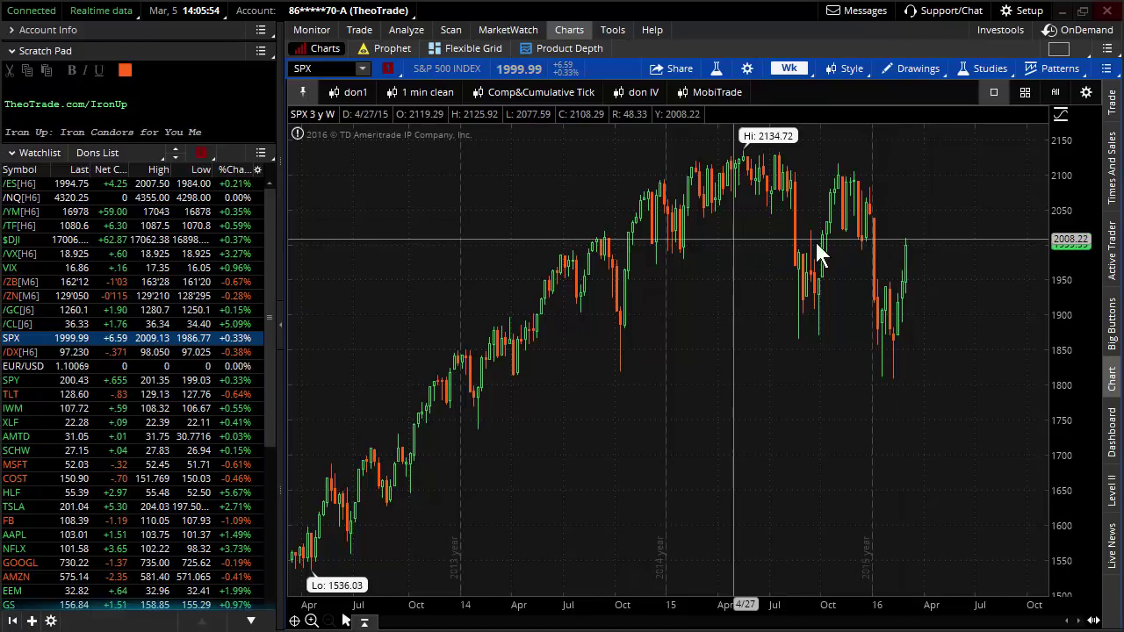
mouse_move(912, 254)
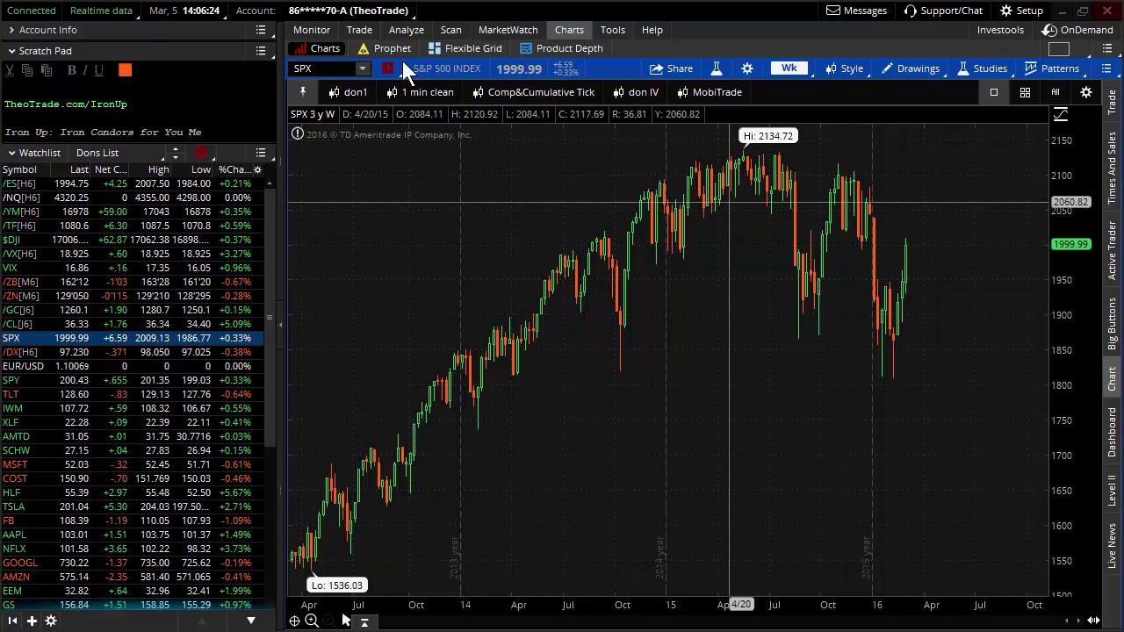
left_click(312, 28)
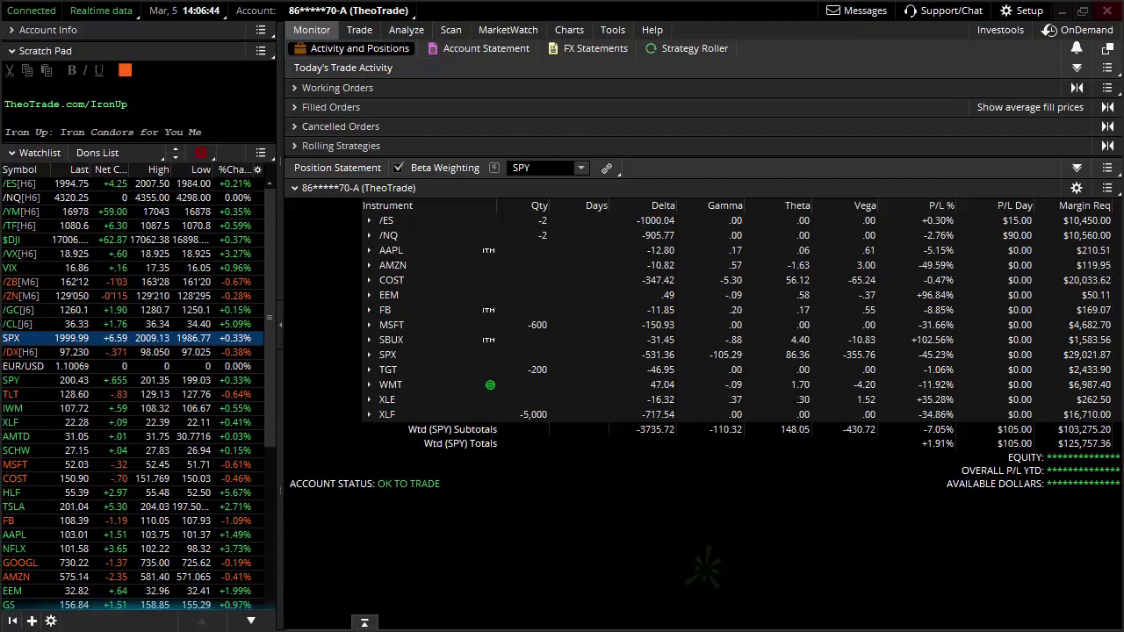
mouse_move(867, 483)
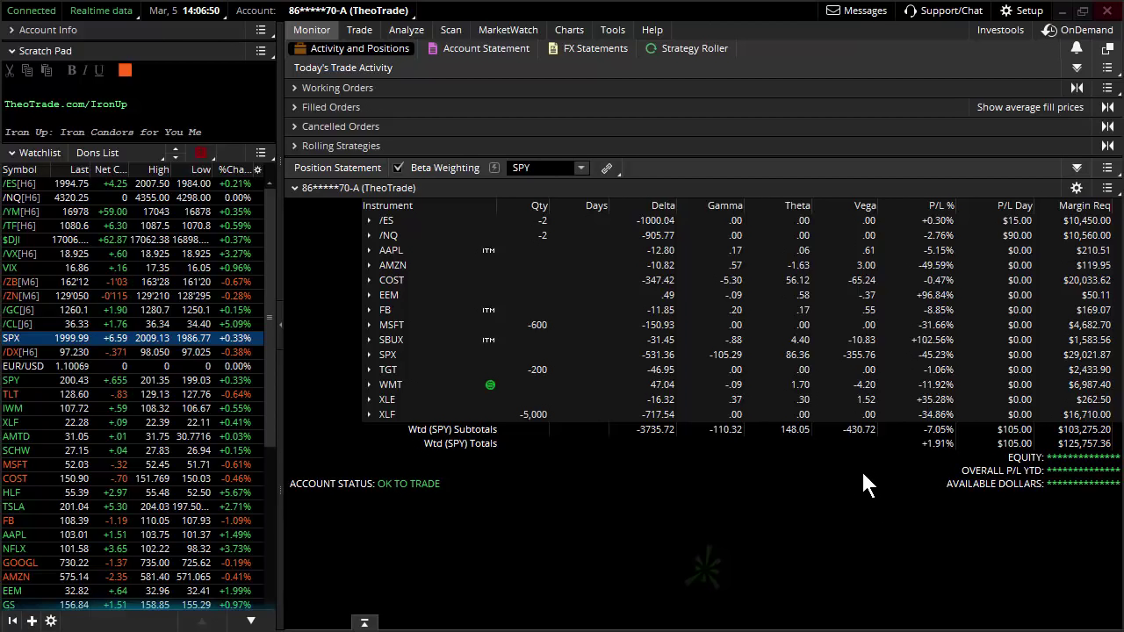
mouse_move(197, 147)
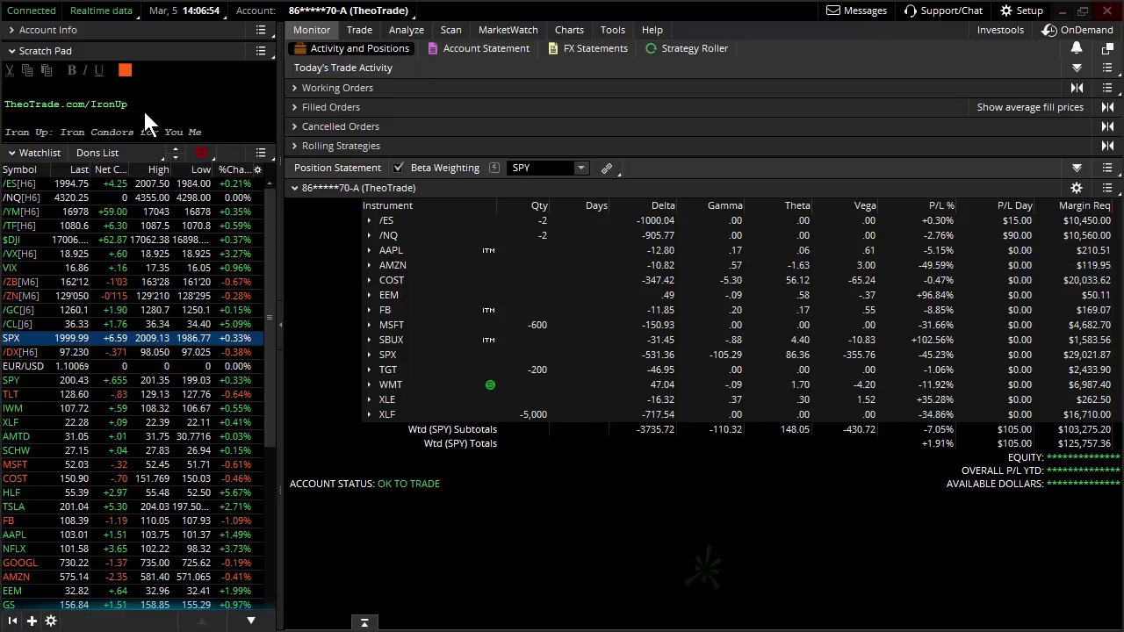
mouse_move(119, 119)
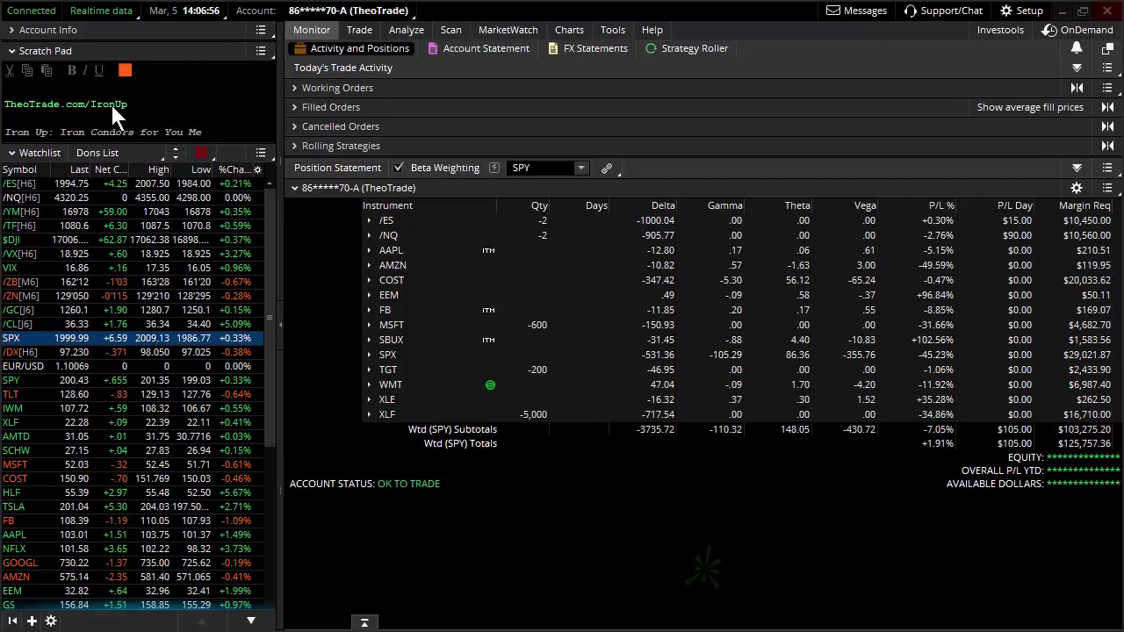
mouse_move(126, 112)
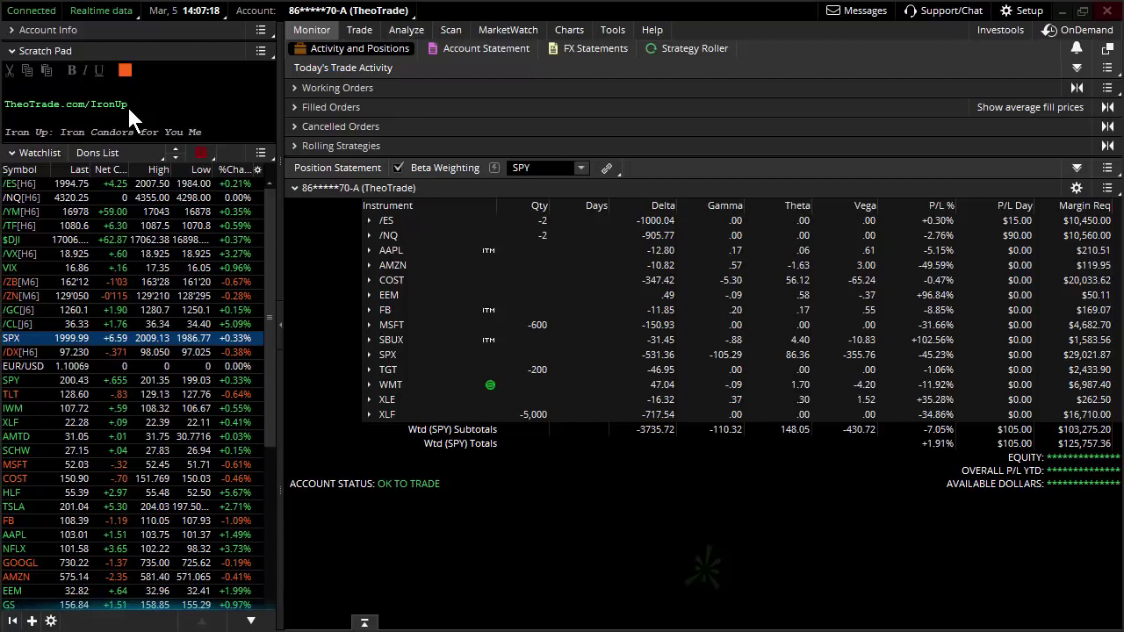
mouse_move(541, 137)
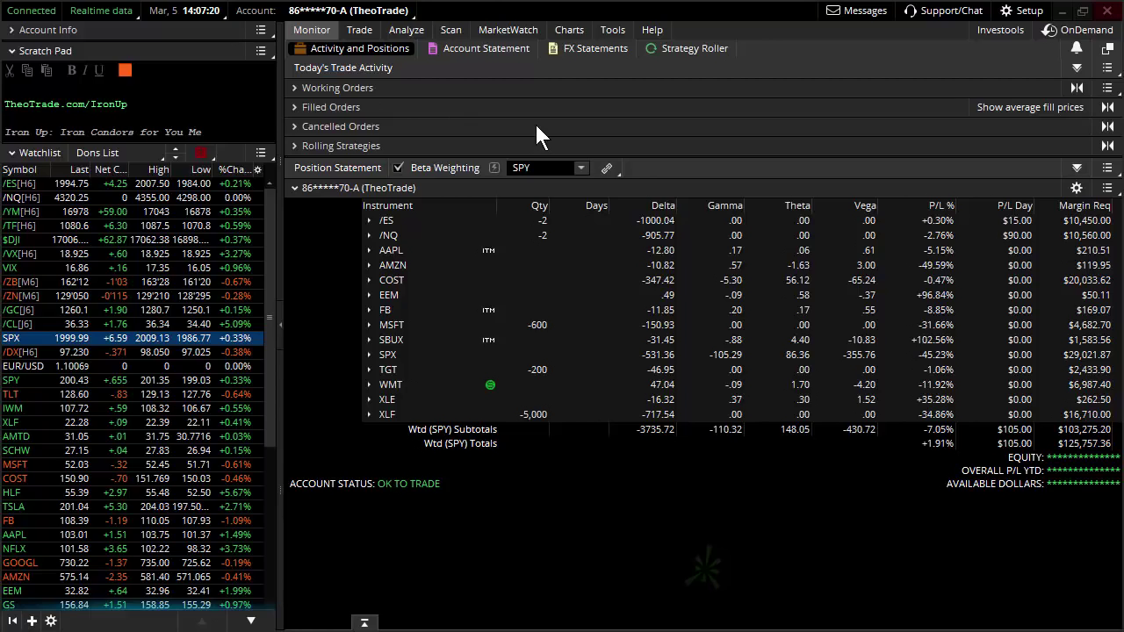
mouse_move(465, 197)
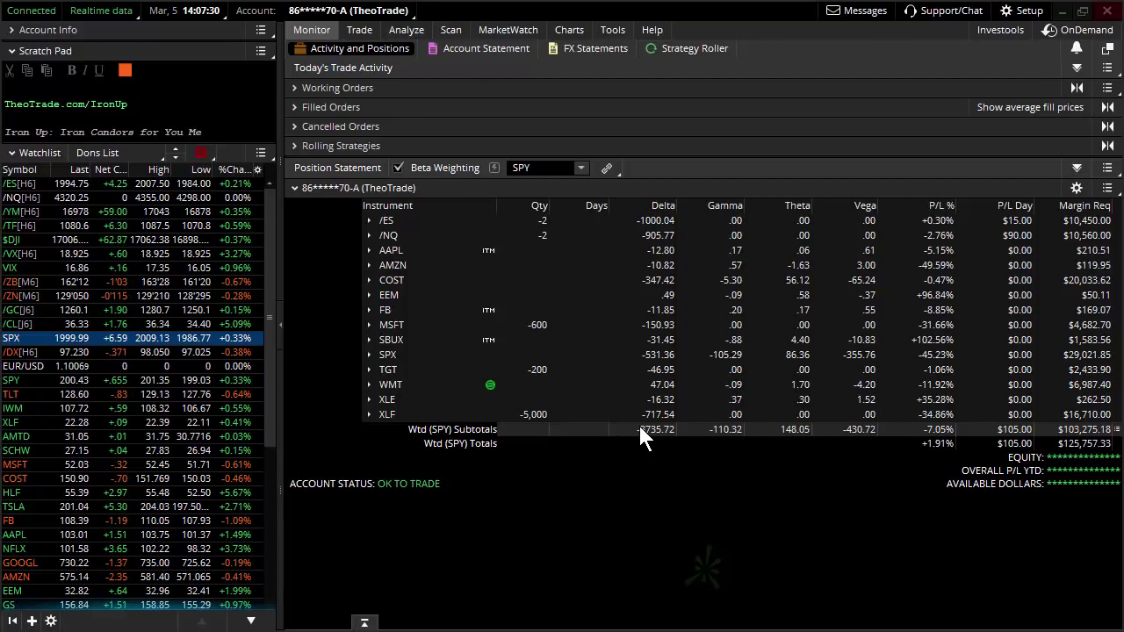
mouse_move(658, 448)
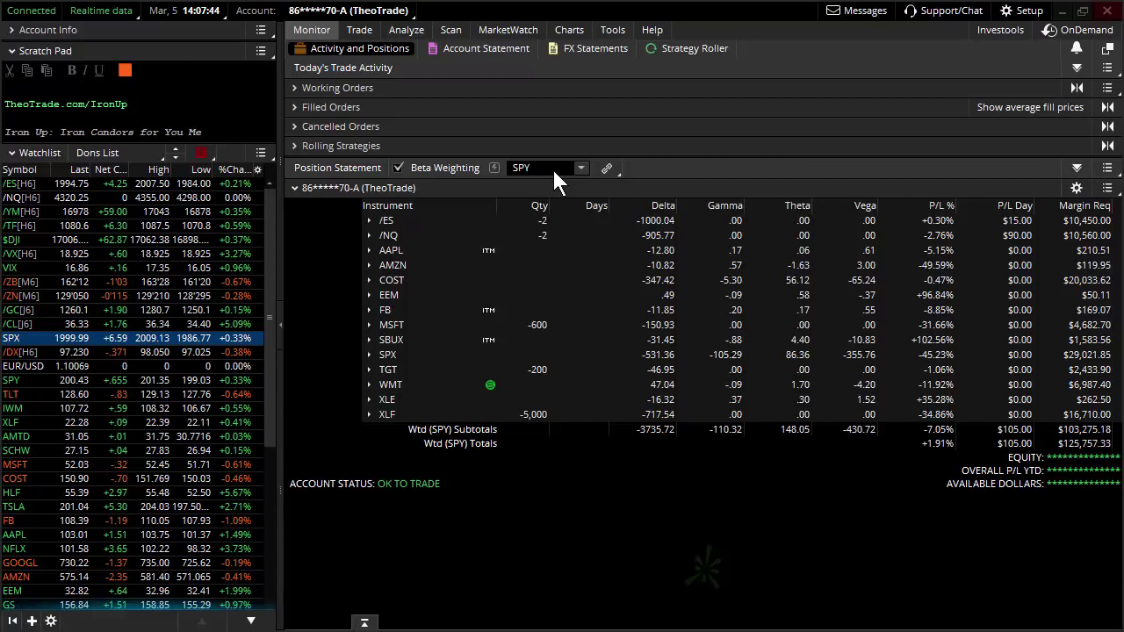
mouse_move(632, 250)
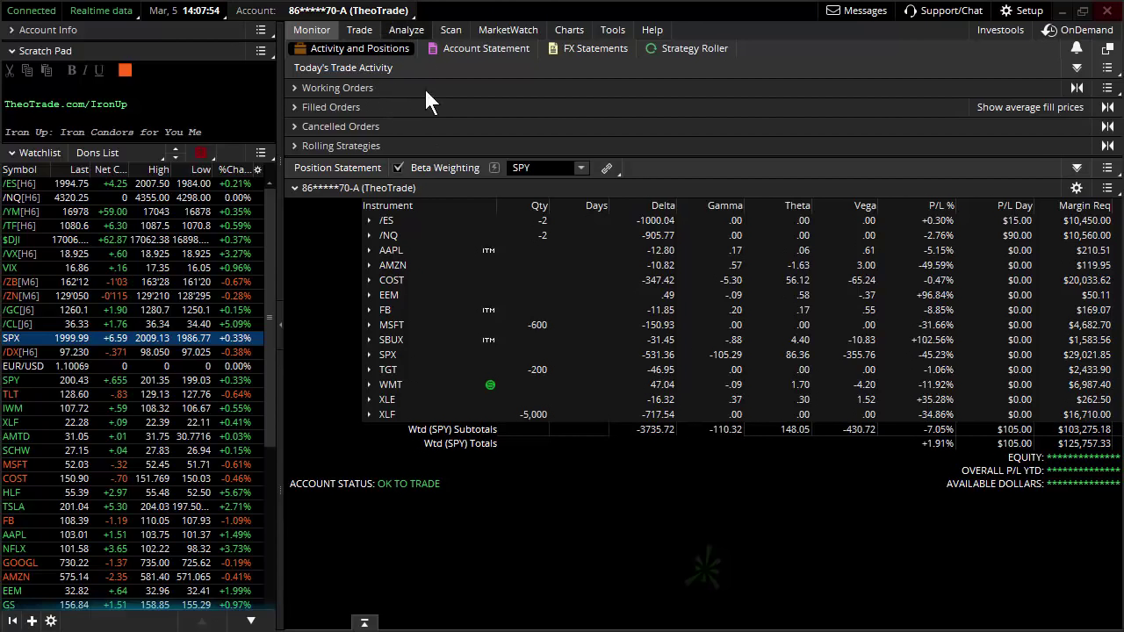
Step: Turn off beta weighting so positions show unweighted deltas (NOT WEIGHTED)
left_click(397, 169)
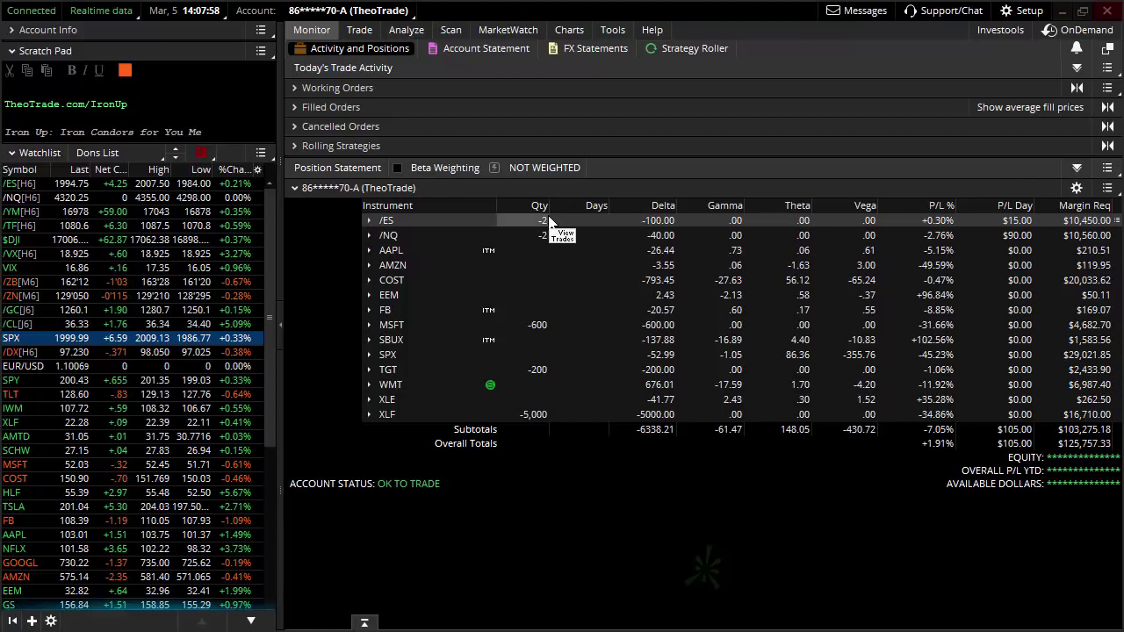
mouse_move(562, 249)
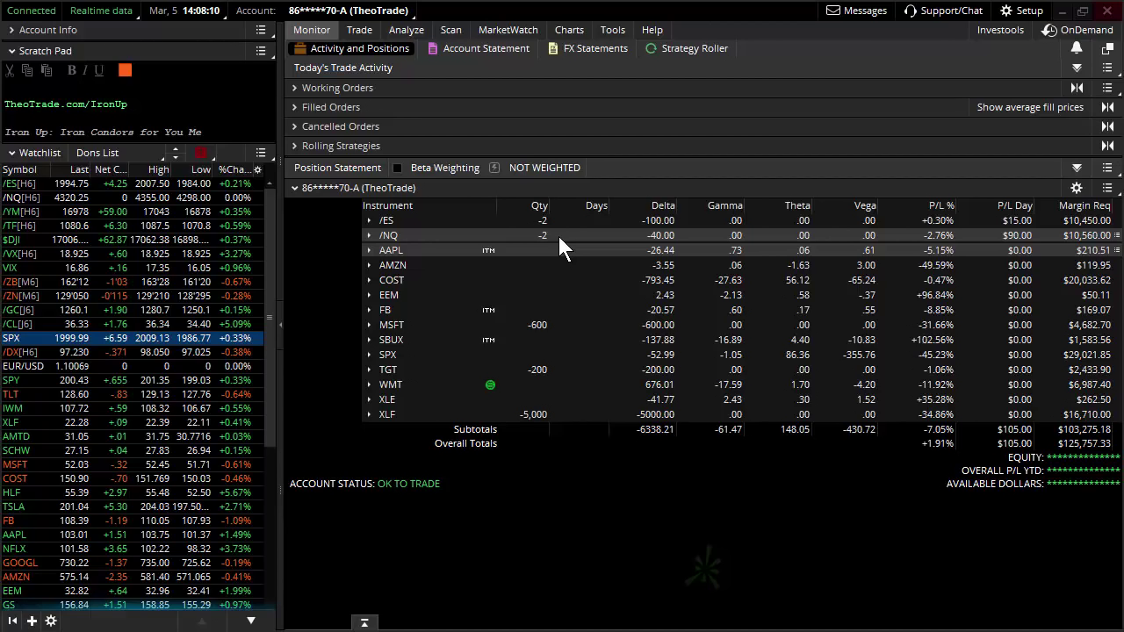
mouse_move(611, 104)
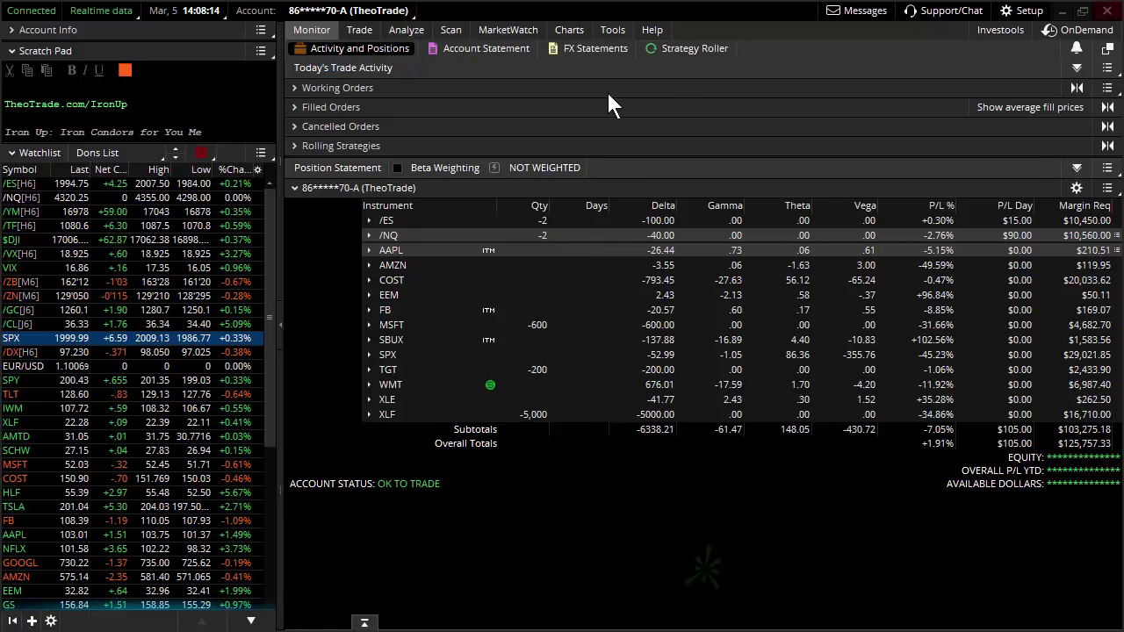
Step: Return to the three-year weekly SPX candlestick chart
left_click(569, 28)
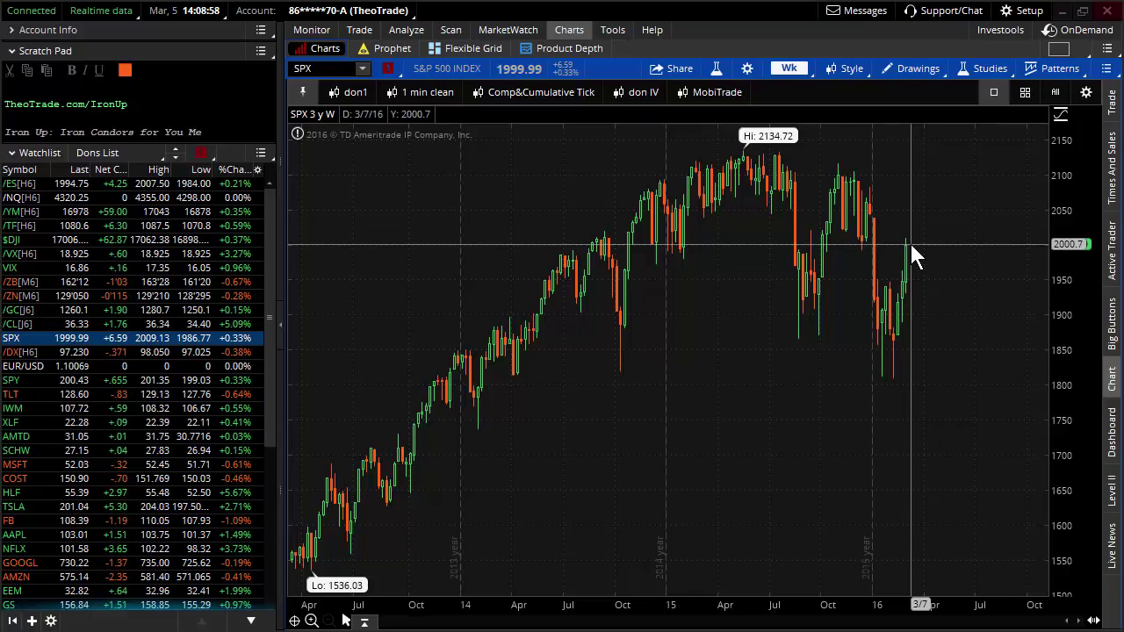
mouse_move(945, 267)
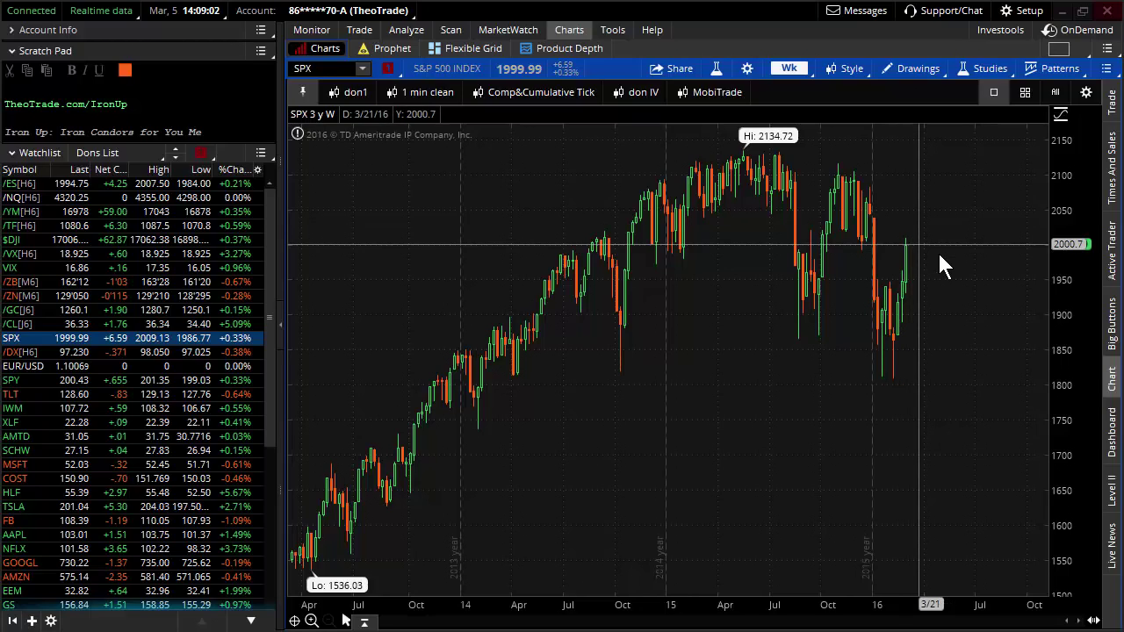
mouse_move(922, 279)
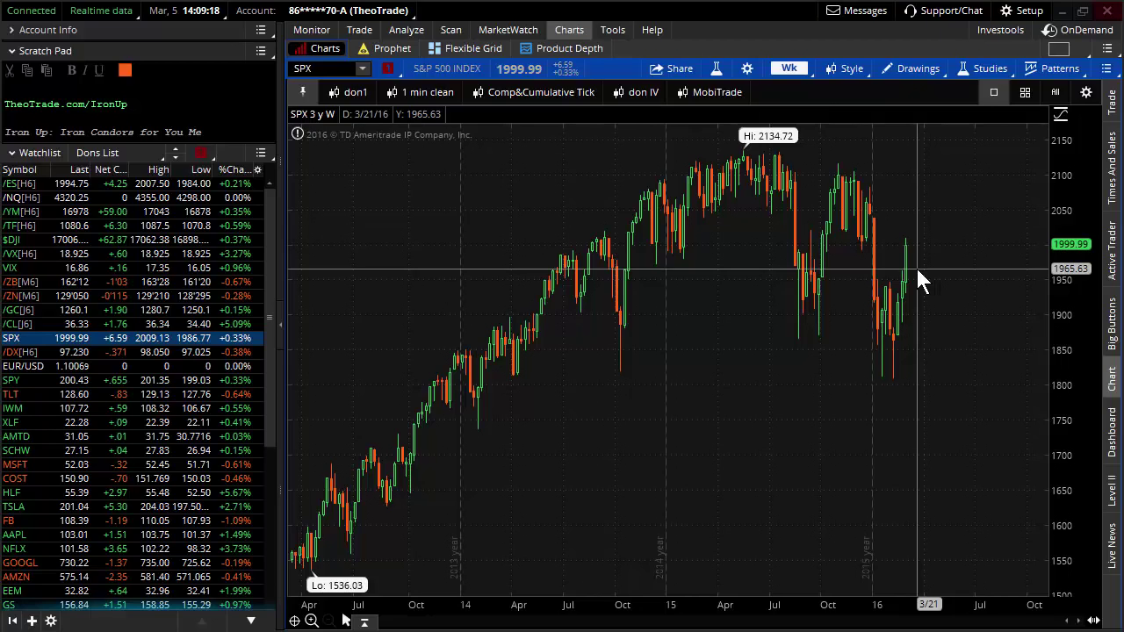
mouse_move(668, 264)
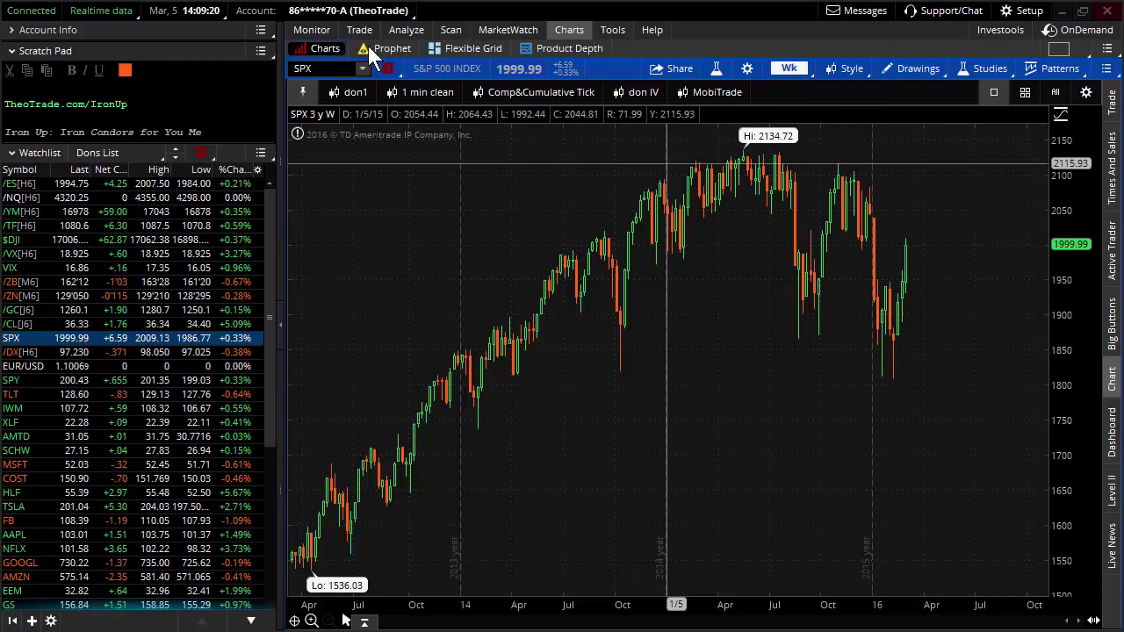
Step: Back in Activity and Positions, expand AAPL and AMZN, then expand SBUX to show its April weekly legs
left_click(311, 28)
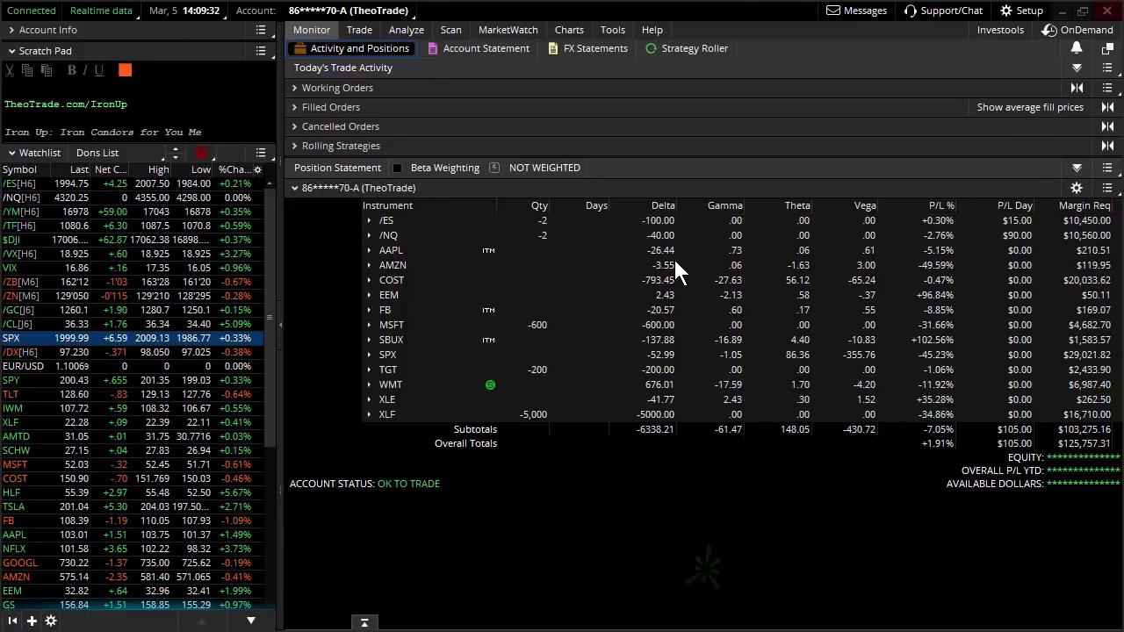
left_click(369, 250)
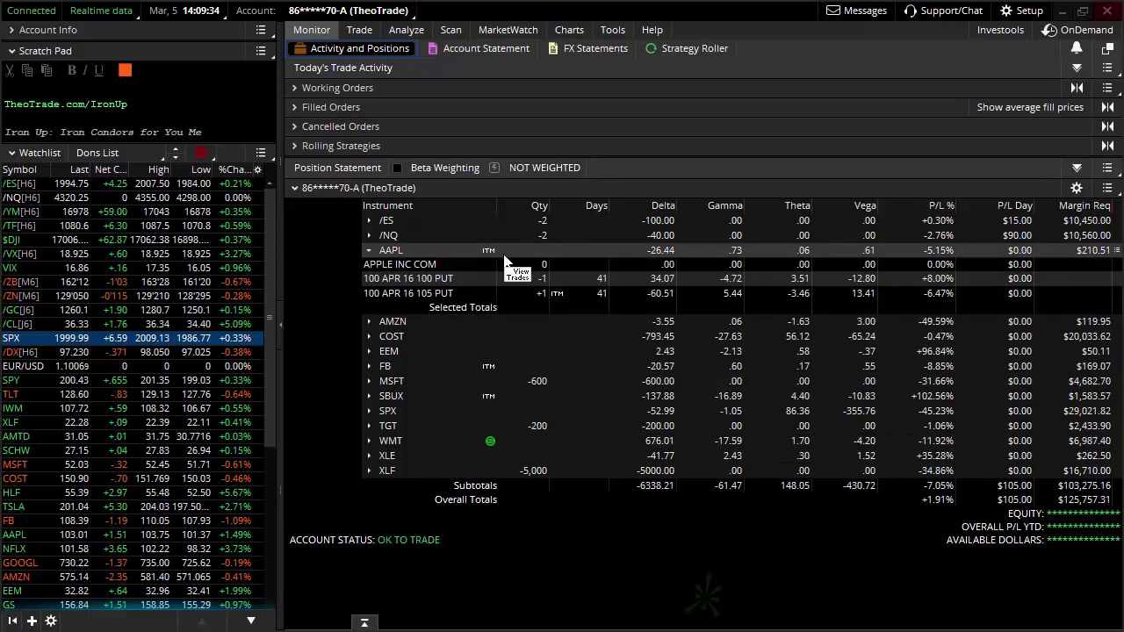
mouse_move(572, 283)
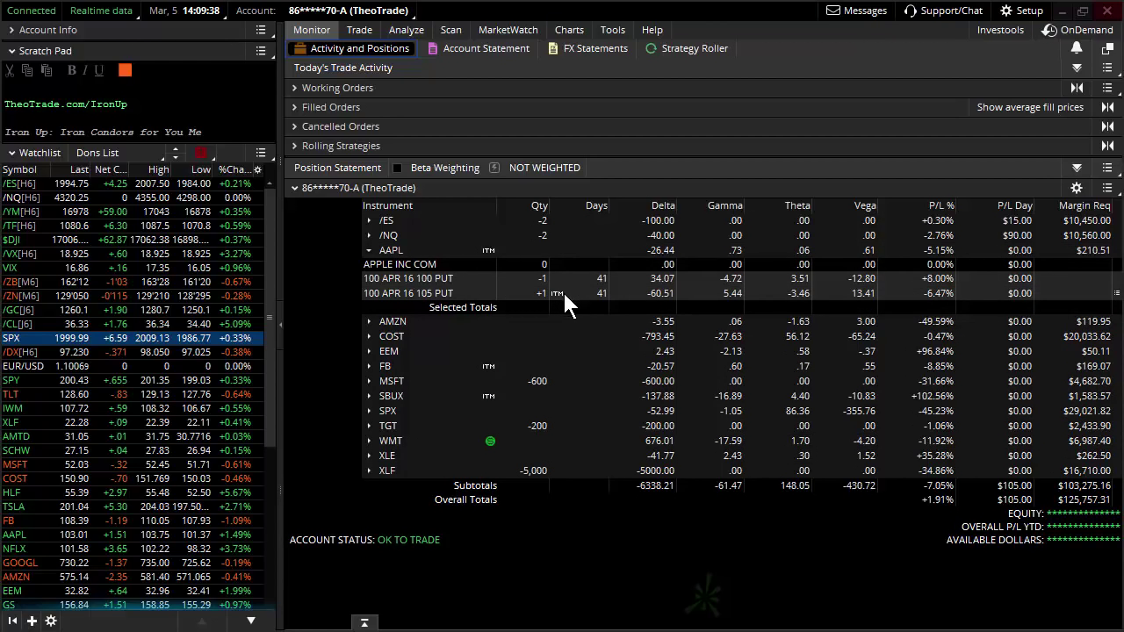
mouse_move(510, 278)
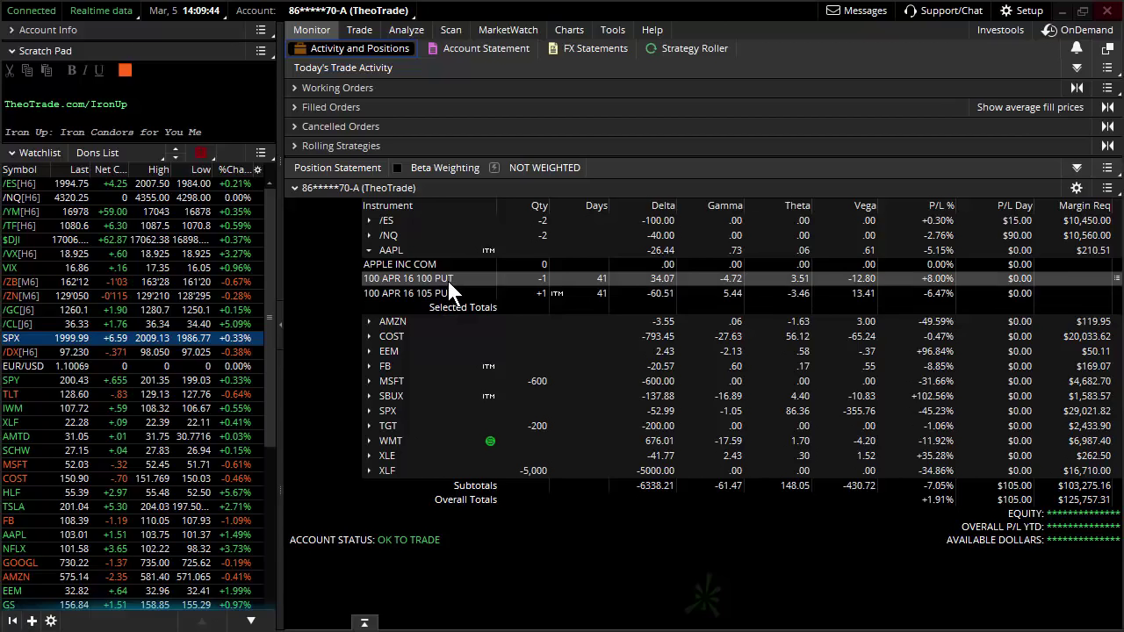
mouse_move(446, 295)
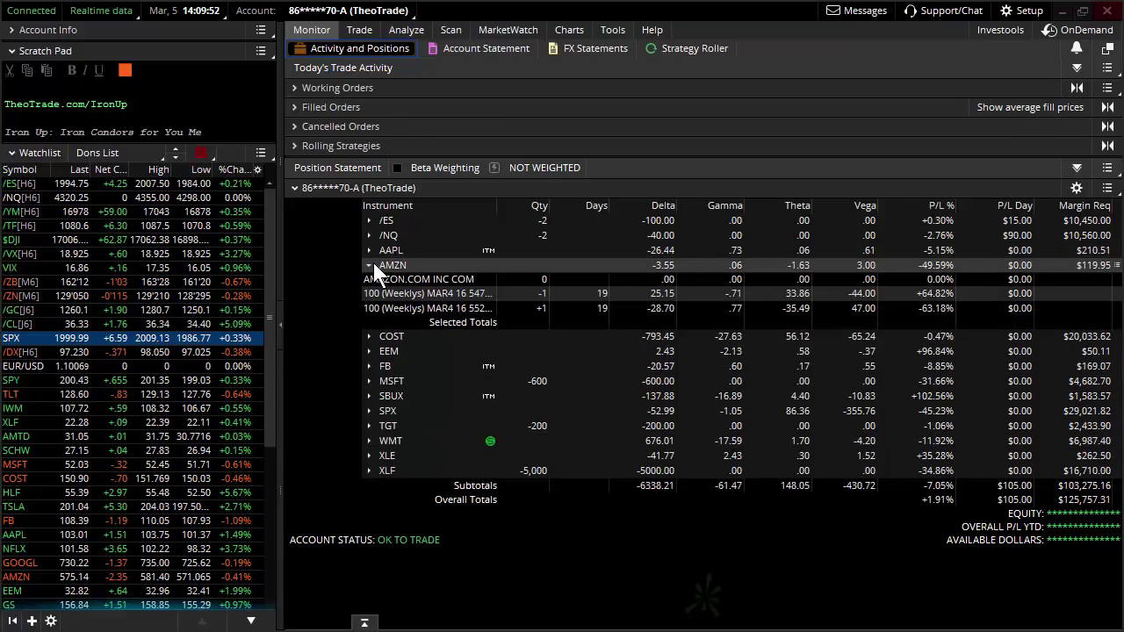
left_click(368, 265)
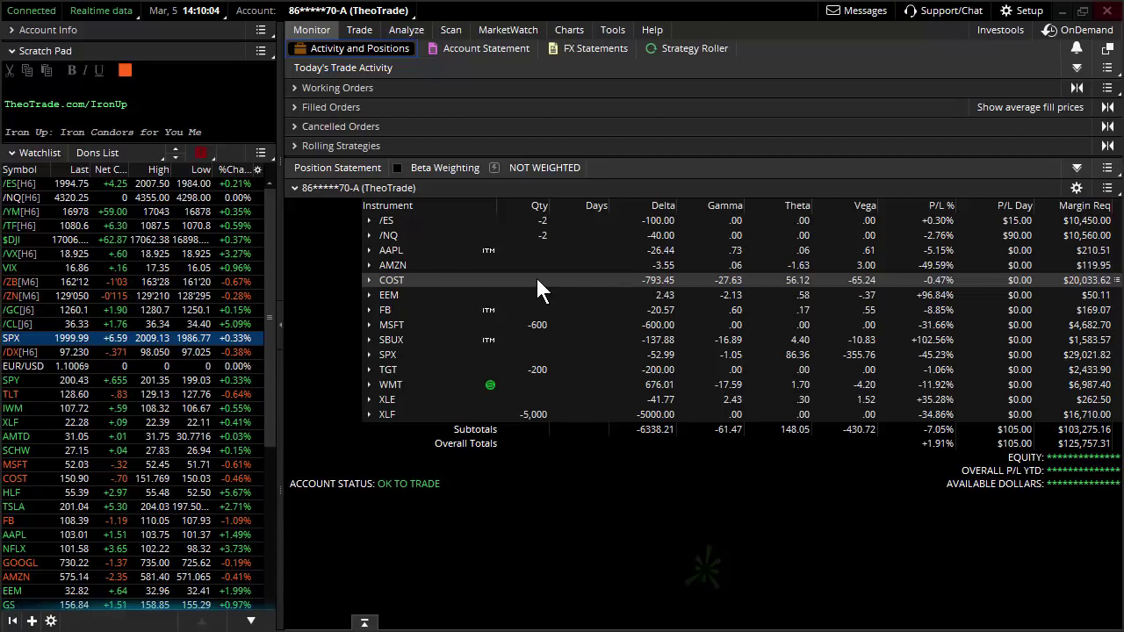
mouse_move(395, 295)
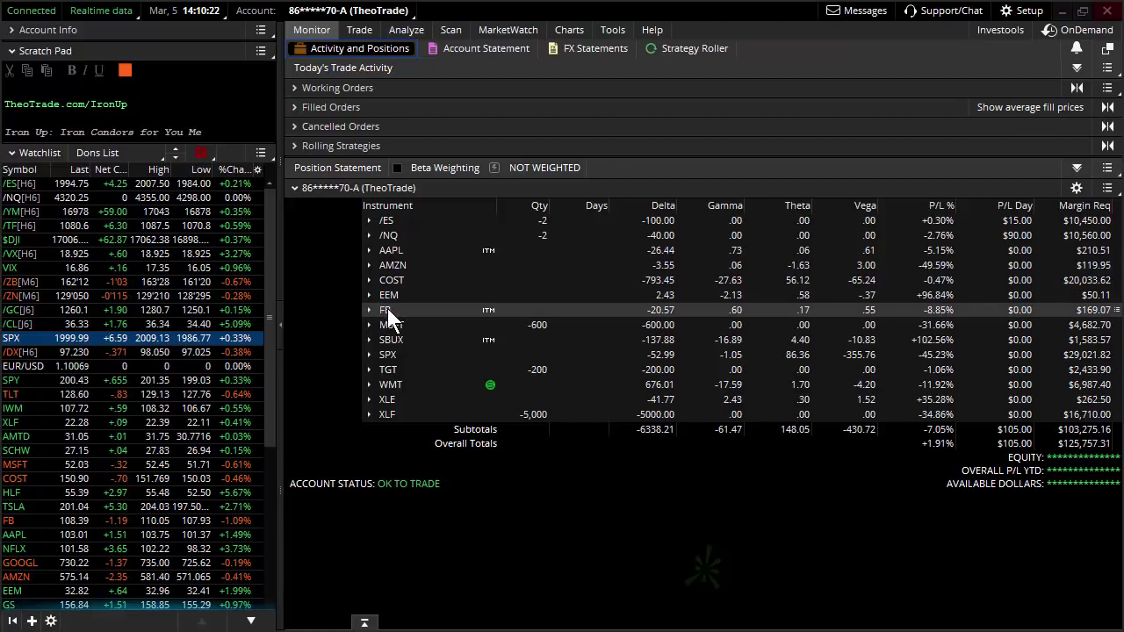
left_click(368, 341)
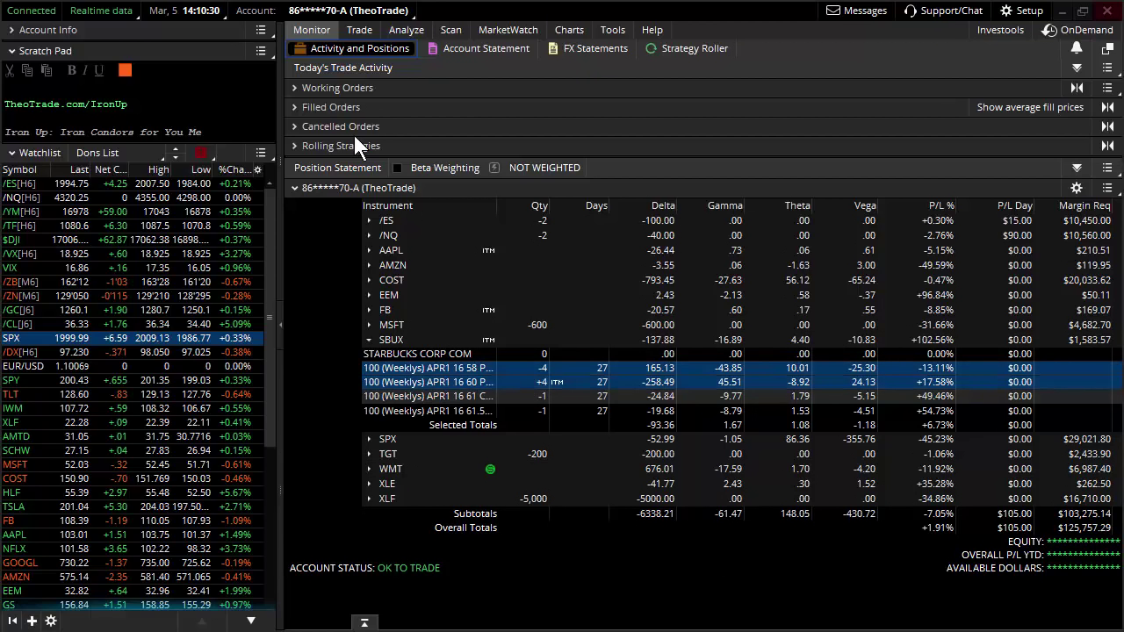
left_click(358, 29)
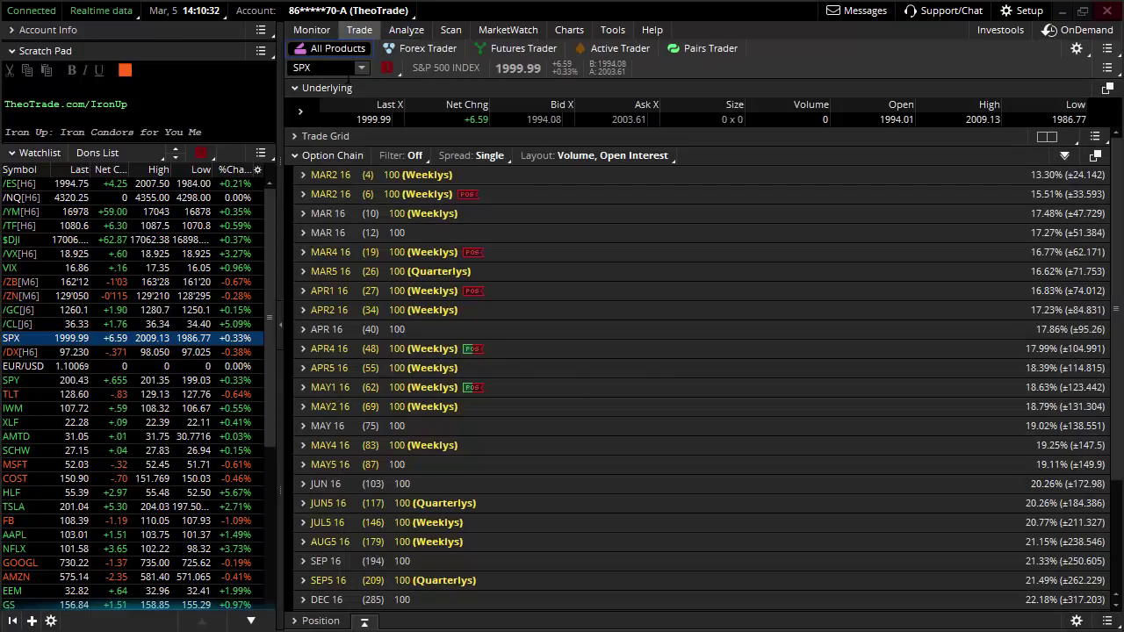
left_click(325, 66)
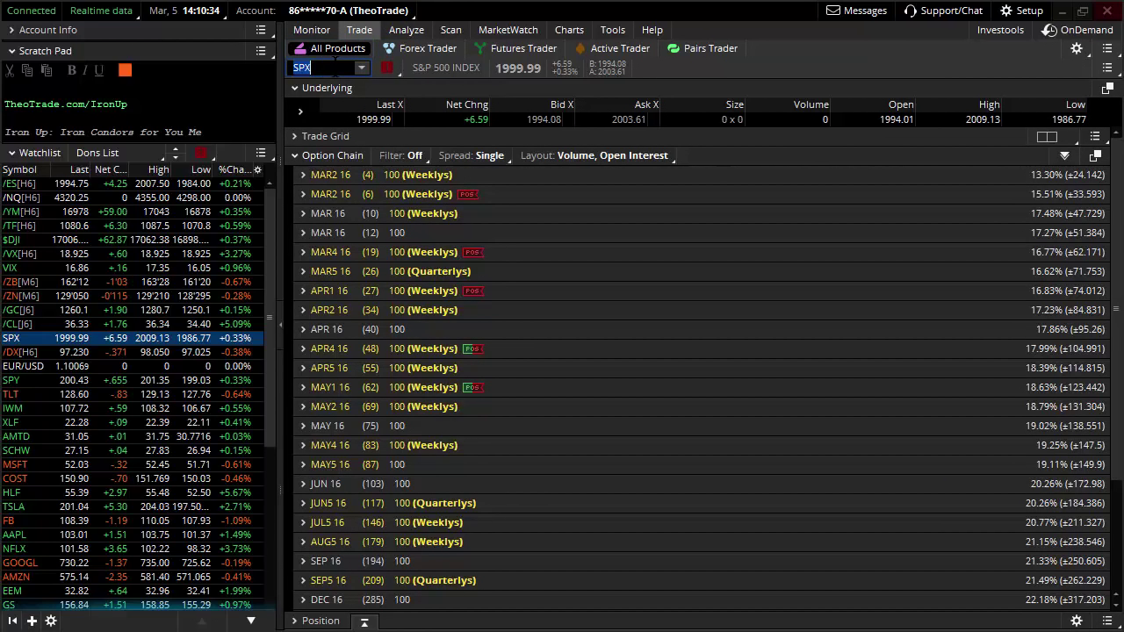
type("SBUX")
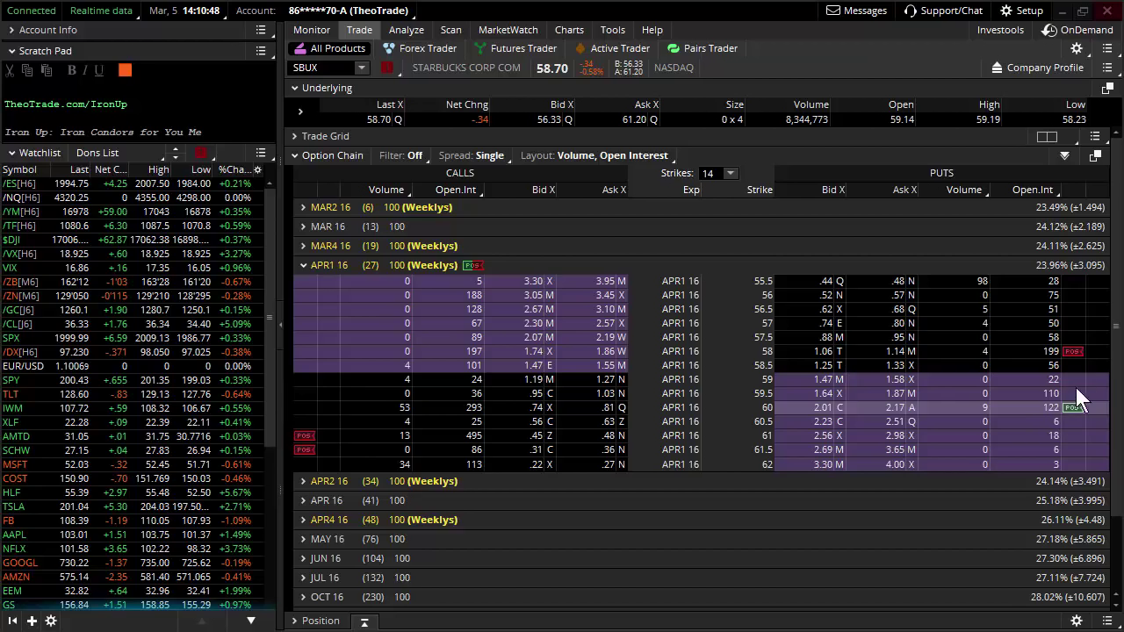
mouse_move(1074, 408)
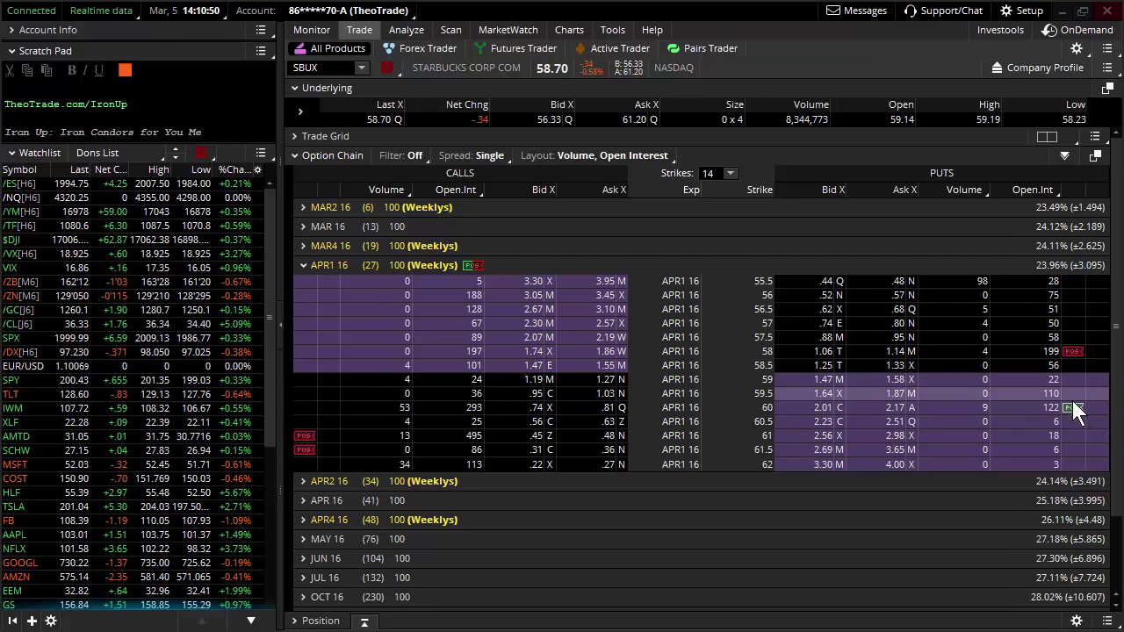
mouse_move(1078, 360)
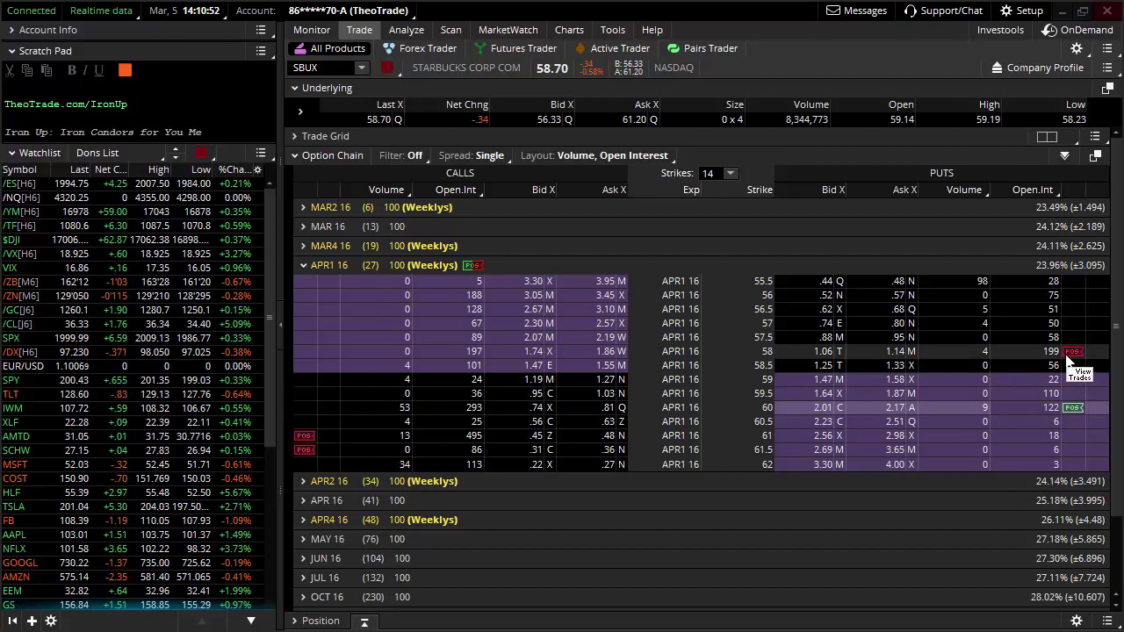
mouse_move(1057, 418)
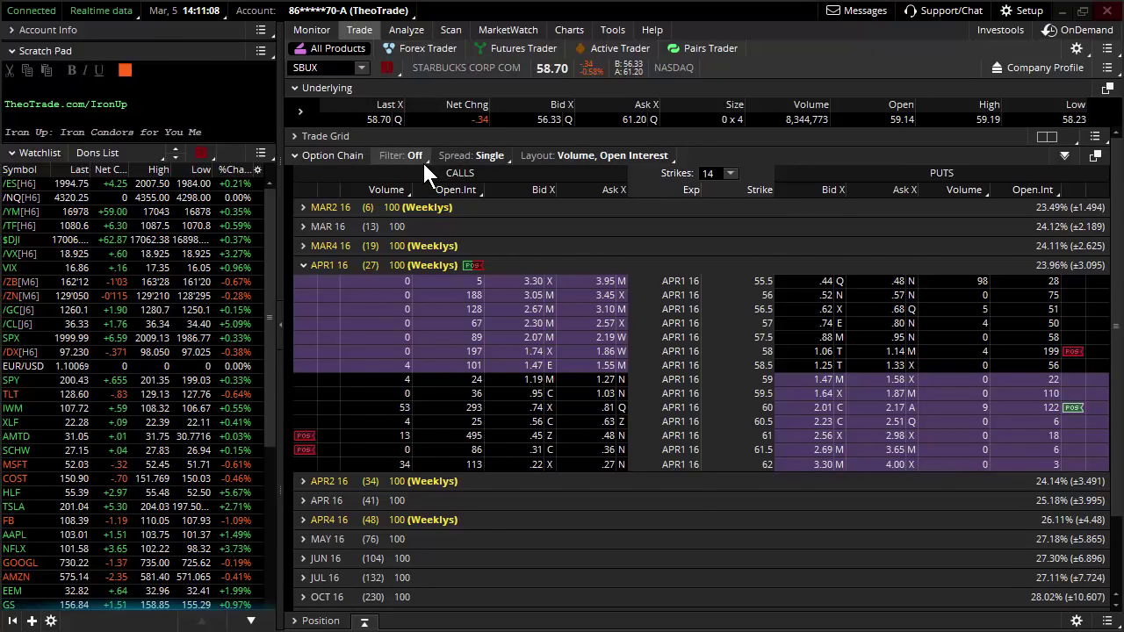
left_click(507, 28)
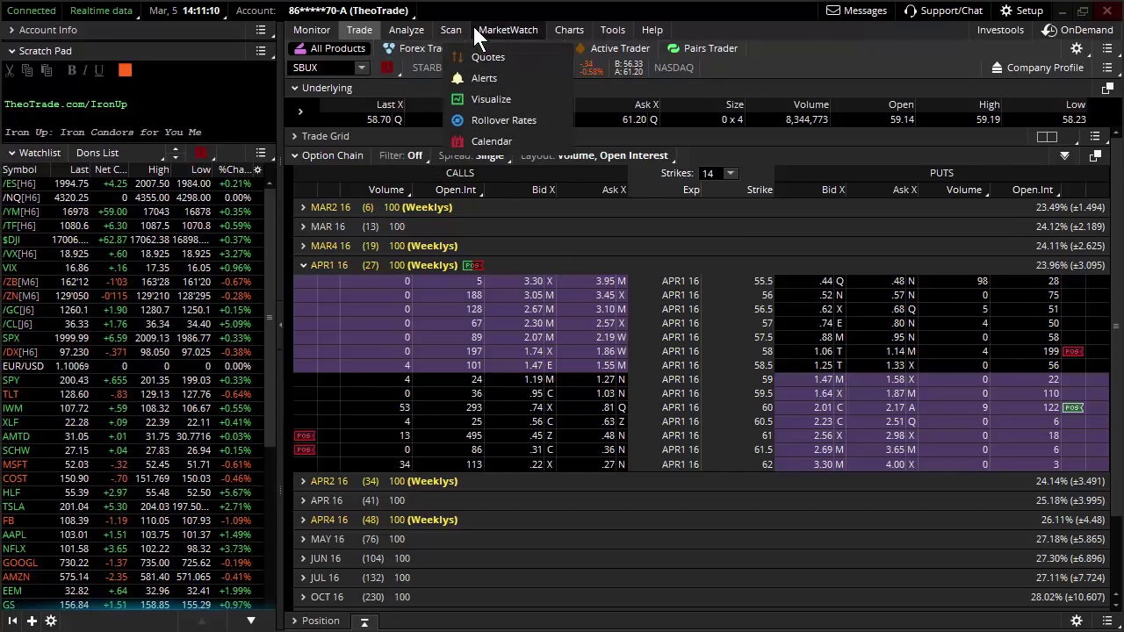
mouse_move(502, 256)
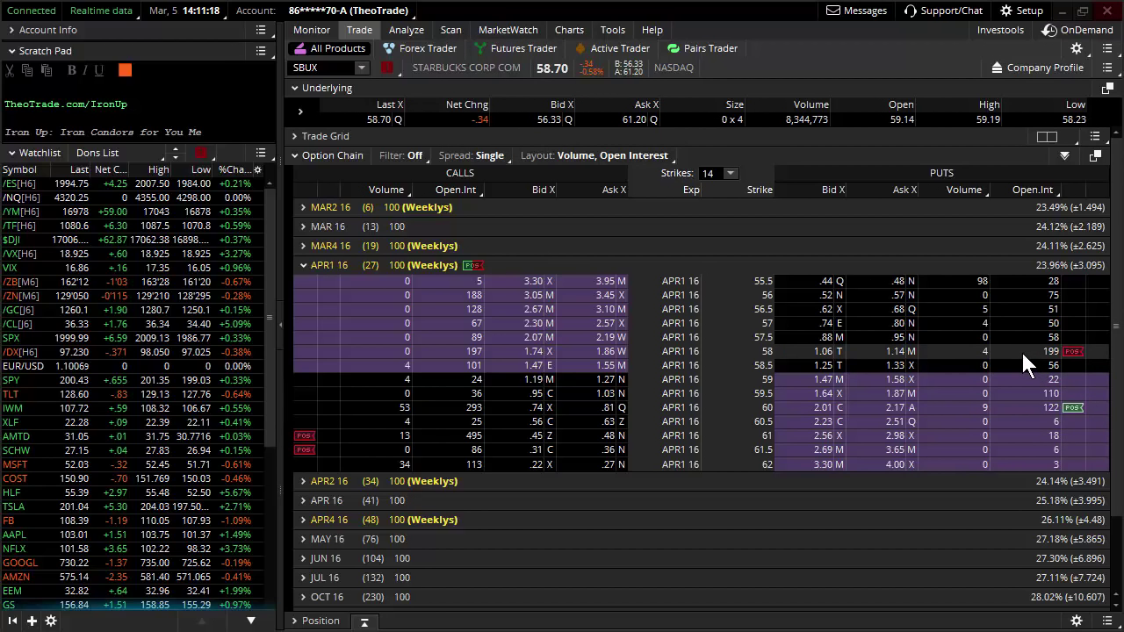
Step: In Activity and Positions, collapse SBUX, peek at SPX, then expand XLE to show its stock and put legs
left_click(310, 28)
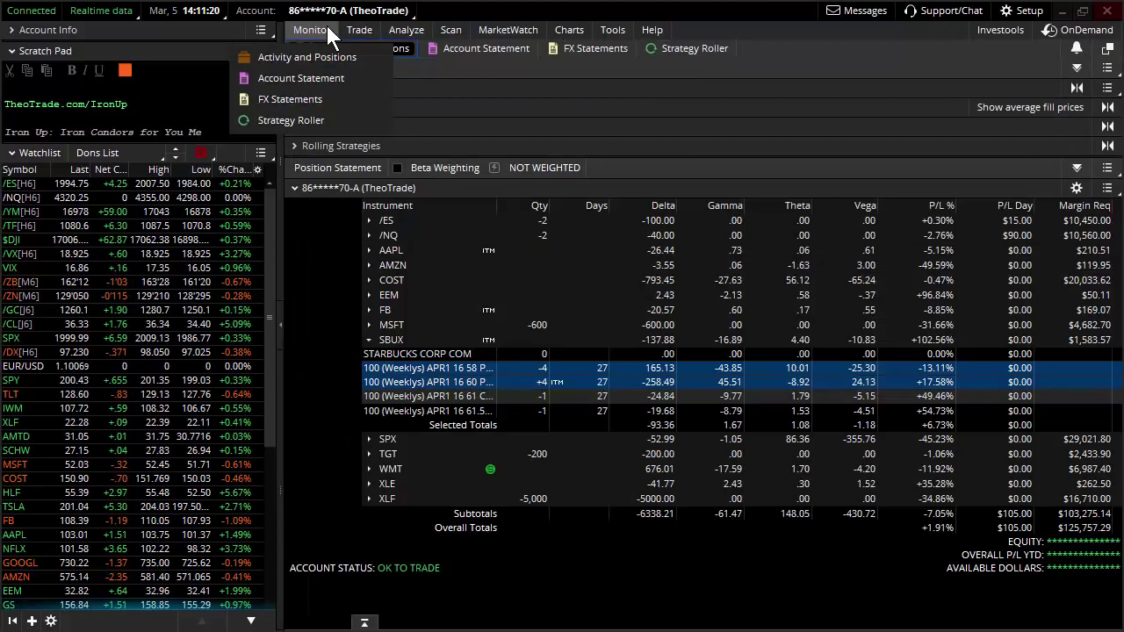
left_click(305, 56)
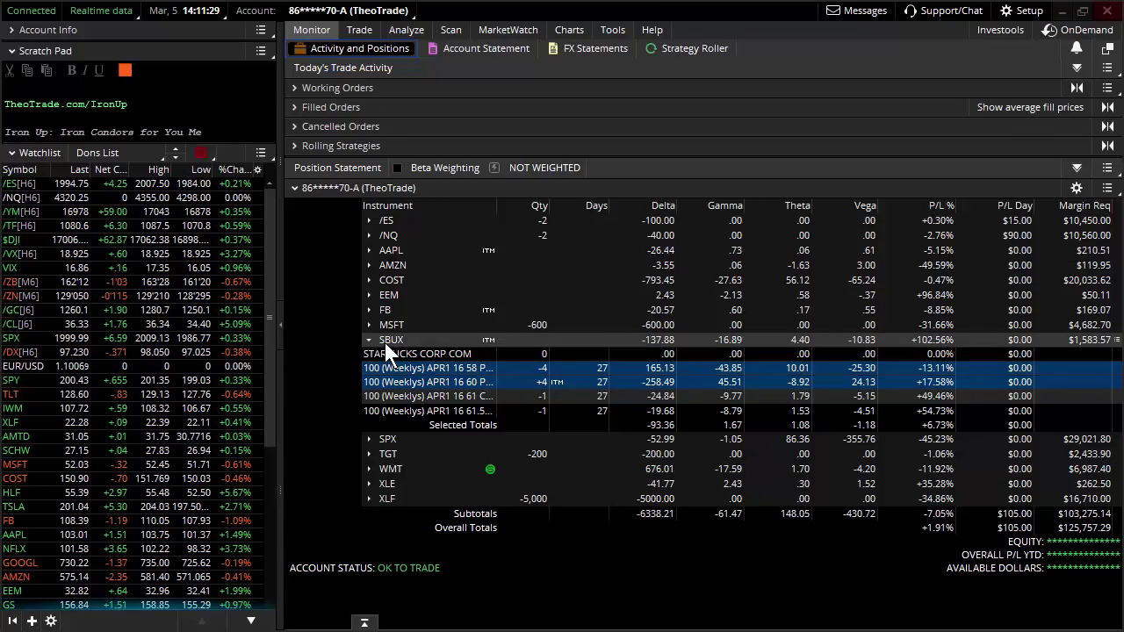
left_click(369, 341)
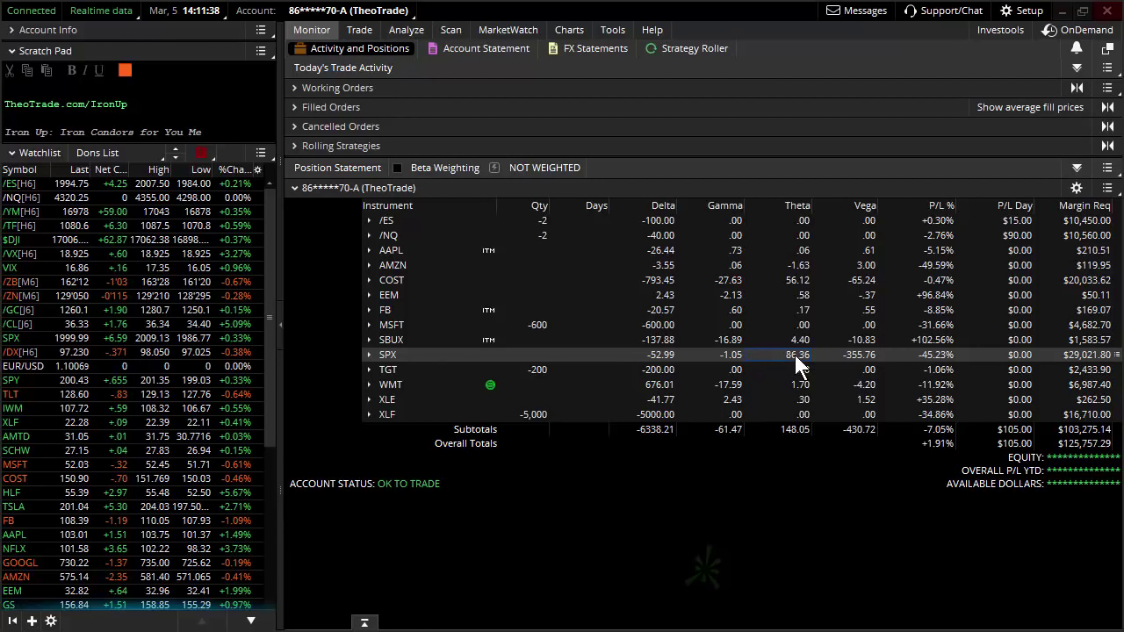
left_click(369, 355)
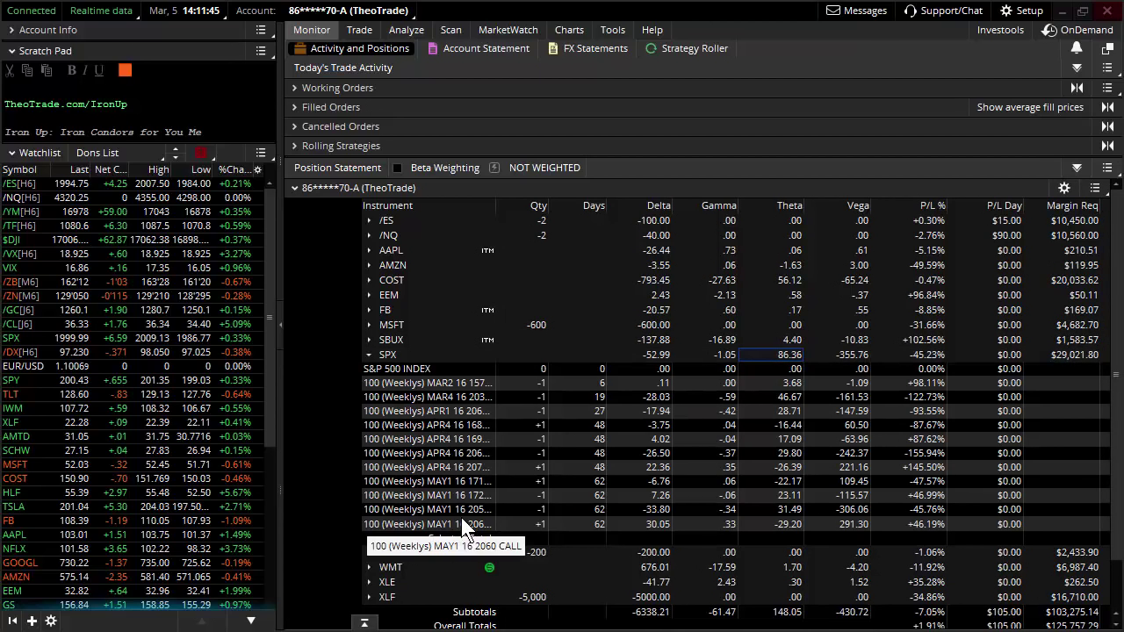
left_click(388, 355)
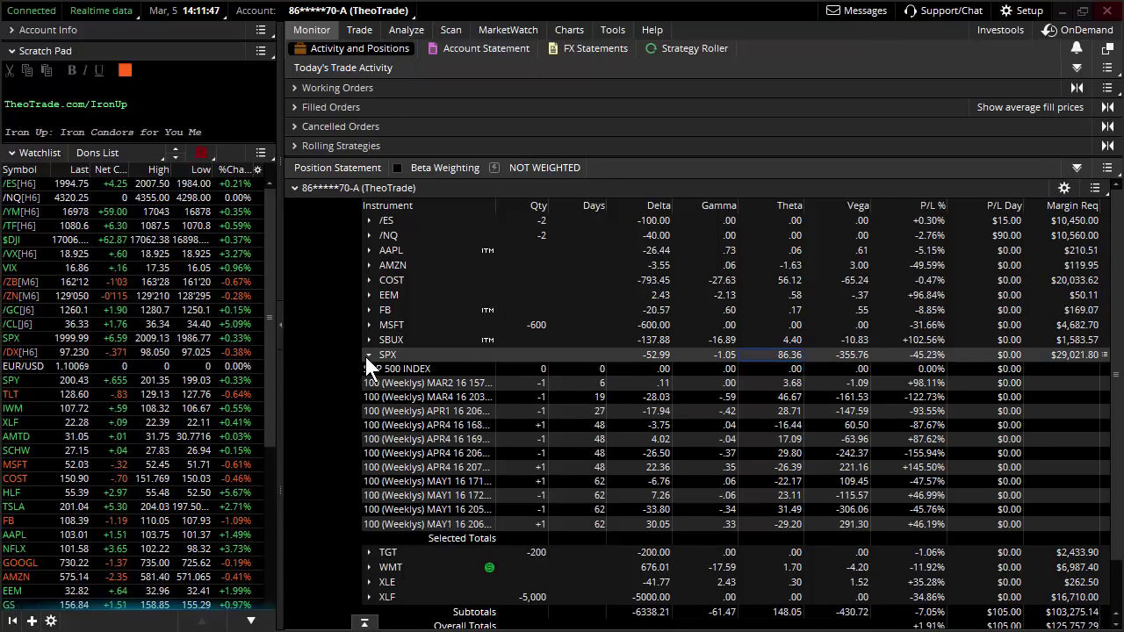
left_click(369, 355)
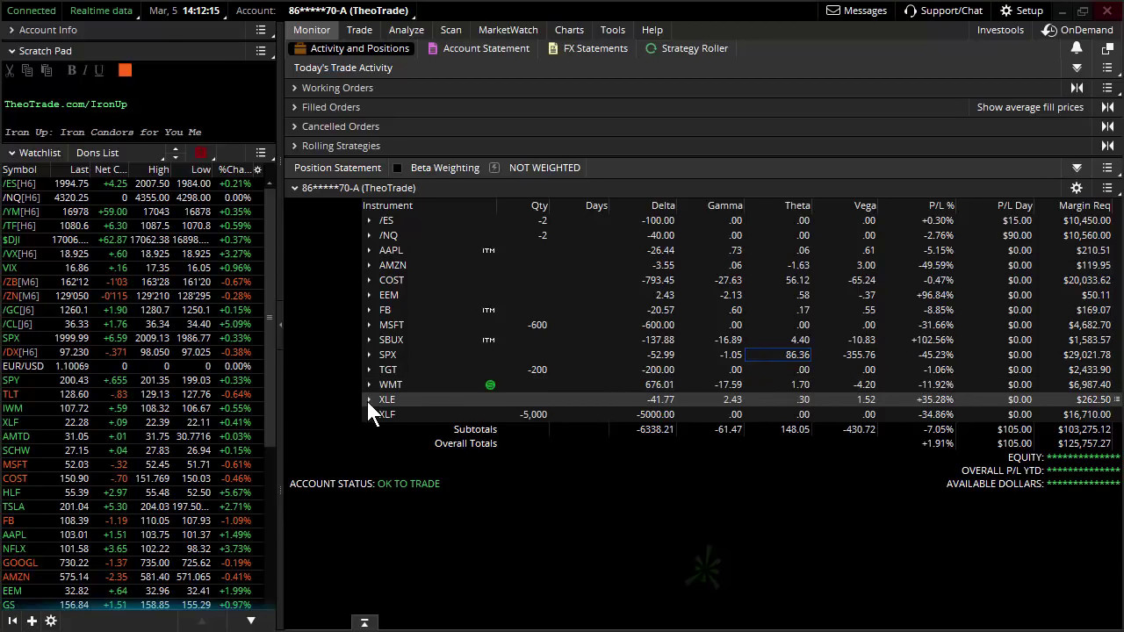
left_click(368, 401)
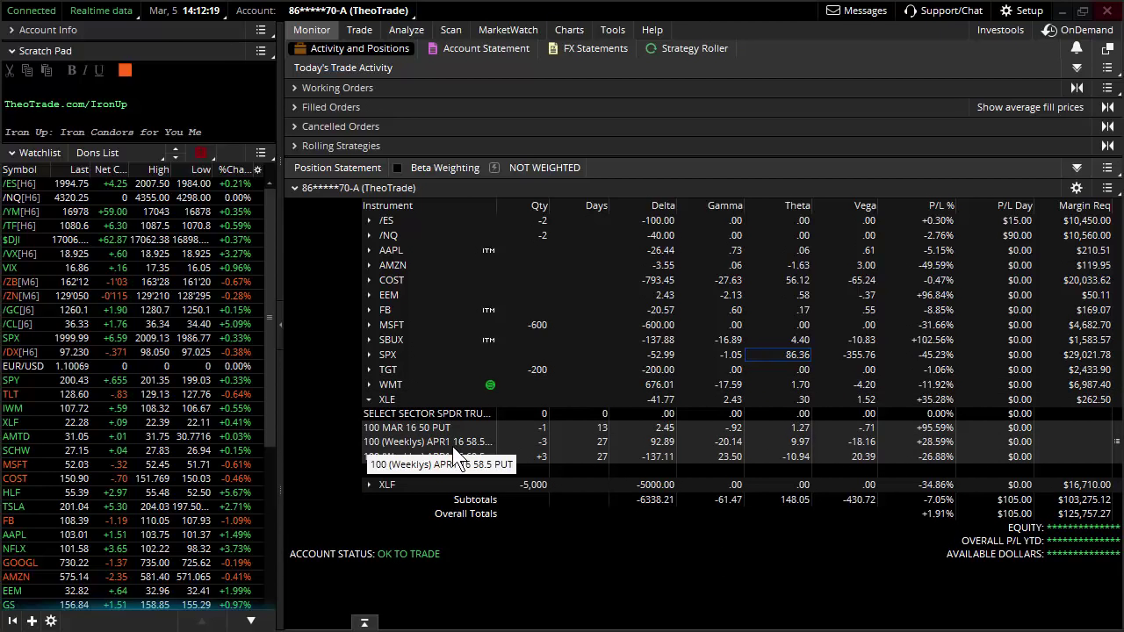
Step: Load the XLE option chain on the Trade page with the APR1 16 series expanded
left_click(359, 28)
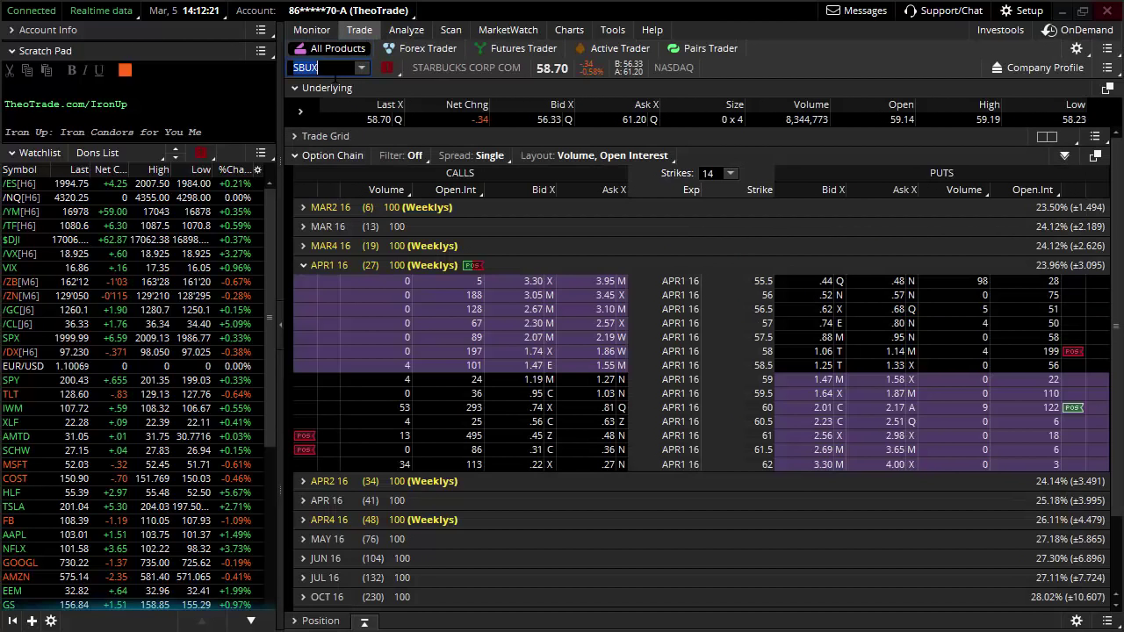
type("XLE")
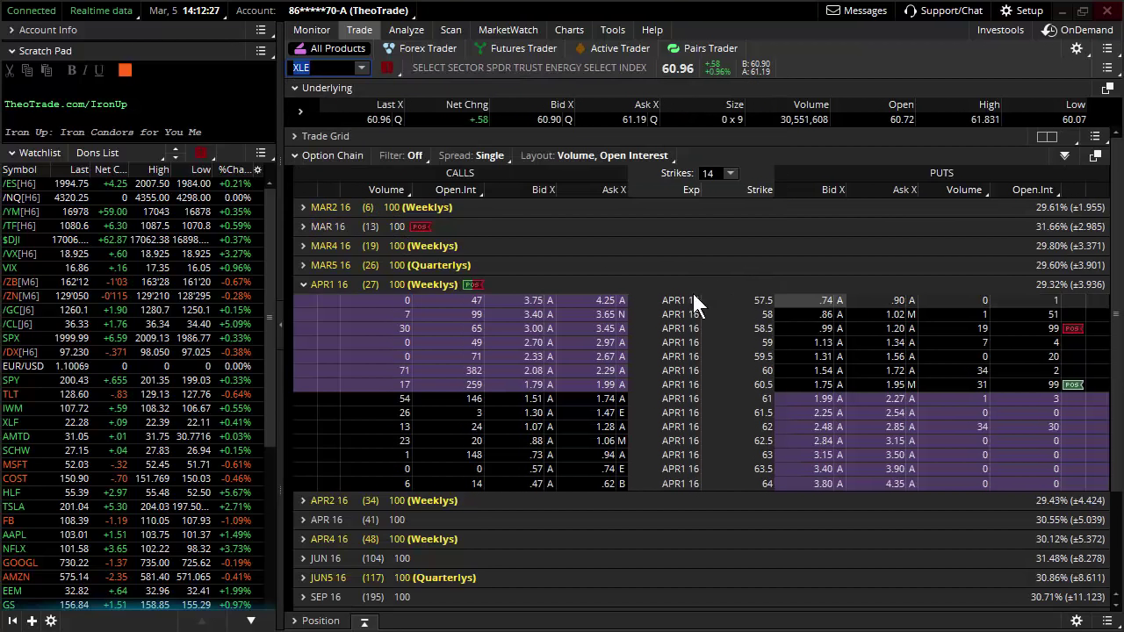
mouse_move(752, 388)
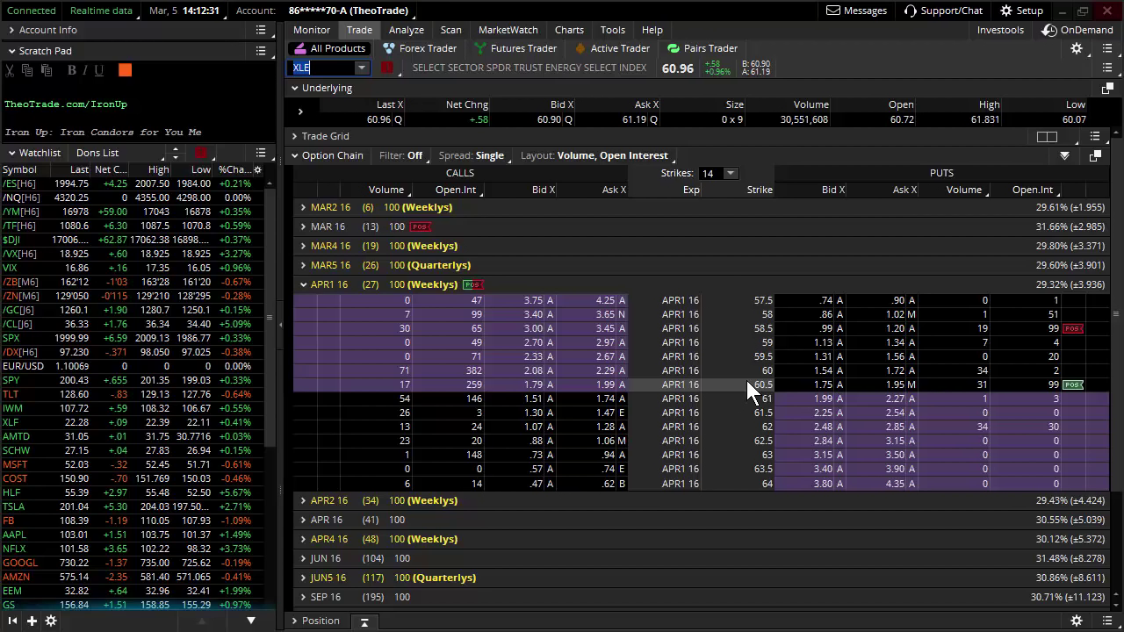
mouse_move(383, 291)
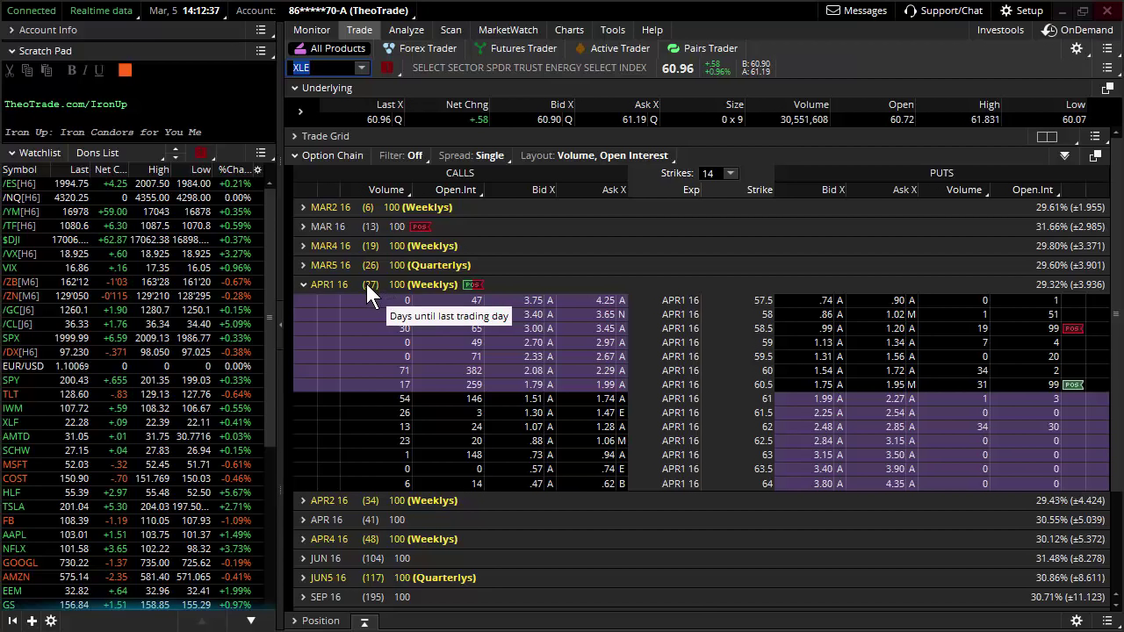
mouse_move(1062, 394)
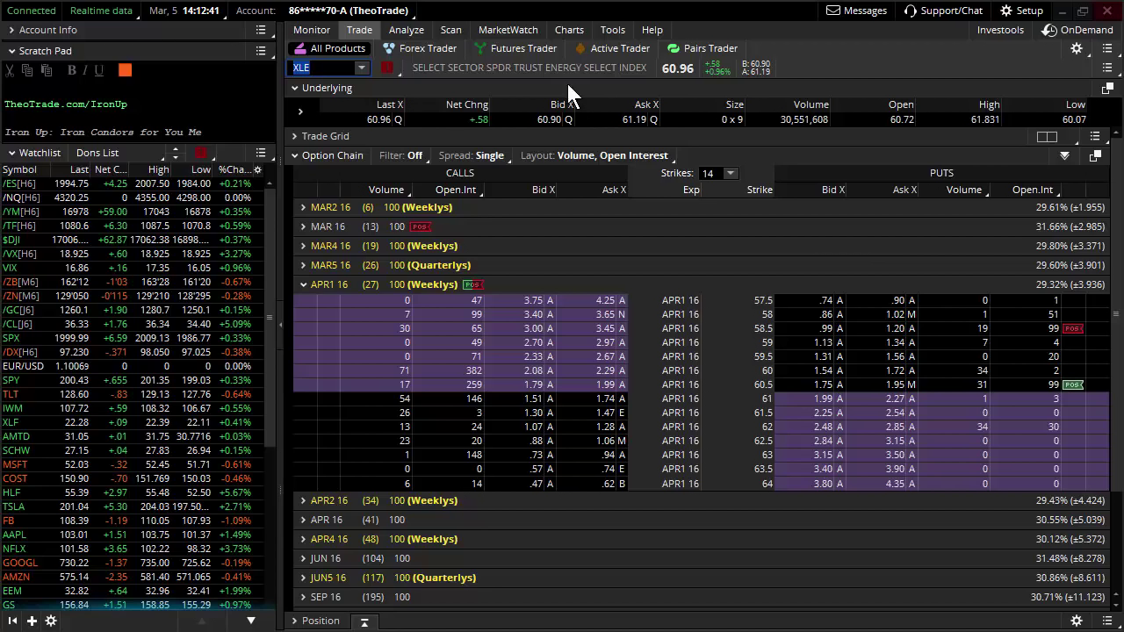
Step: View the XLE nine-month daily candlestick chart, briefly opening and closing the Trade submenu
left_click(569, 29)
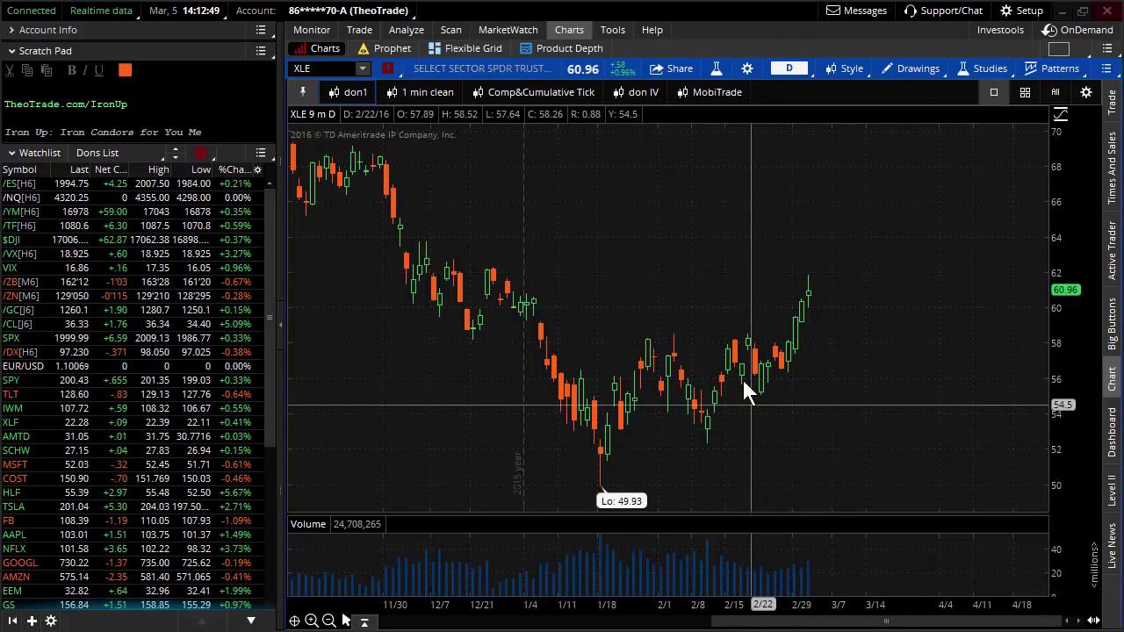
mouse_move(711, 453)
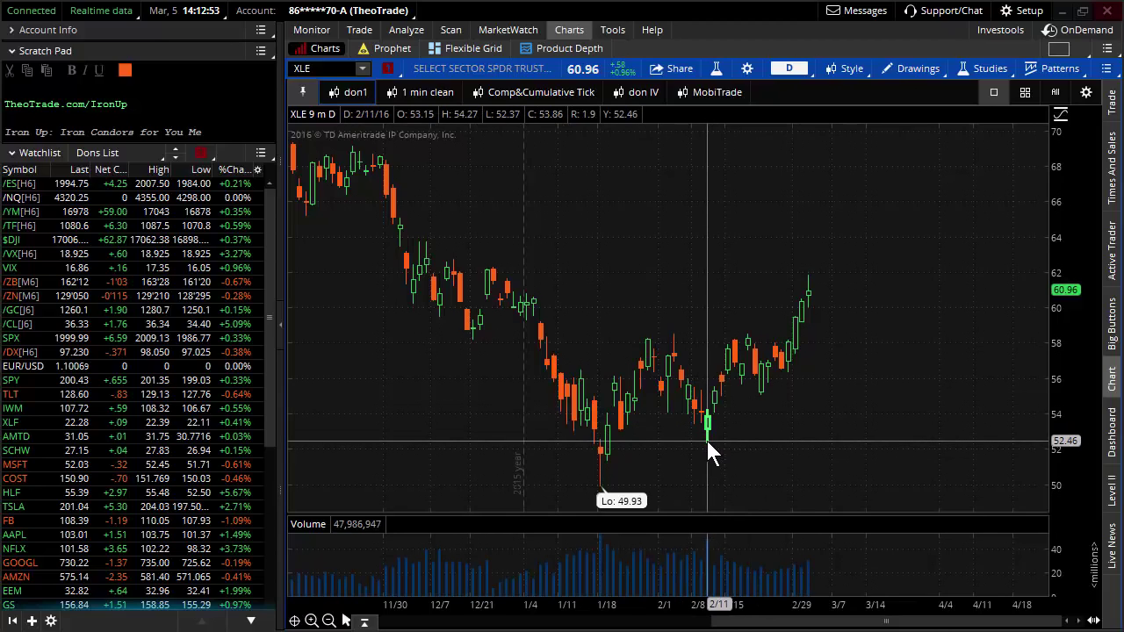
mouse_move(822, 284)
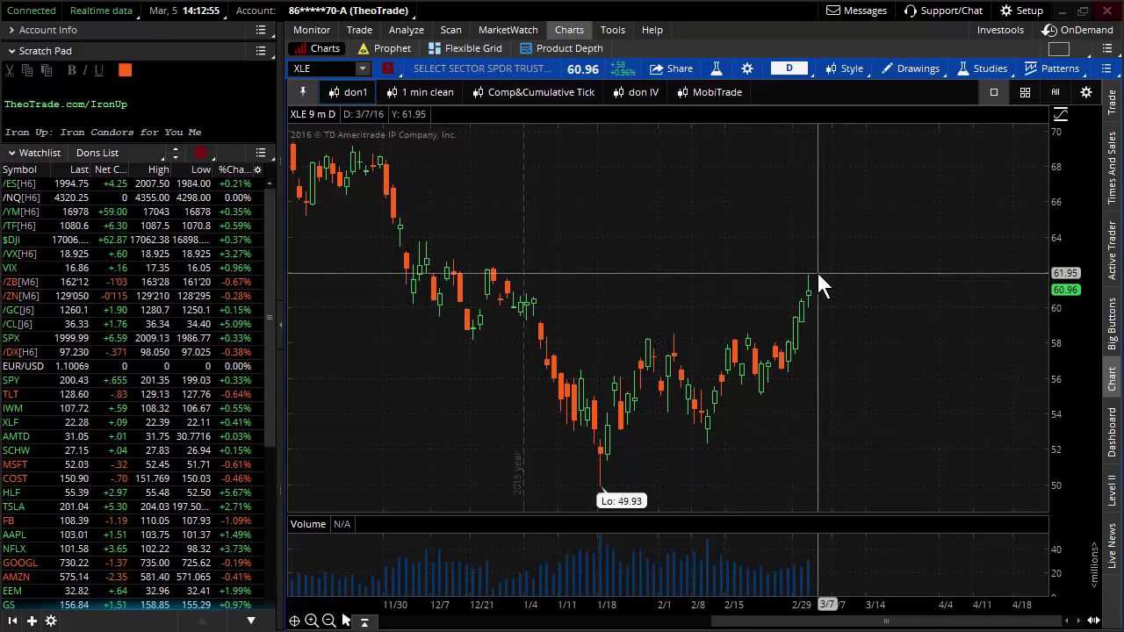
mouse_move(537, 165)
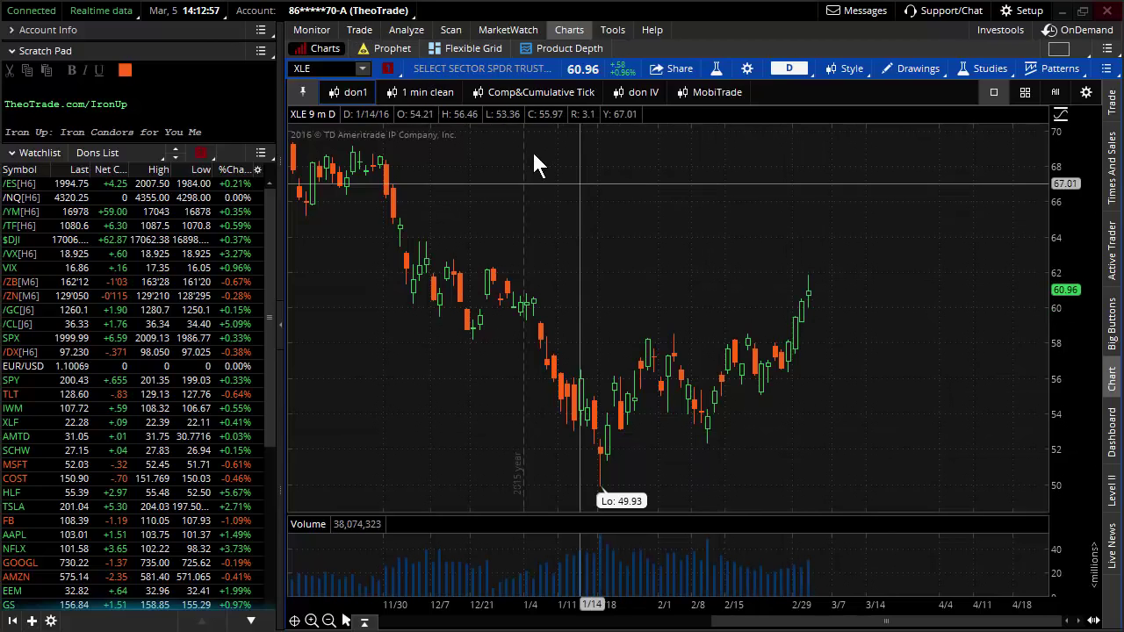
left_click(358, 29)
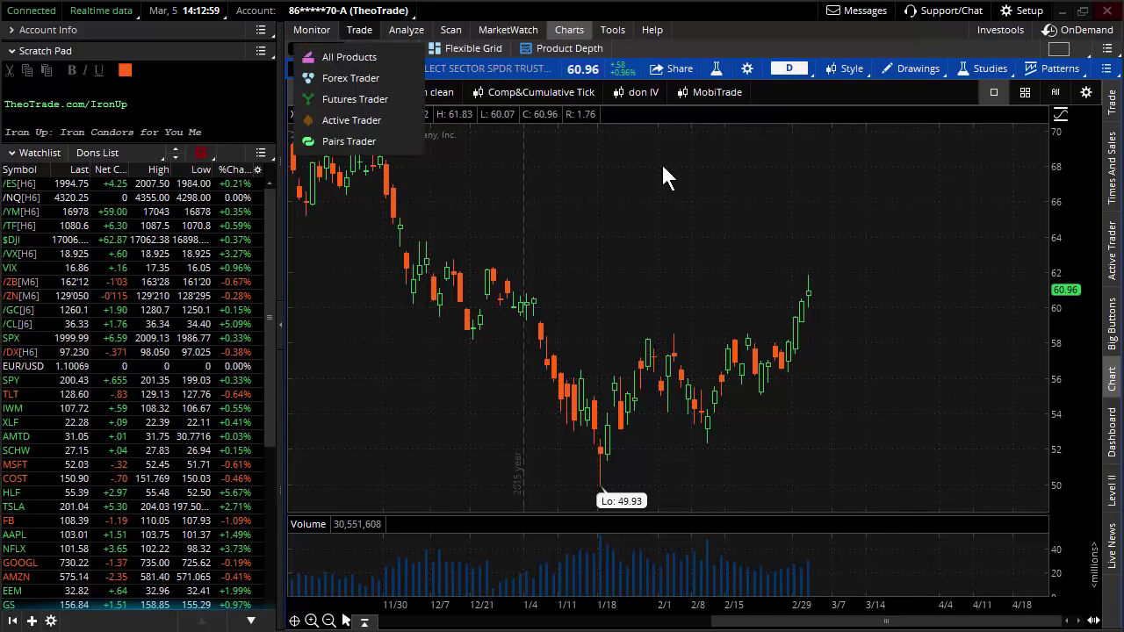
left_click(358, 28)
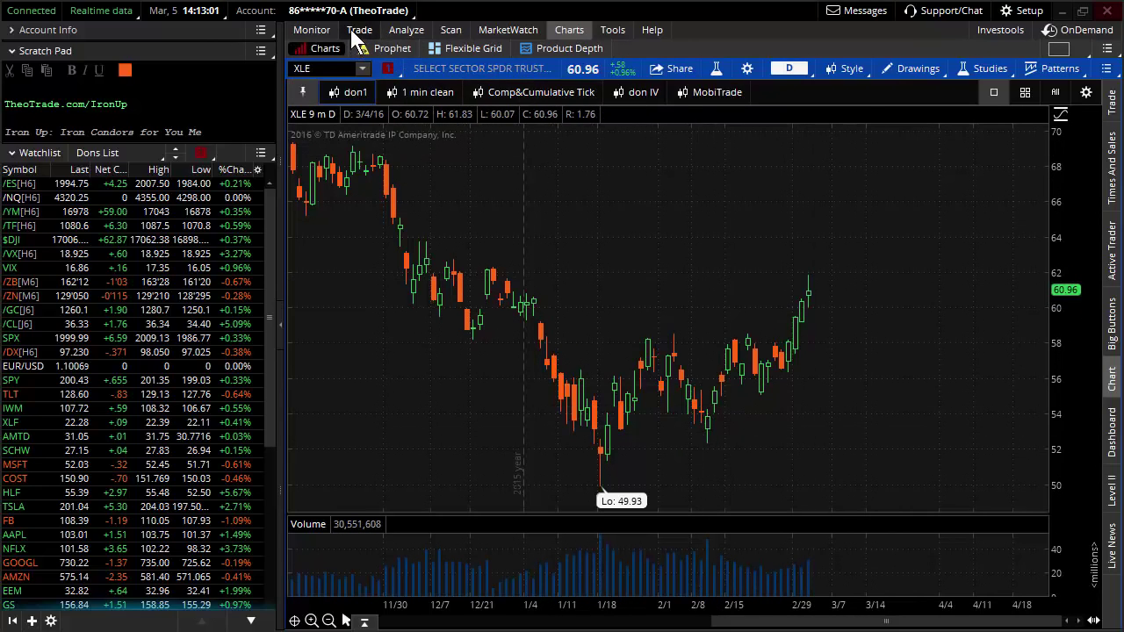
Step: Return to the XLE option chain and expand the SEP 16 expiration's strikes
left_click(358, 28)
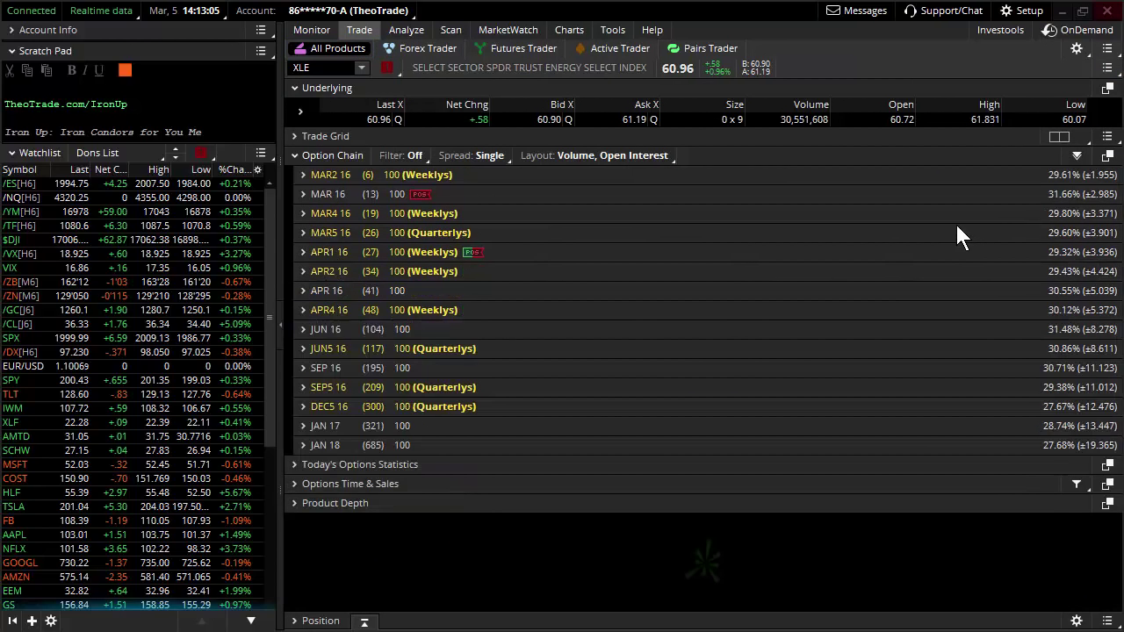
mouse_move(1089, 401)
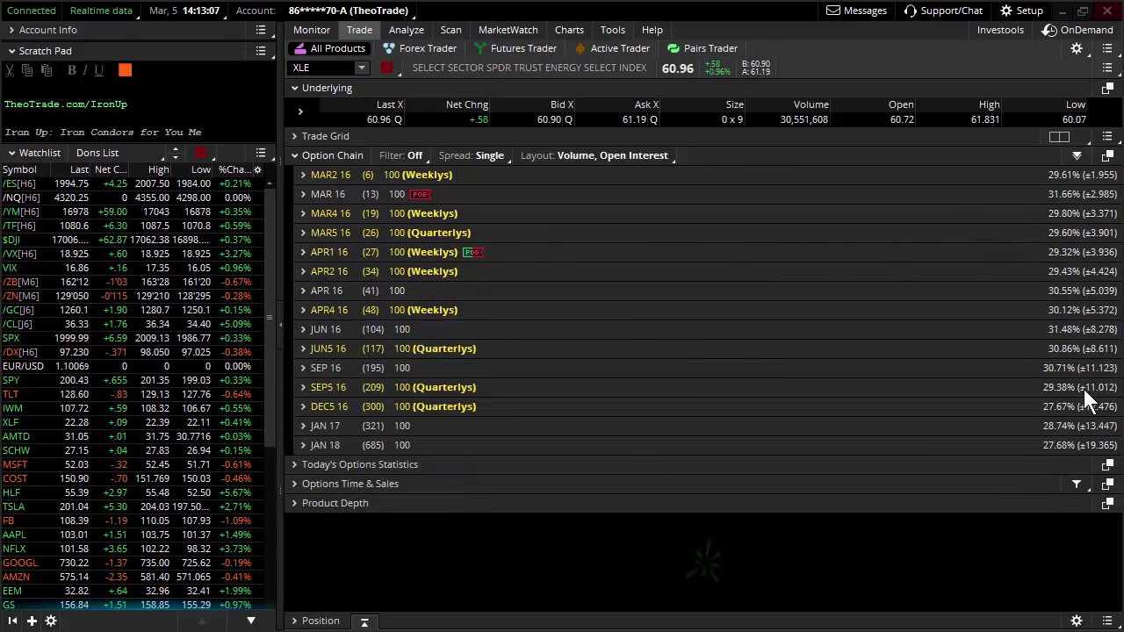
mouse_move(421, 373)
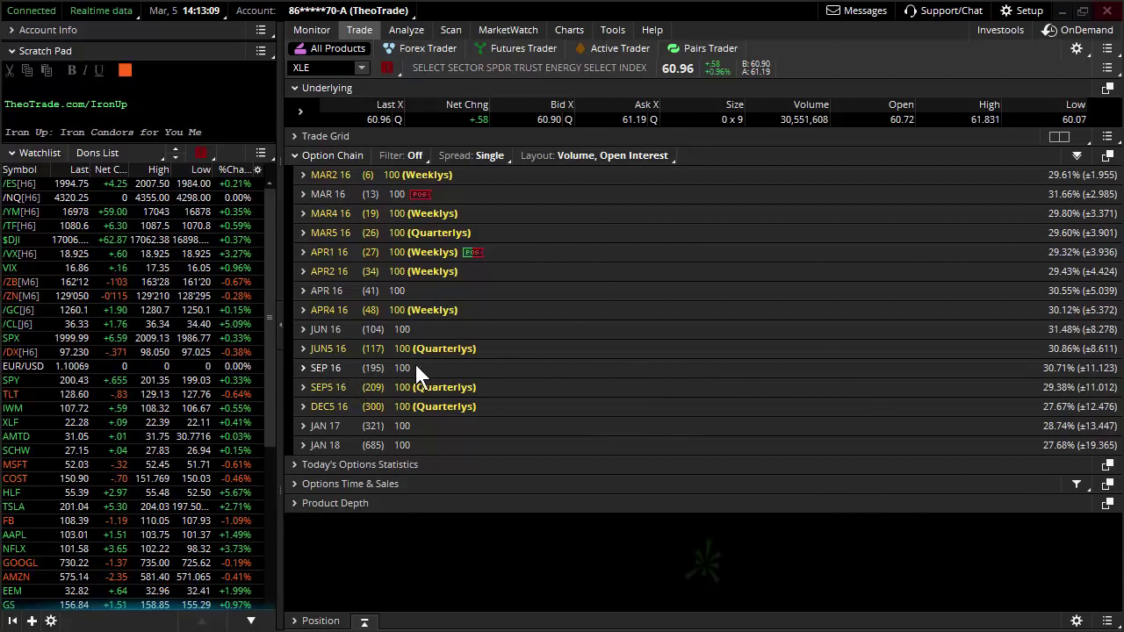
left_click(327, 367)
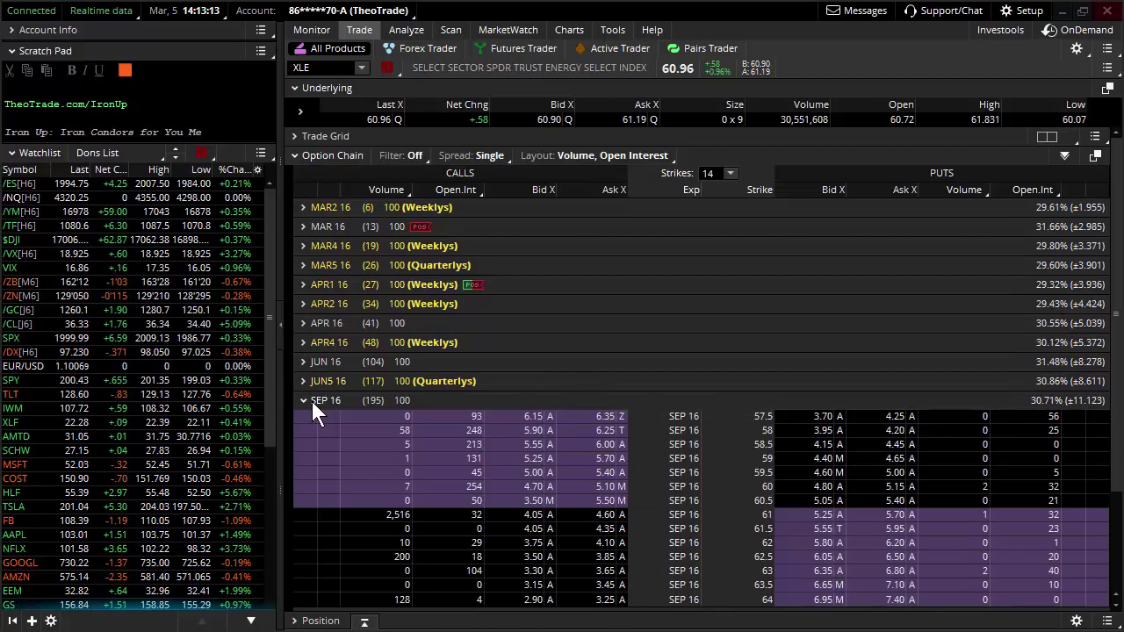
Step: Sketch a projected decline from the recent XLE high on the chart, then return to the XLE option chain
left_click(569, 29)
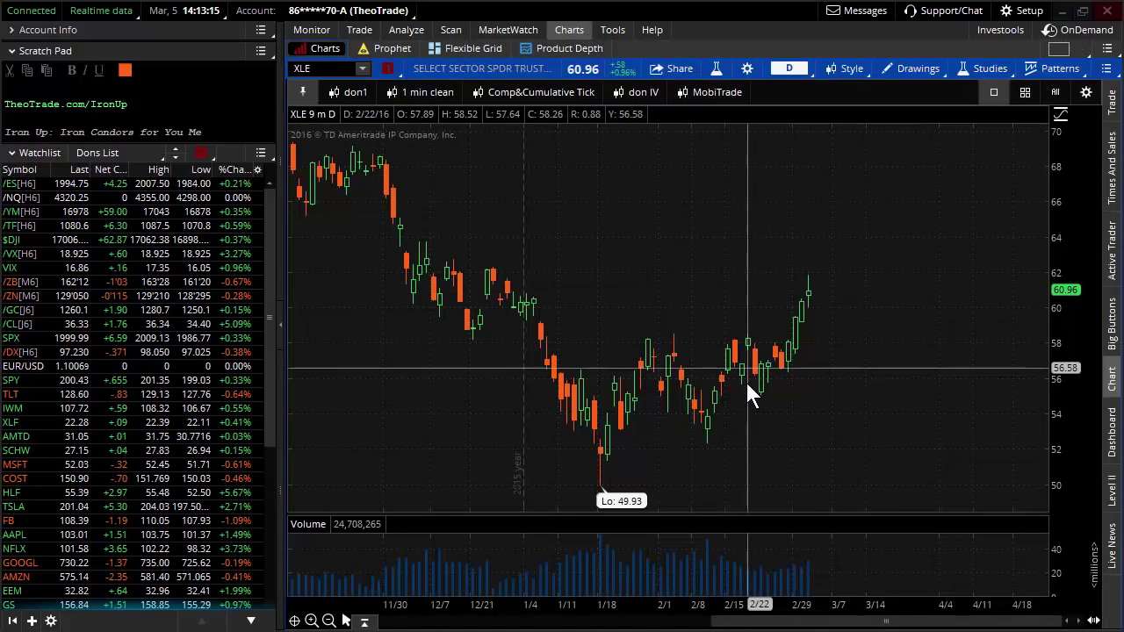
mouse_move(706, 439)
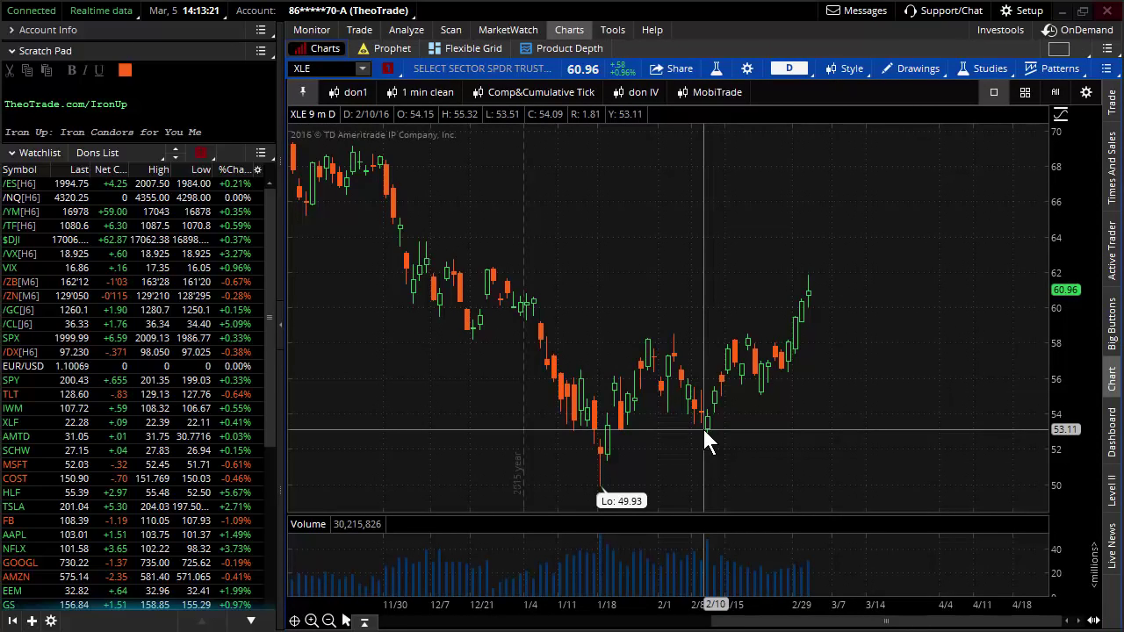
mouse_move(781, 320)
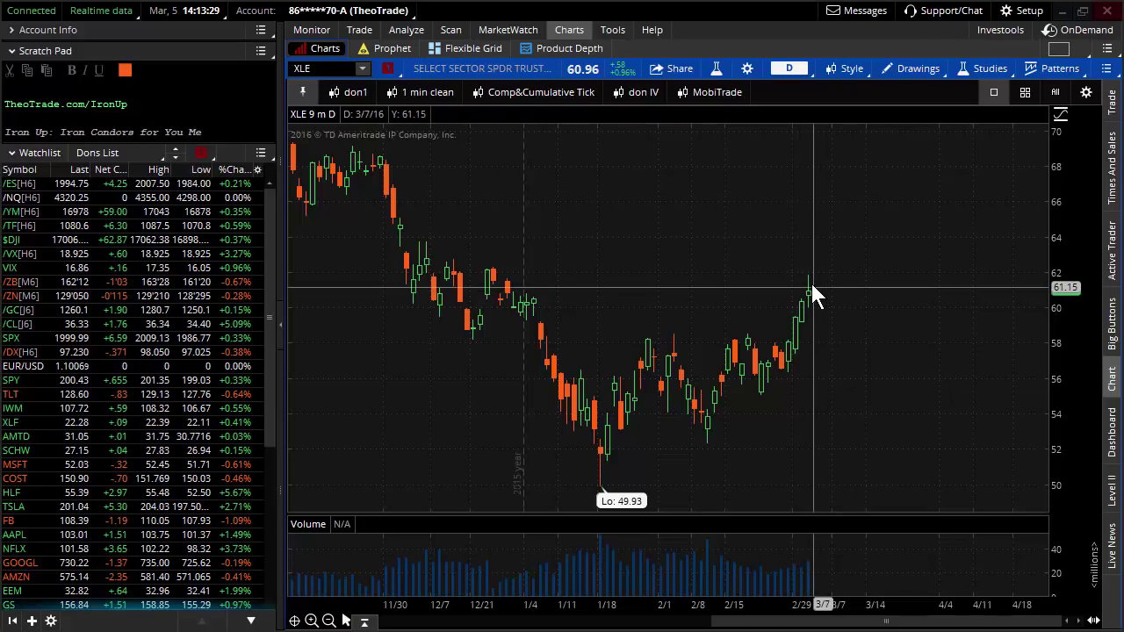
mouse_move(823, 390)
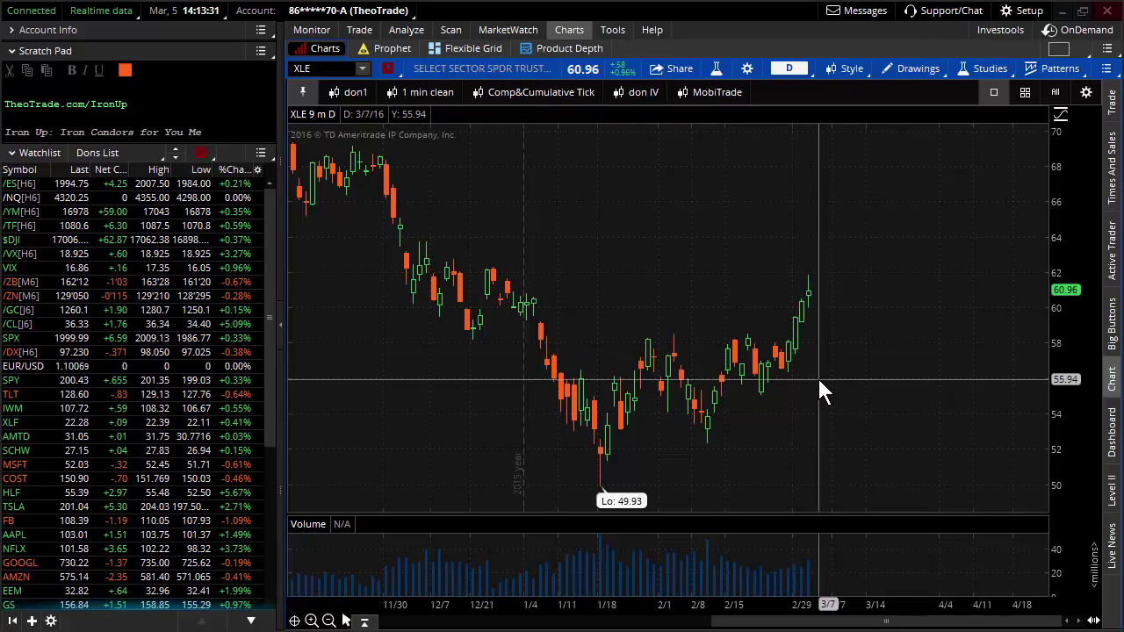
mouse_move(808, 308)
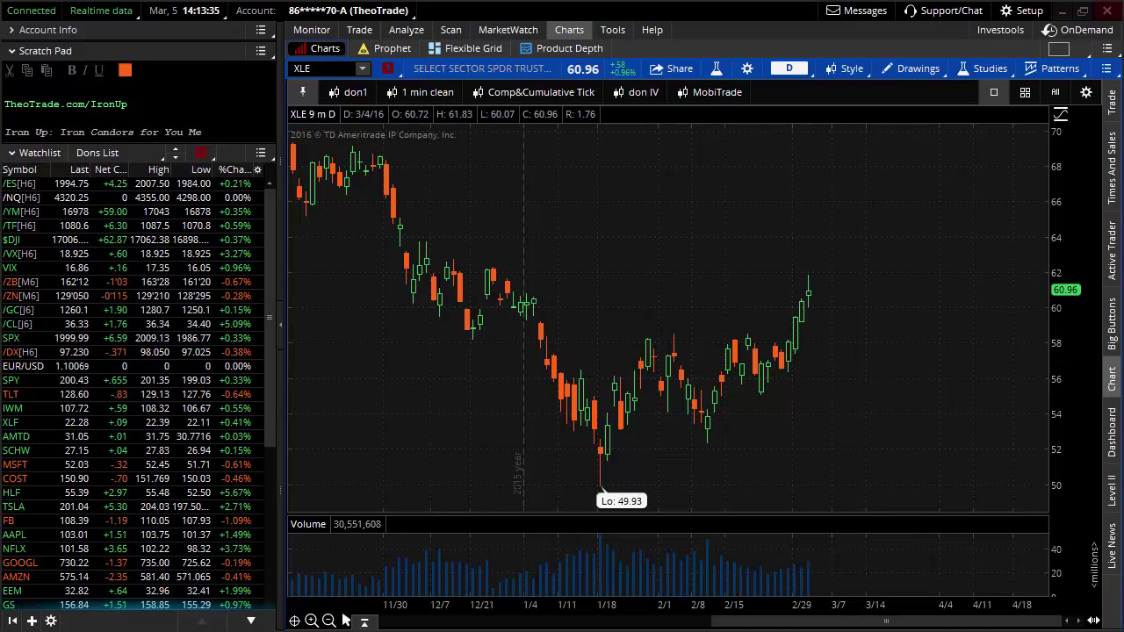
mouse_move(826, 296)
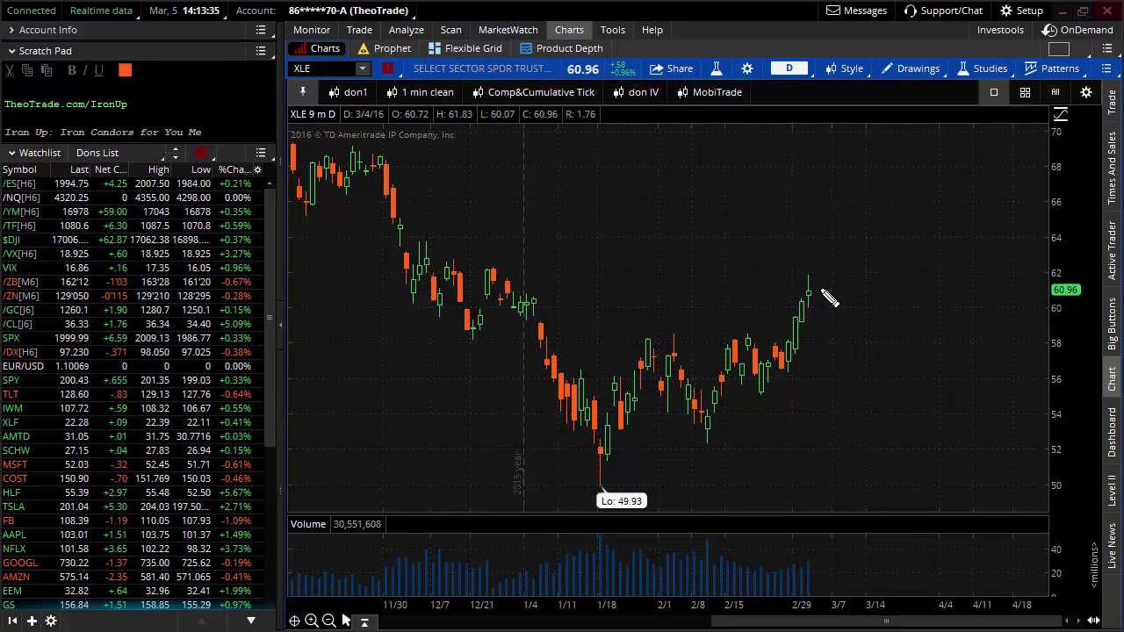
left_click_drag(808, 283, 878, 427)
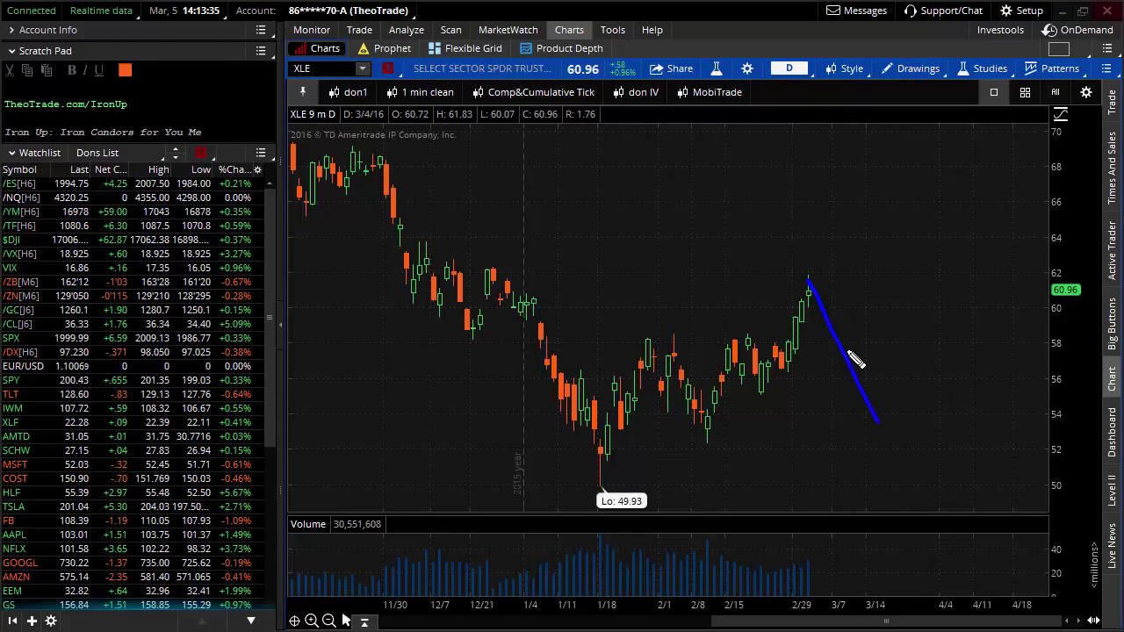
left_click_drag(699, 453, 808, 284)
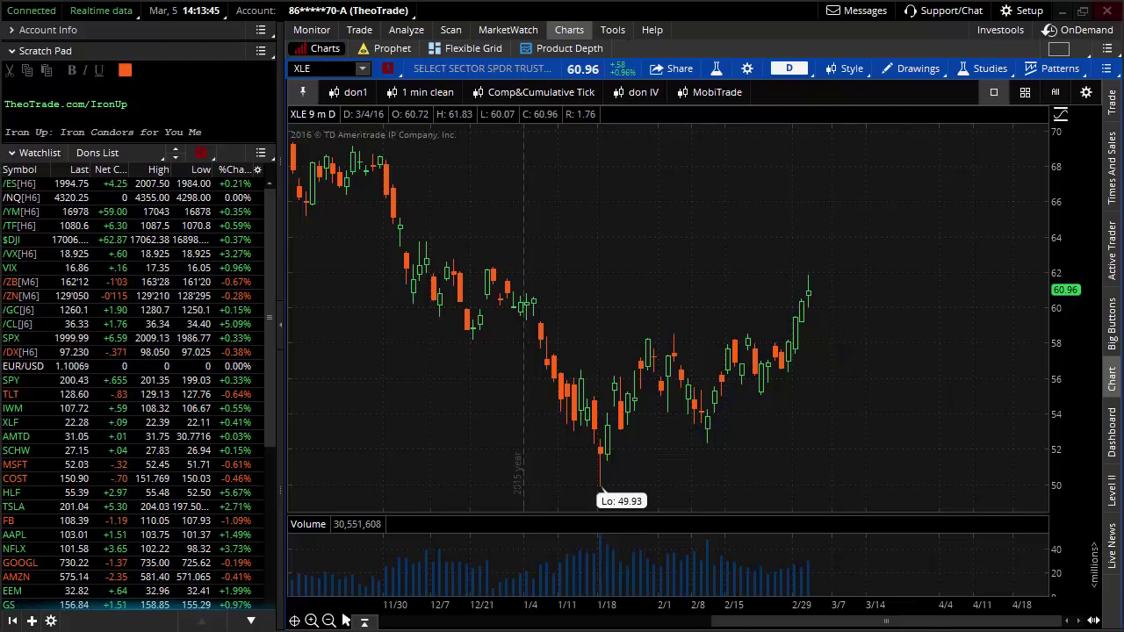
left_click(358, 28)
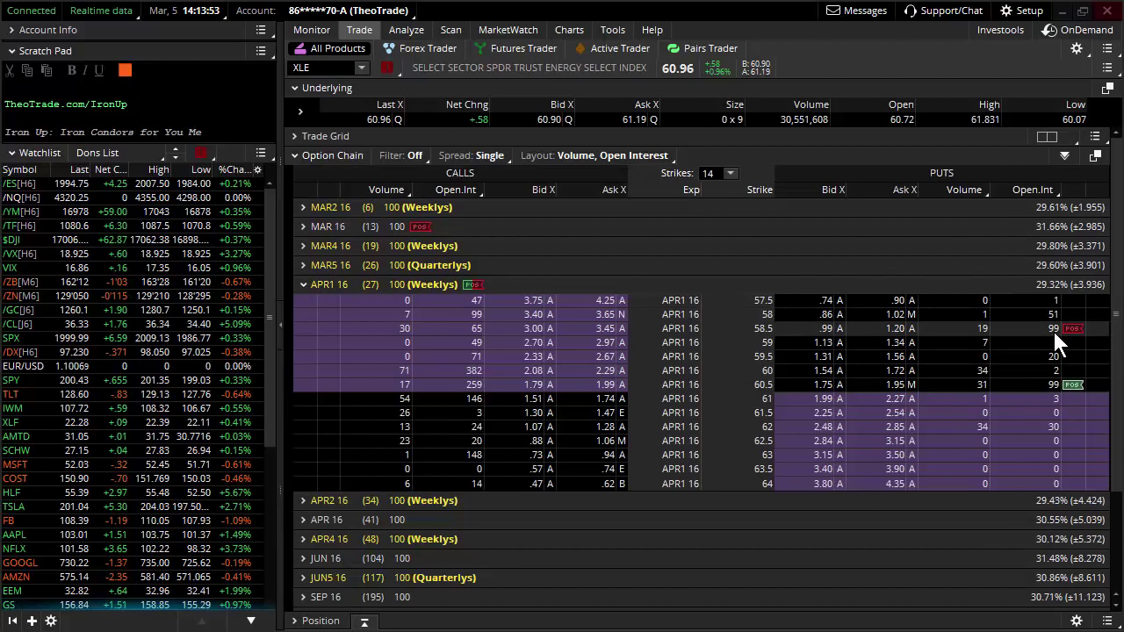
mouse_move(553, 184)
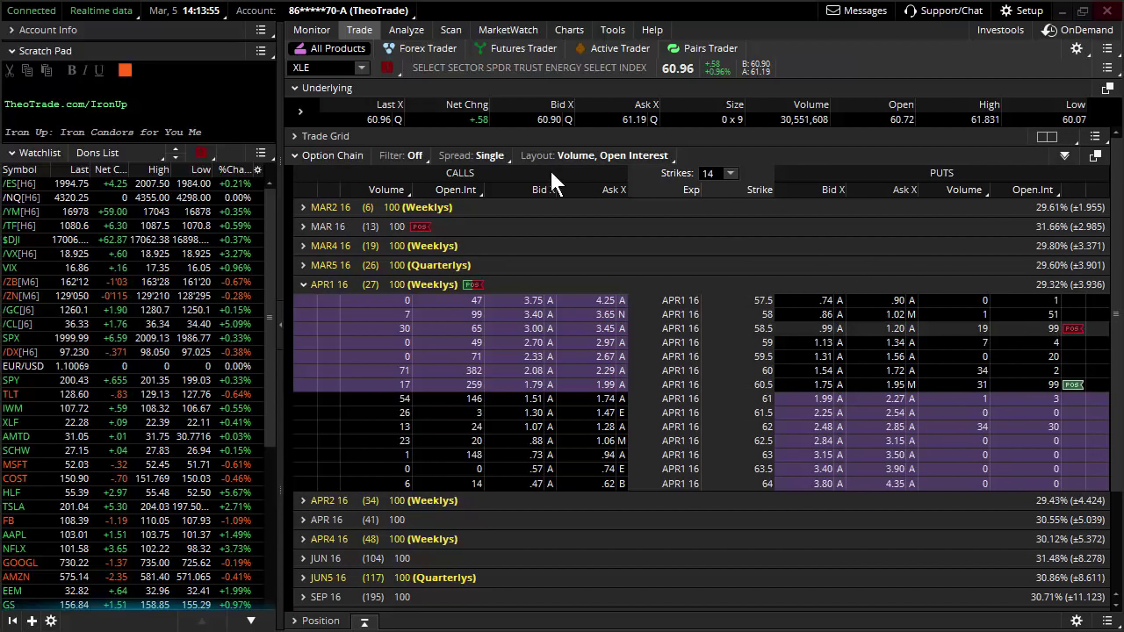
Step: Return to the unweighted Activity and Positions statement with XLE expanded
left_click(311, 28)
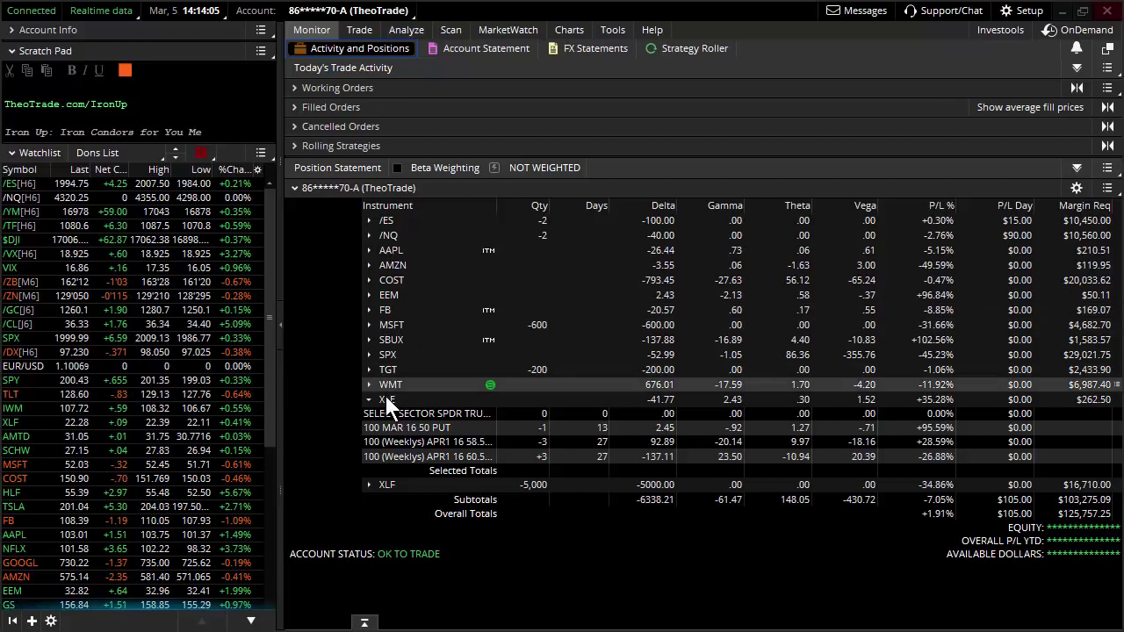
Step: Collapse the XLE position so its option legs are hidden in the Position Statement
left_click(369, 400)
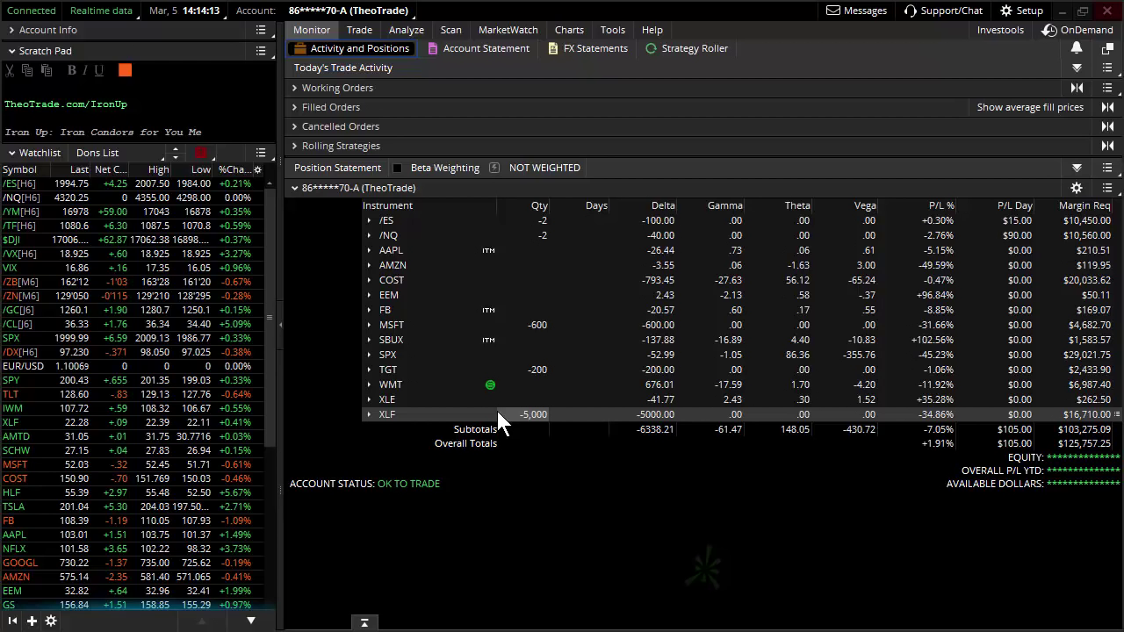
mouse_move(530, 414)
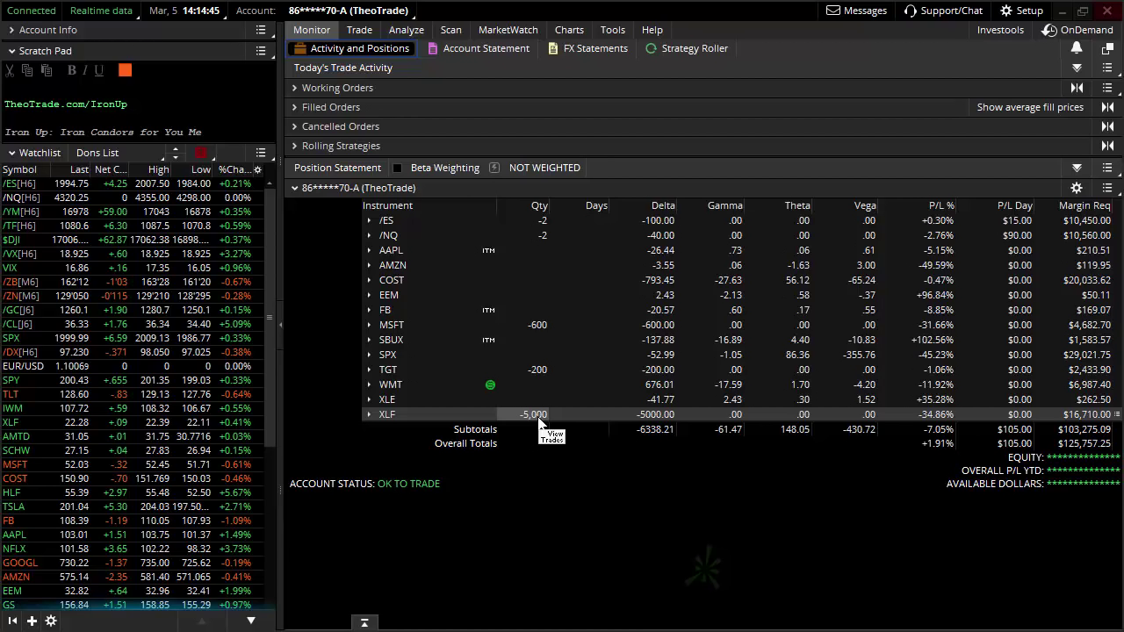
mouse_move(541, 316)
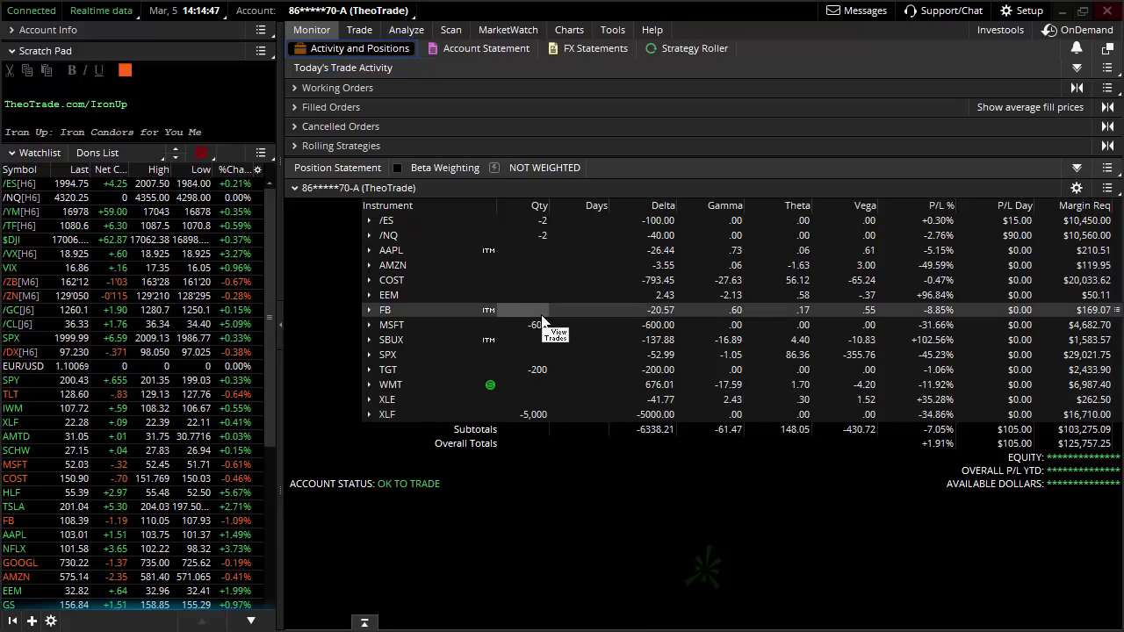
mouse_move(674, 253)
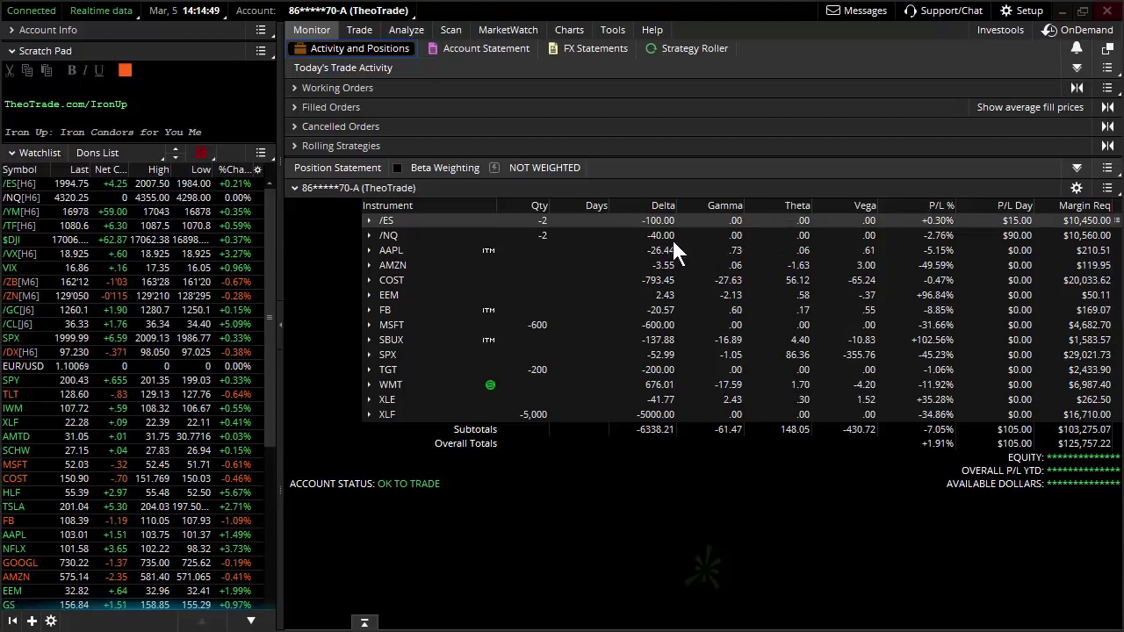
mouse_move(425, 185)
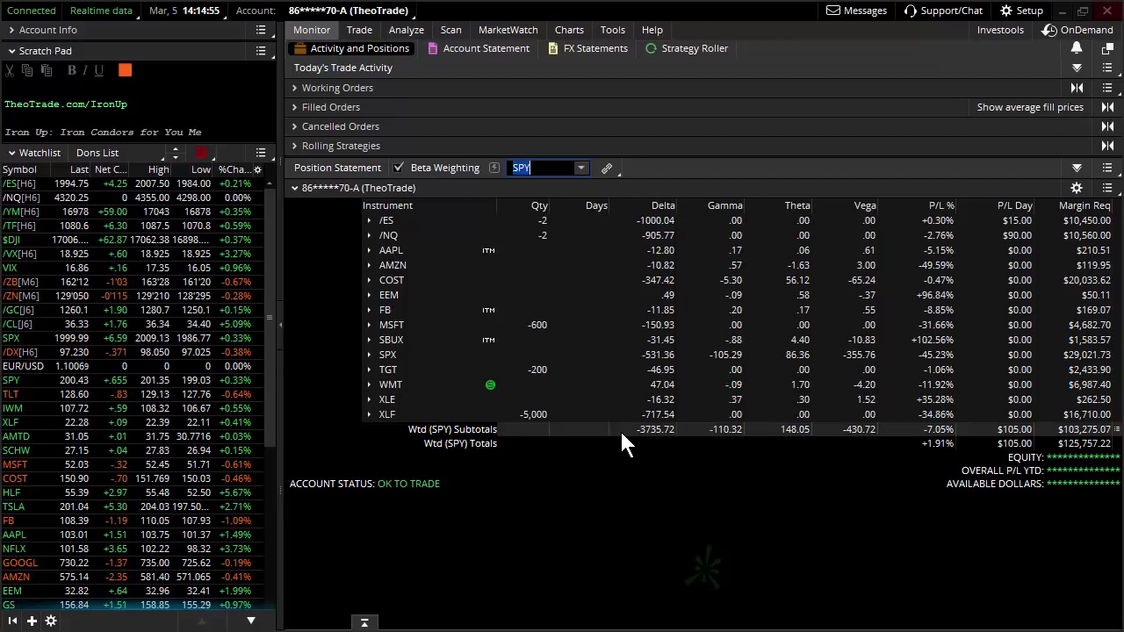
mouse_move(677, 436)
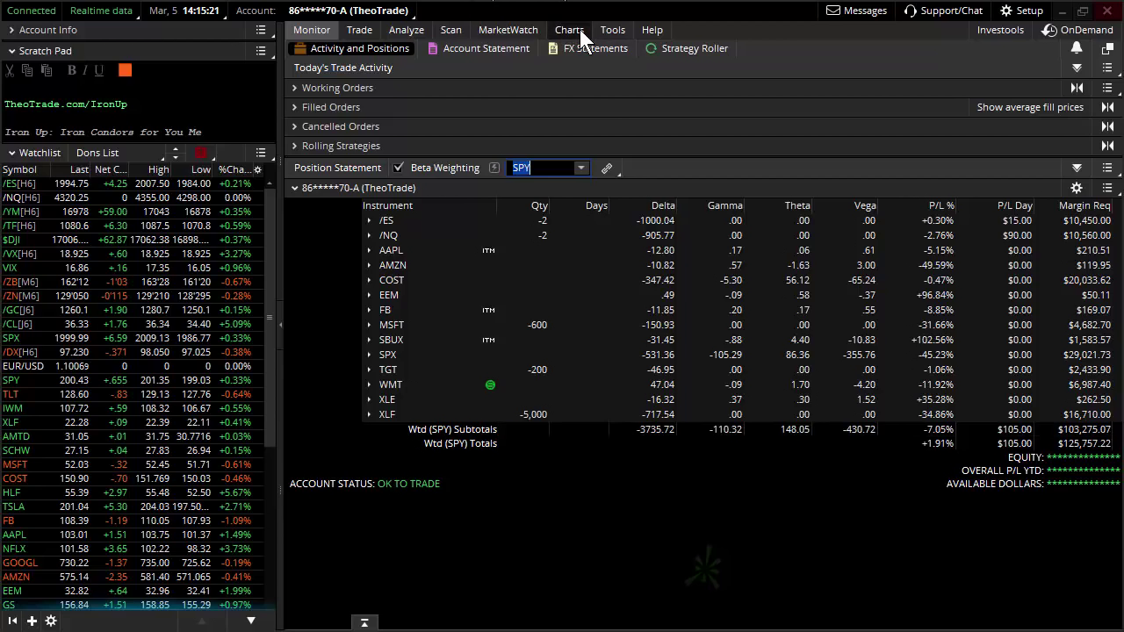
Step: Bring up the nine-month daily SPY candlestick chart after beta-weighting to SPY
left_click(569, 28)
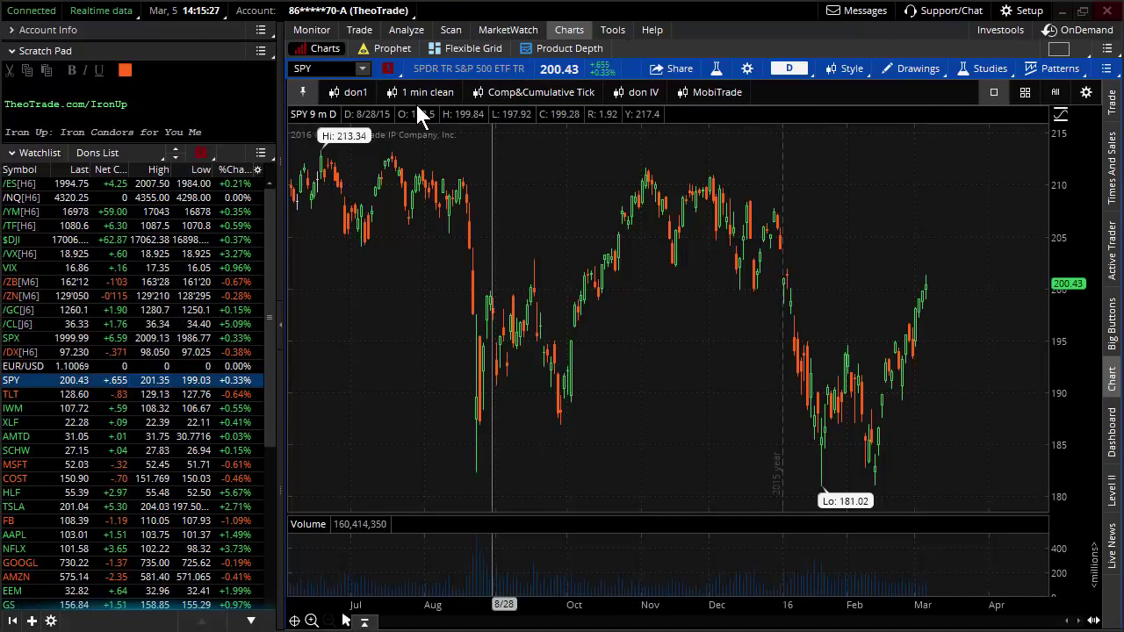
Step: Switch the SPY chart to five years of weekly candles (April 2011 to March 2016)
left_click(788, 66)
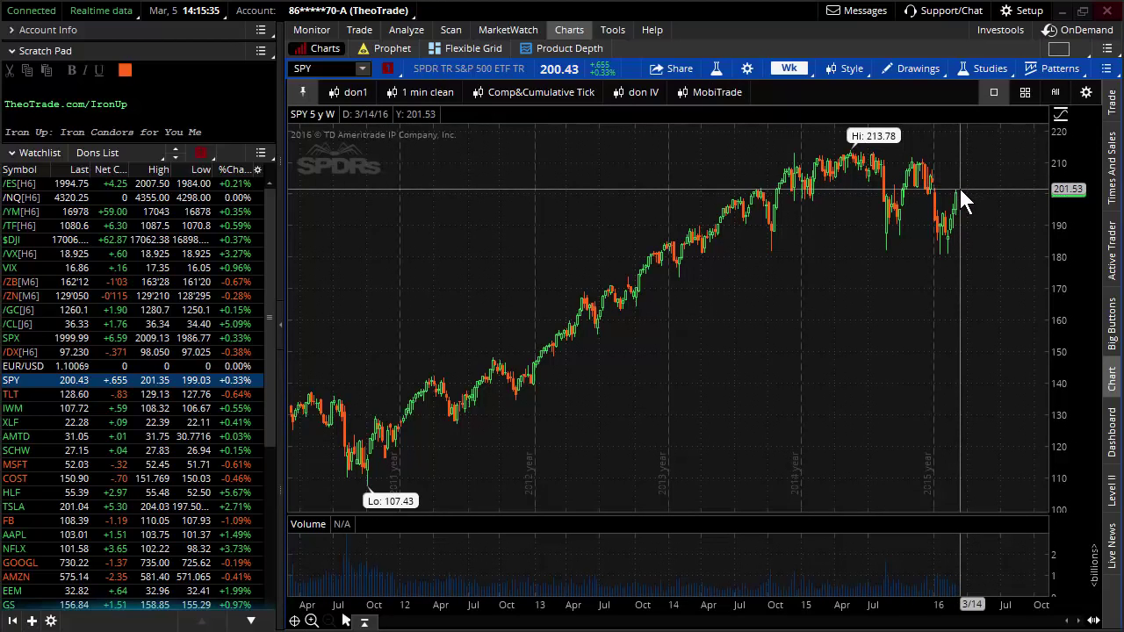
mouse_move(966, 167)
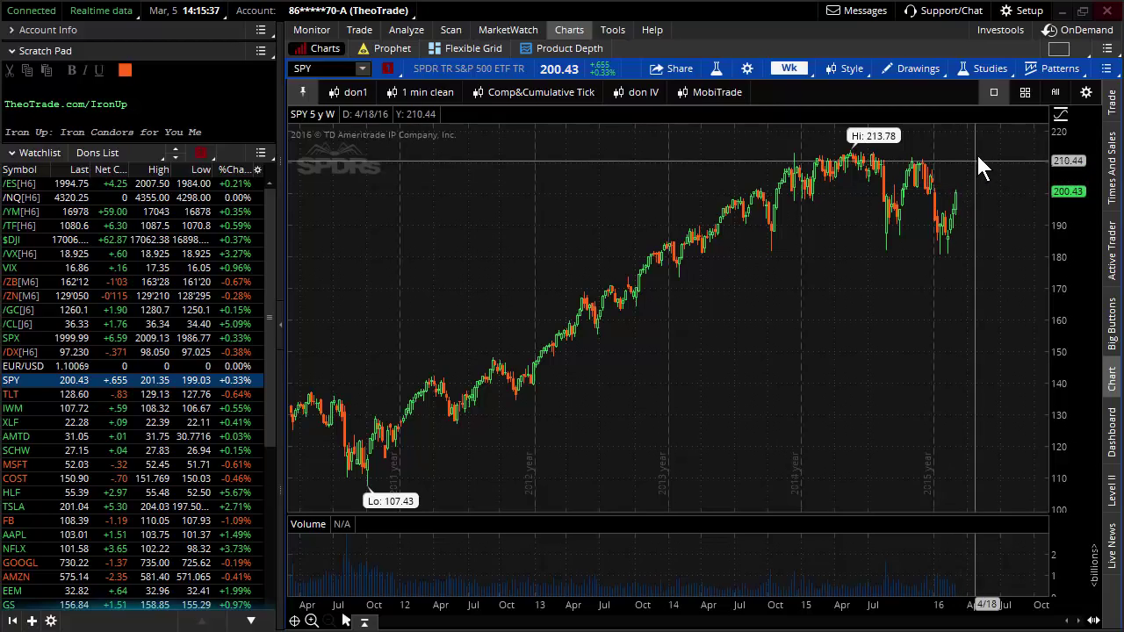
mouse_move(974, 167)
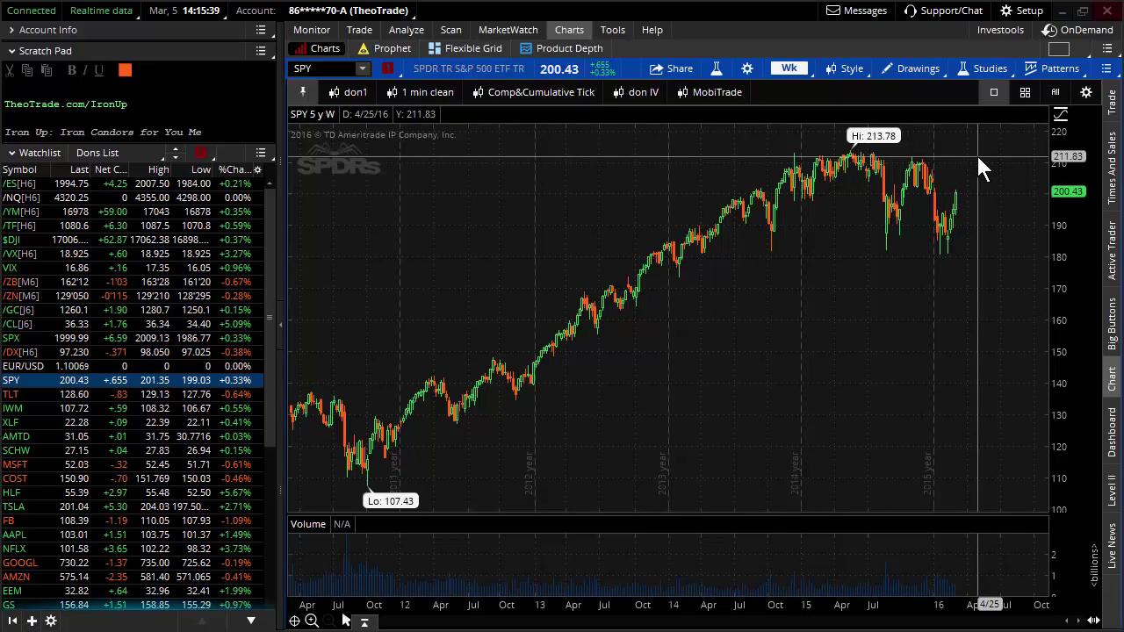
mouse_move(997, 158)
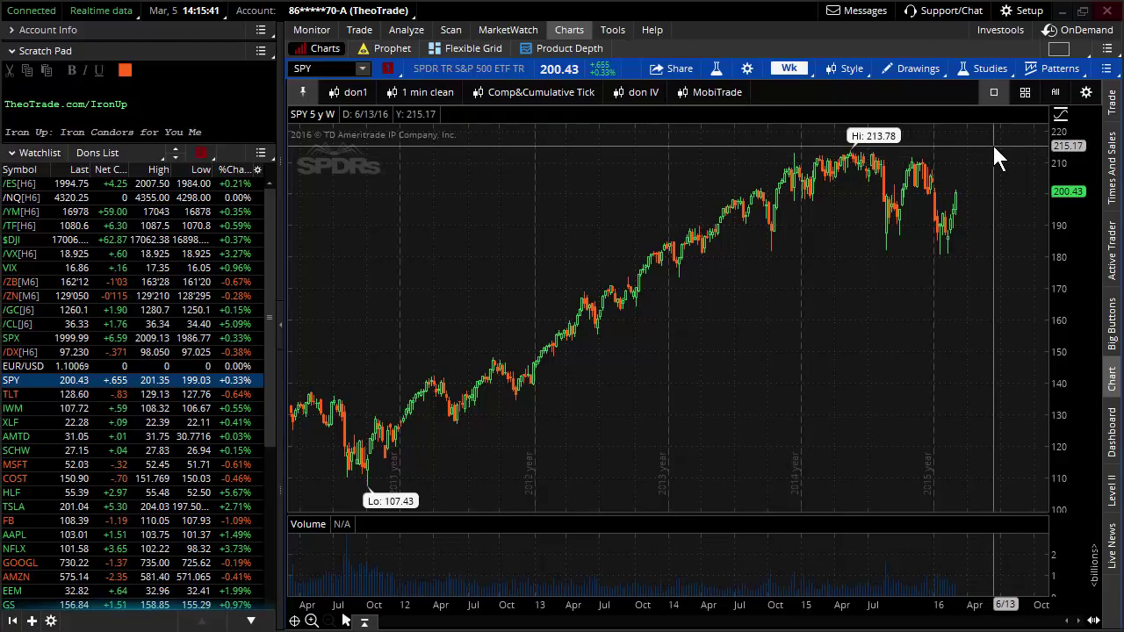
mouse_move(983, 246)
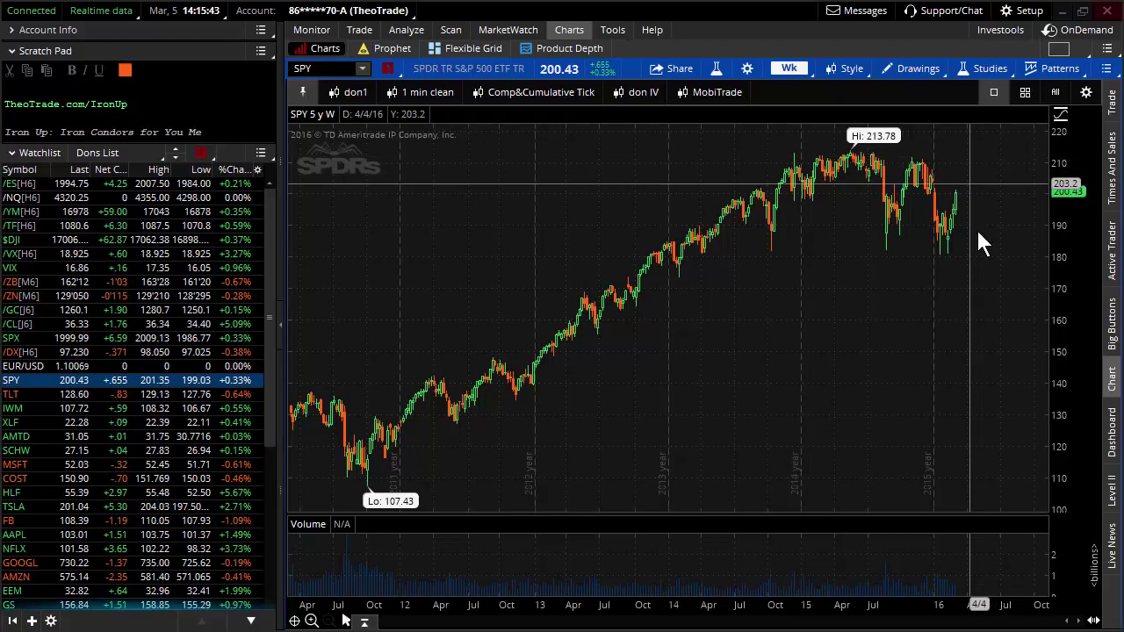
mouse_move(987, 330)
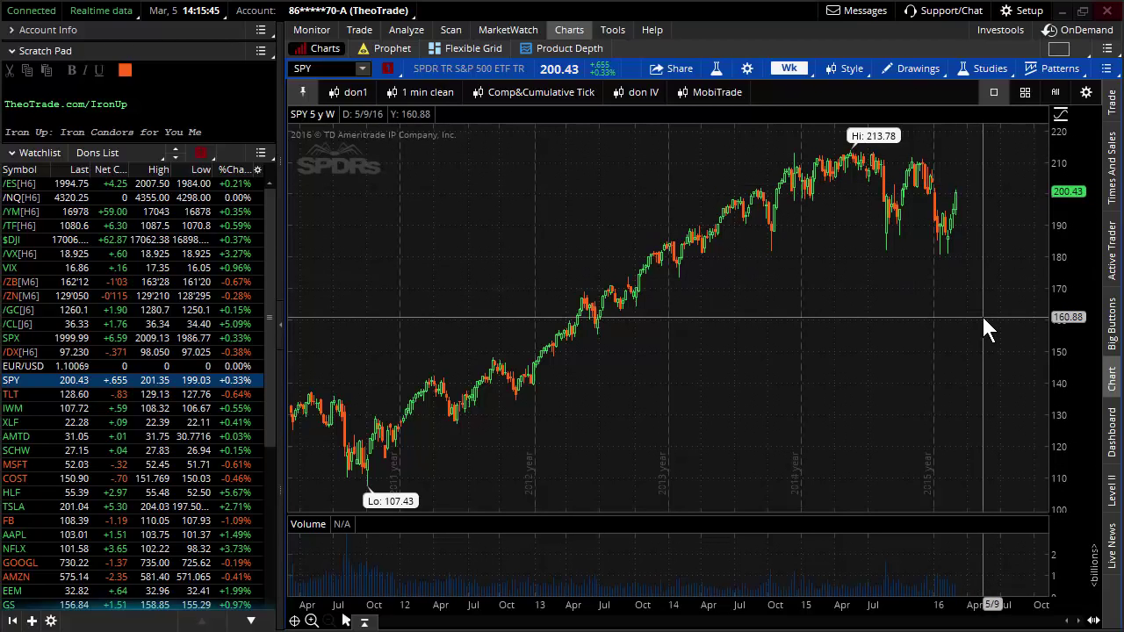
mouse_move(965, 197)
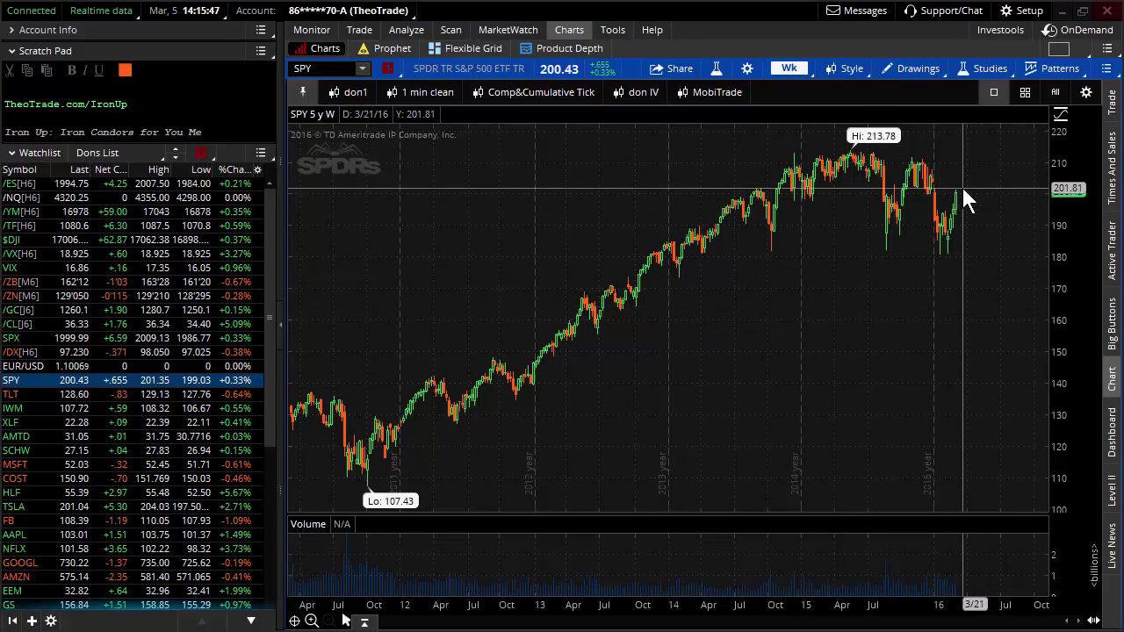
mouse_move(980, 281)
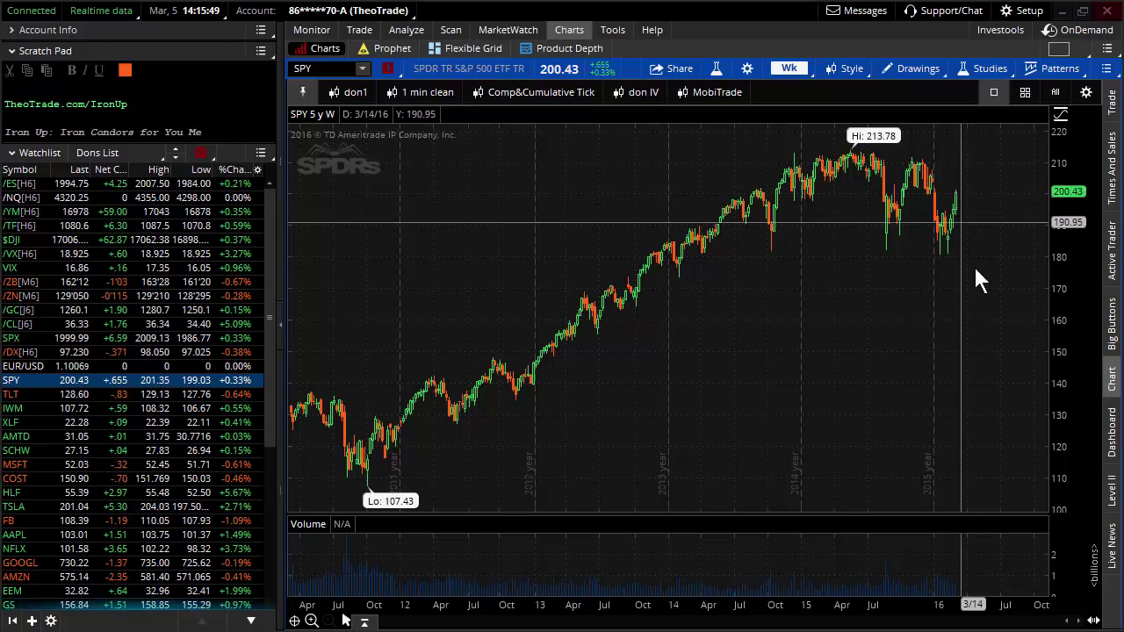
mouse_move(997, 330)
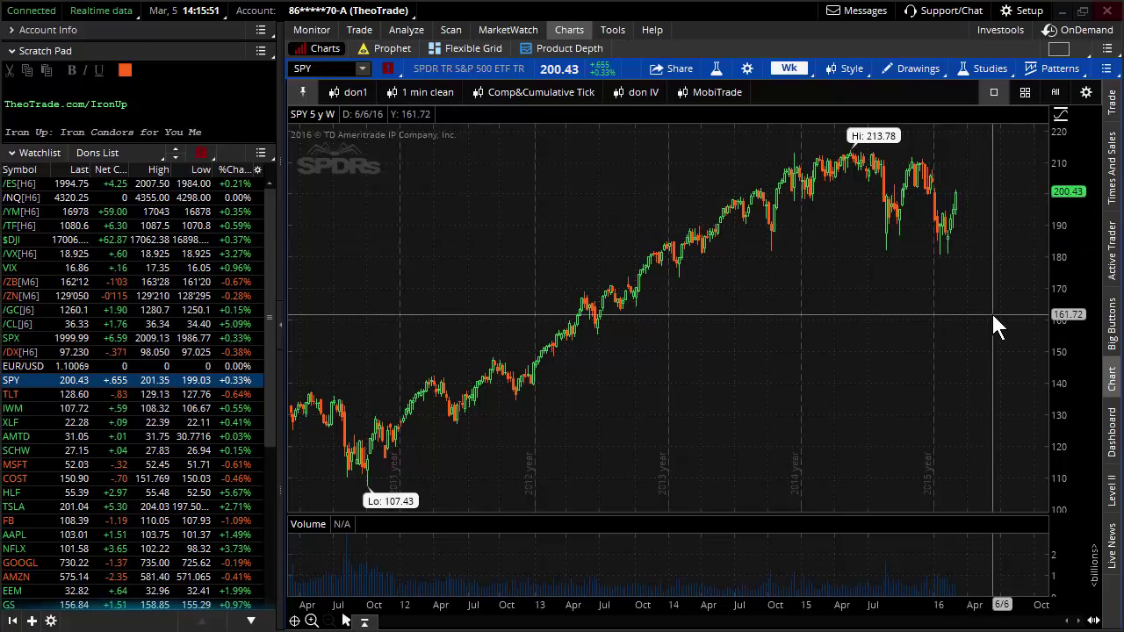
mouse_move(970, 172)
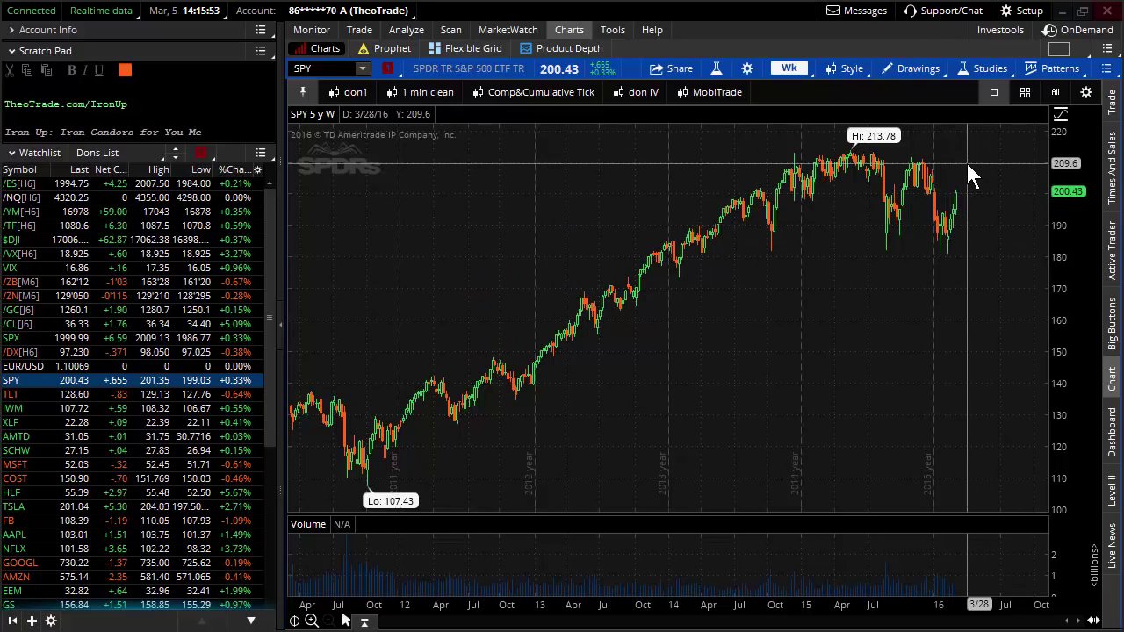
Step: Return to the SPY beta-weighted Position Statement with /ES, AAPL, SPX and XLF holdings
left_click(311, 28)
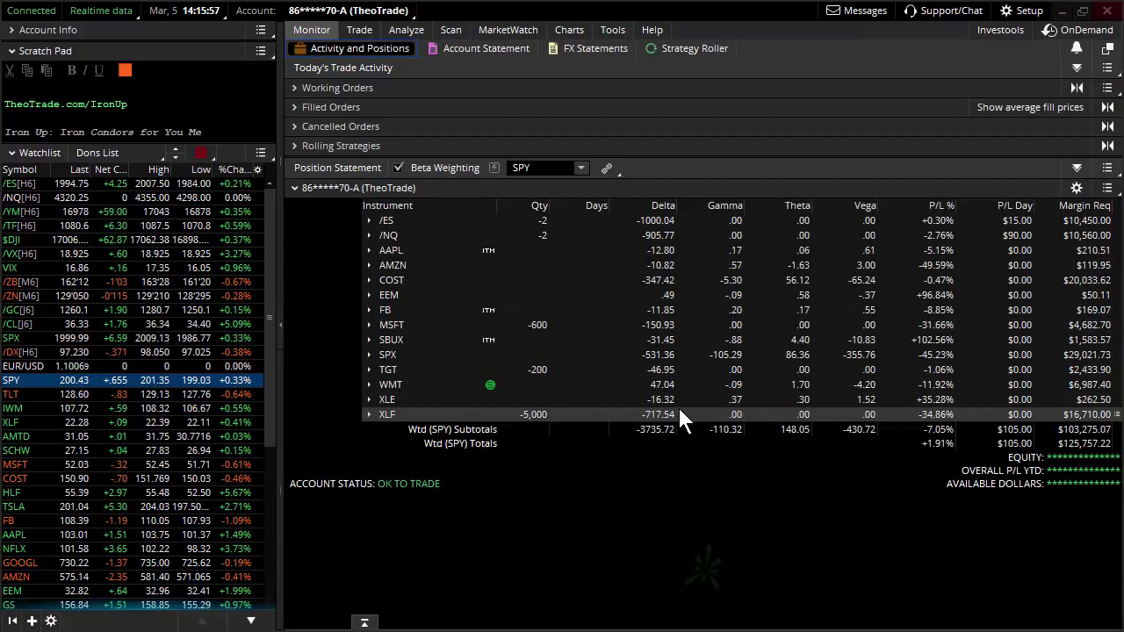
mouse_move(734, 320)
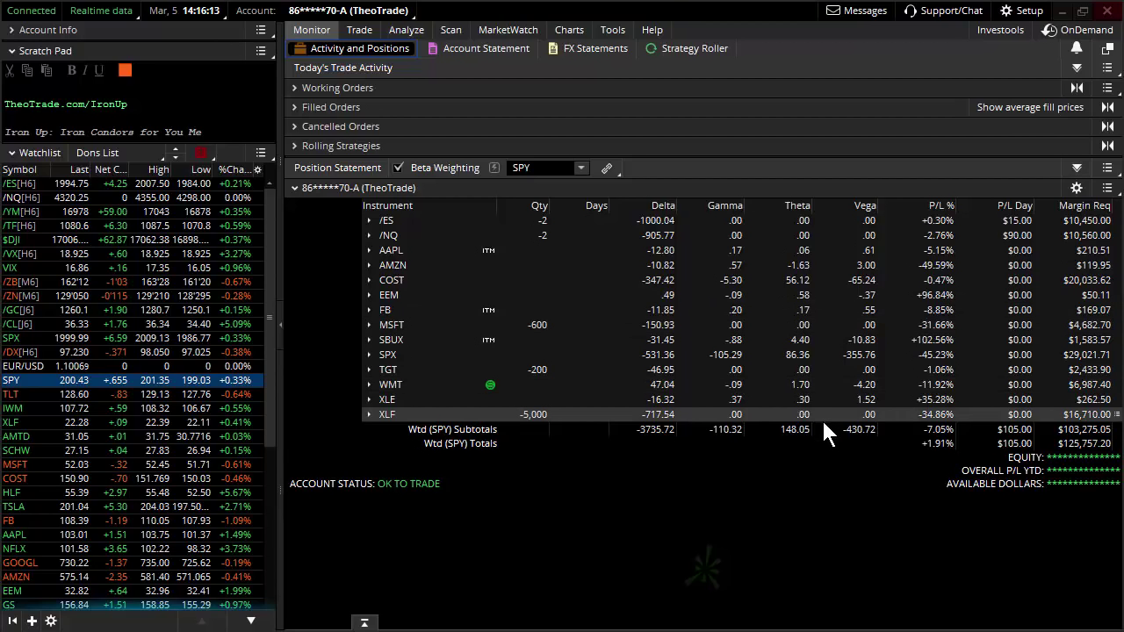
mouse_move(808, 443)
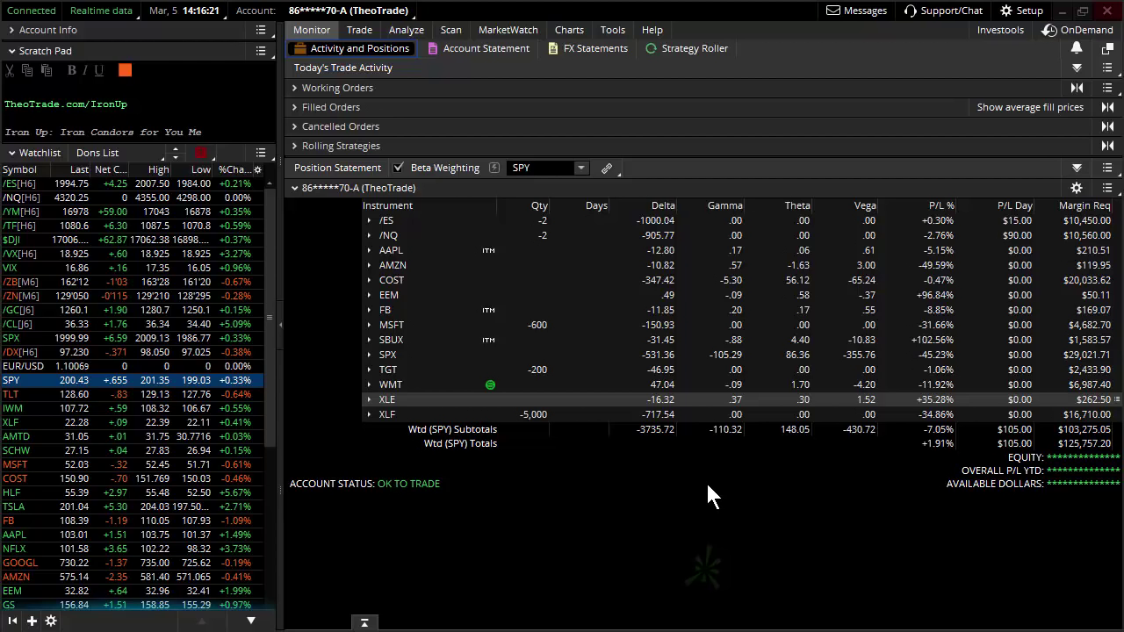
mouse_move(674, 453)
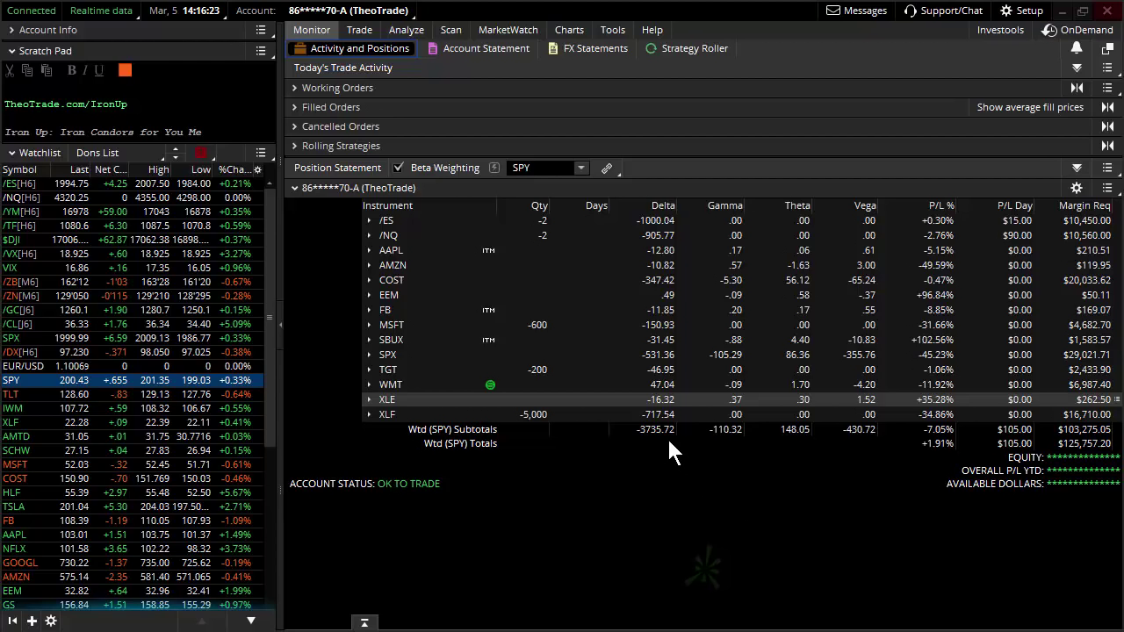
mouse_move(659, 439)
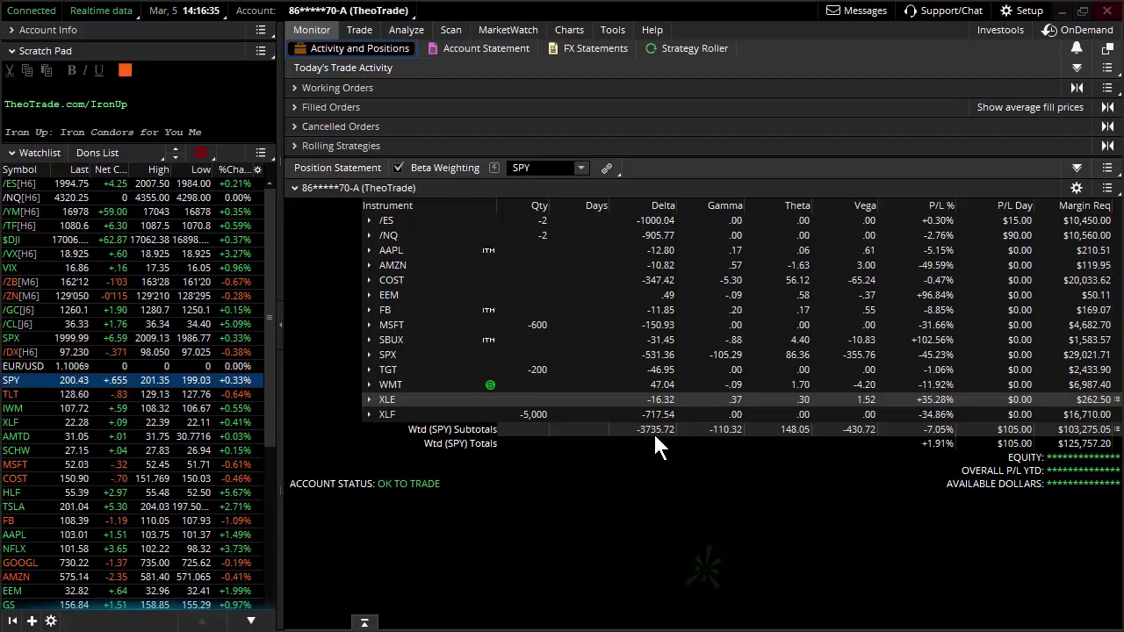
Step: Glance at the week's economic events calendar, then show the SPY option chain with APR1 16 weeklies
left_click(507, 28)
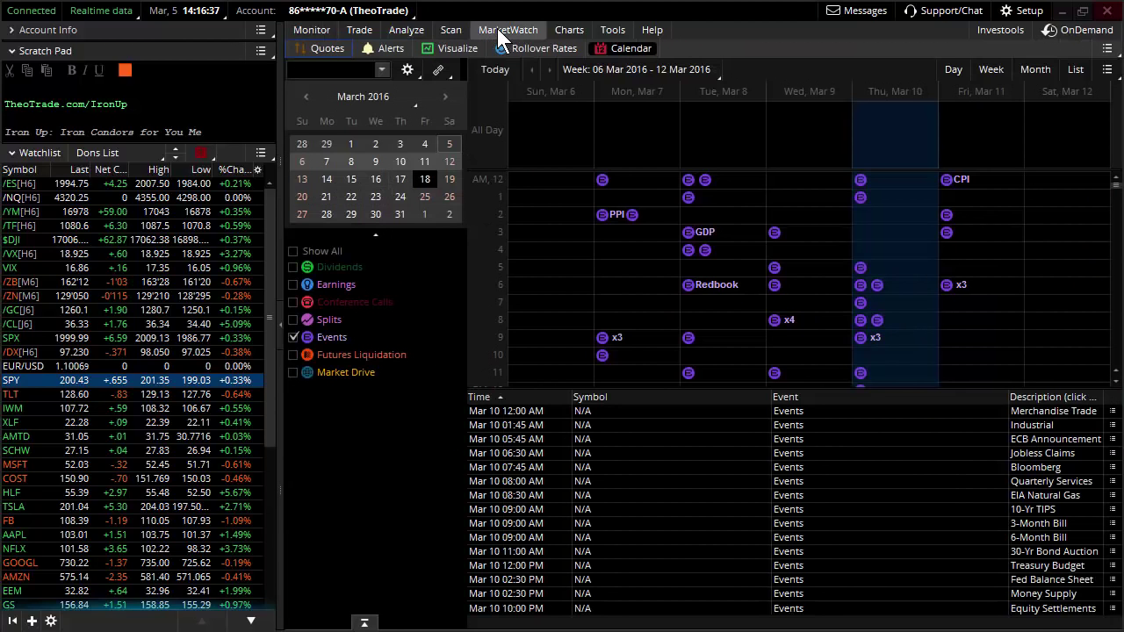
mouse_move(625, 237)
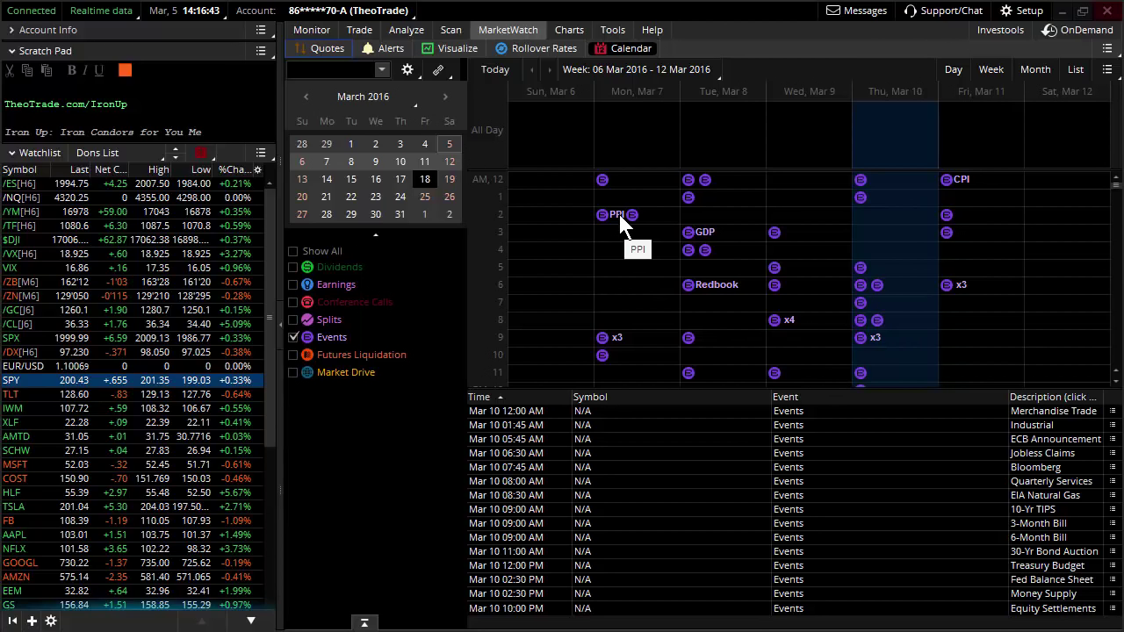
mouse_move(625, 207)
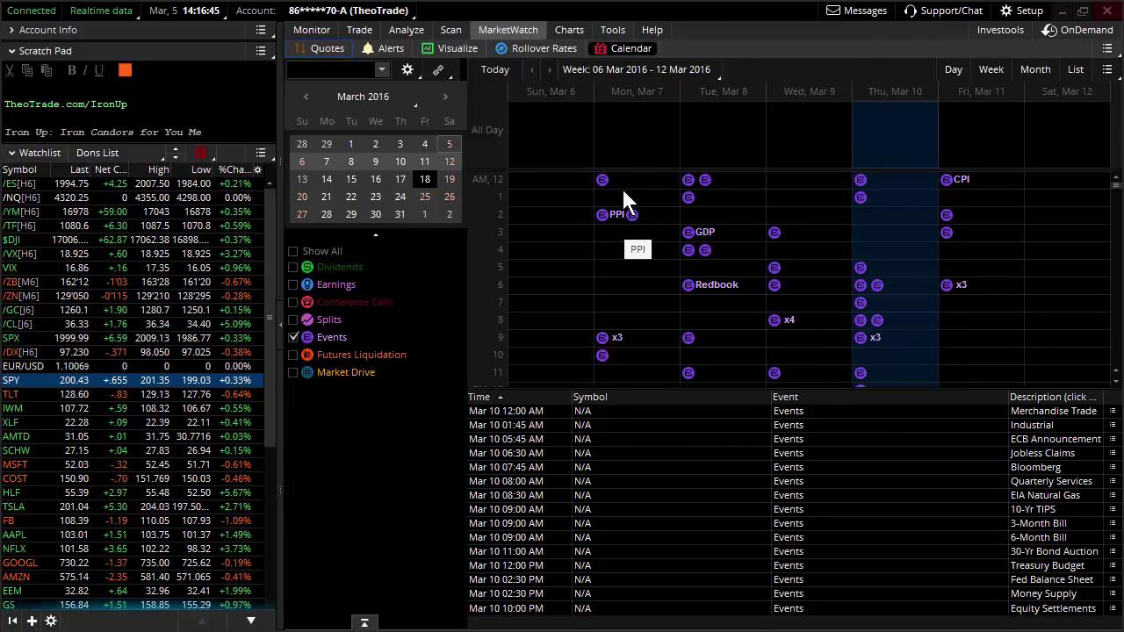
left_click(358, 28)
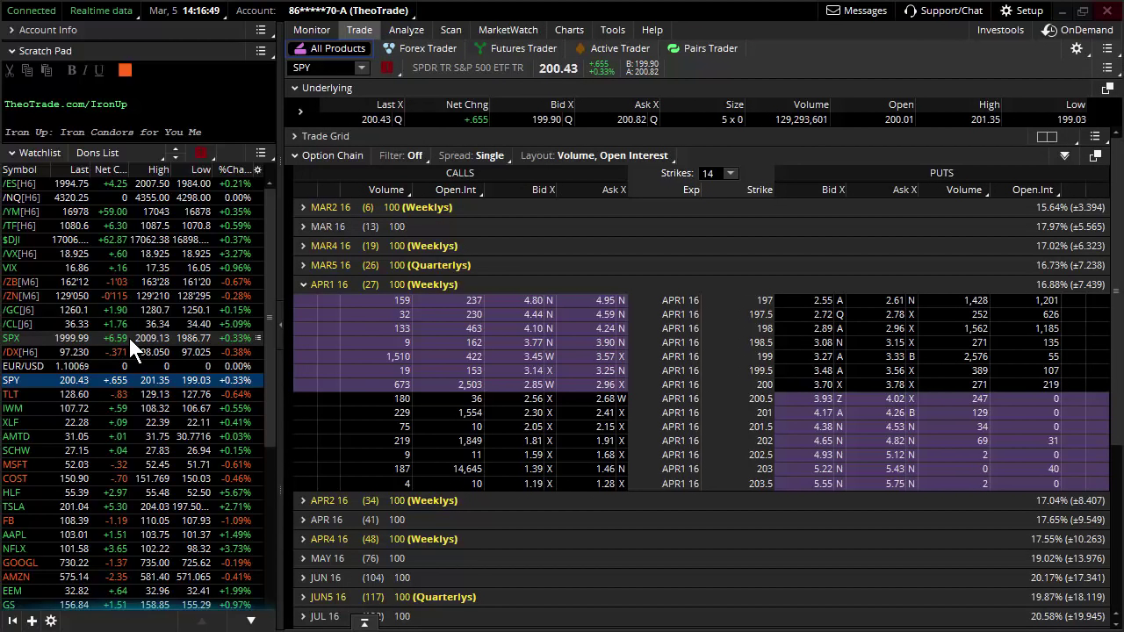
Step: Load SPX into the option chain and collapse the April series to list all expirations
left_click(10, 337)
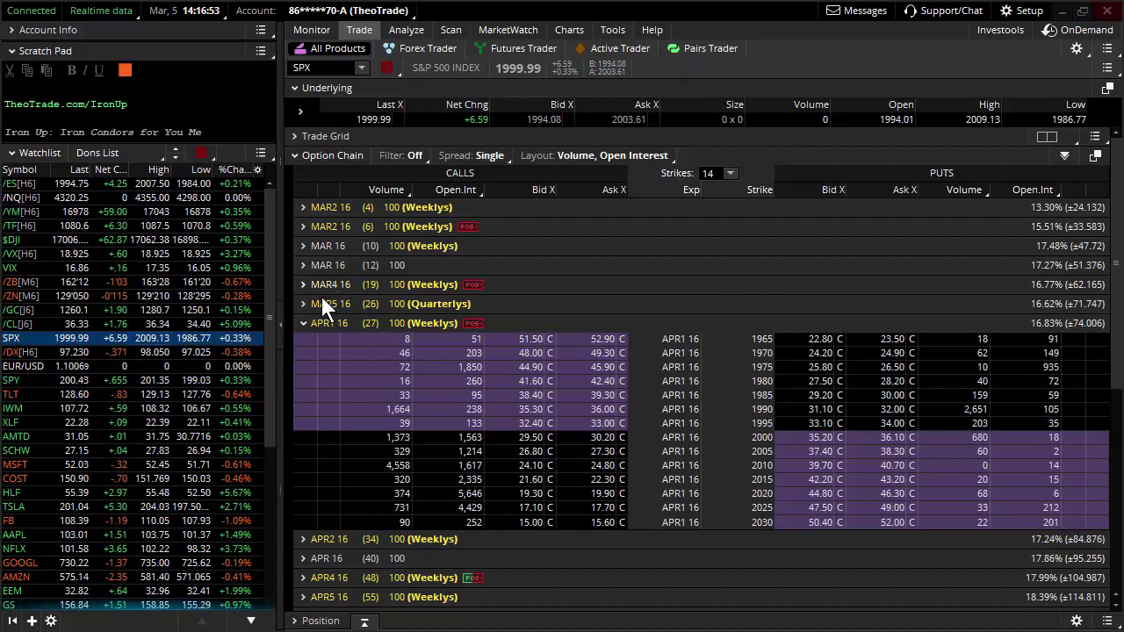
left_click(302, 323)
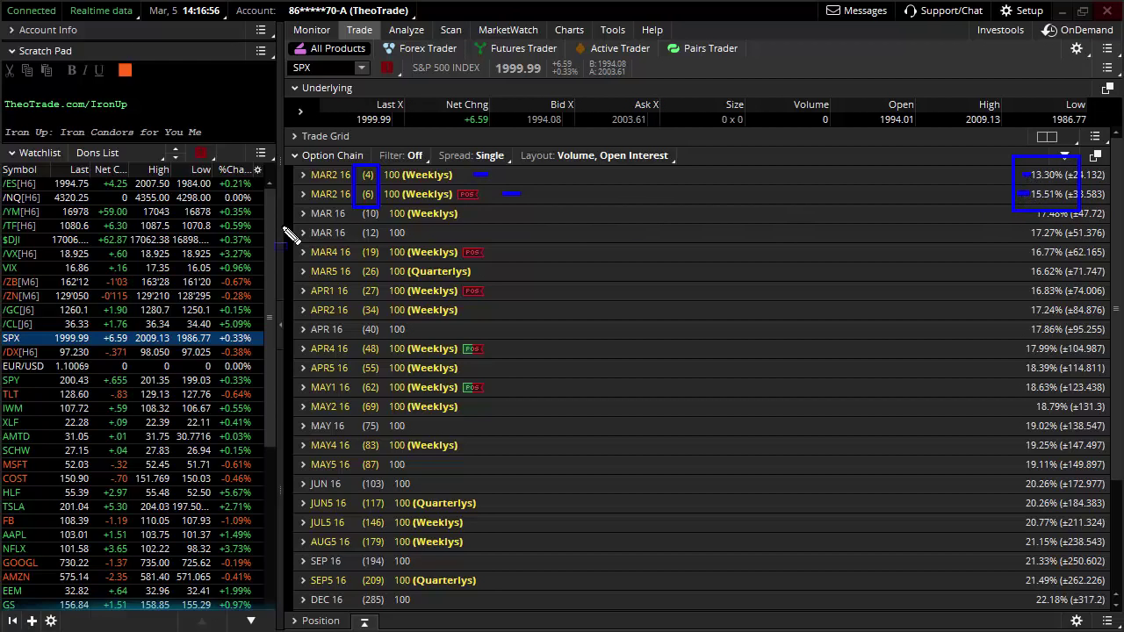
mouse_move(579, 209)
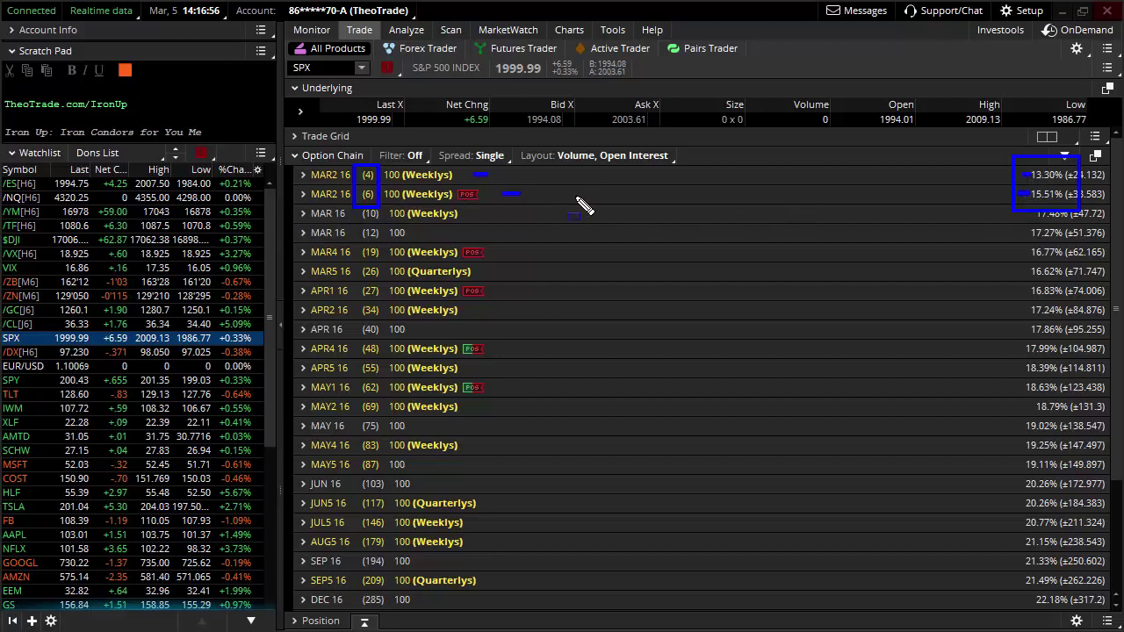
mouse_move(579, 190)
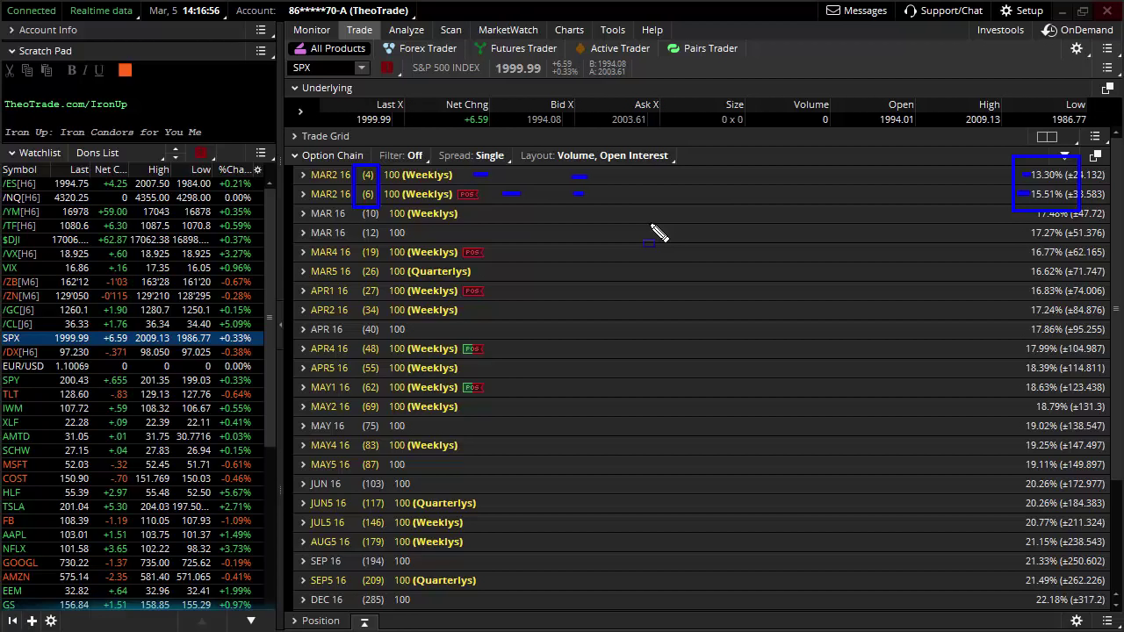
mouse_move(653, 232)
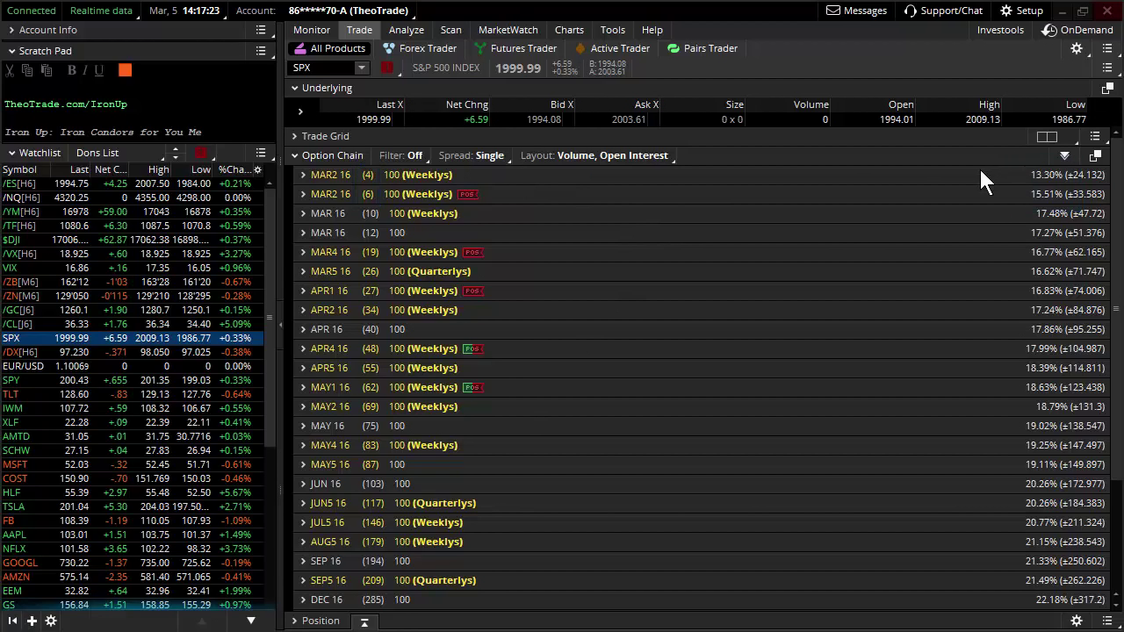
mouse_move(1050, 189)
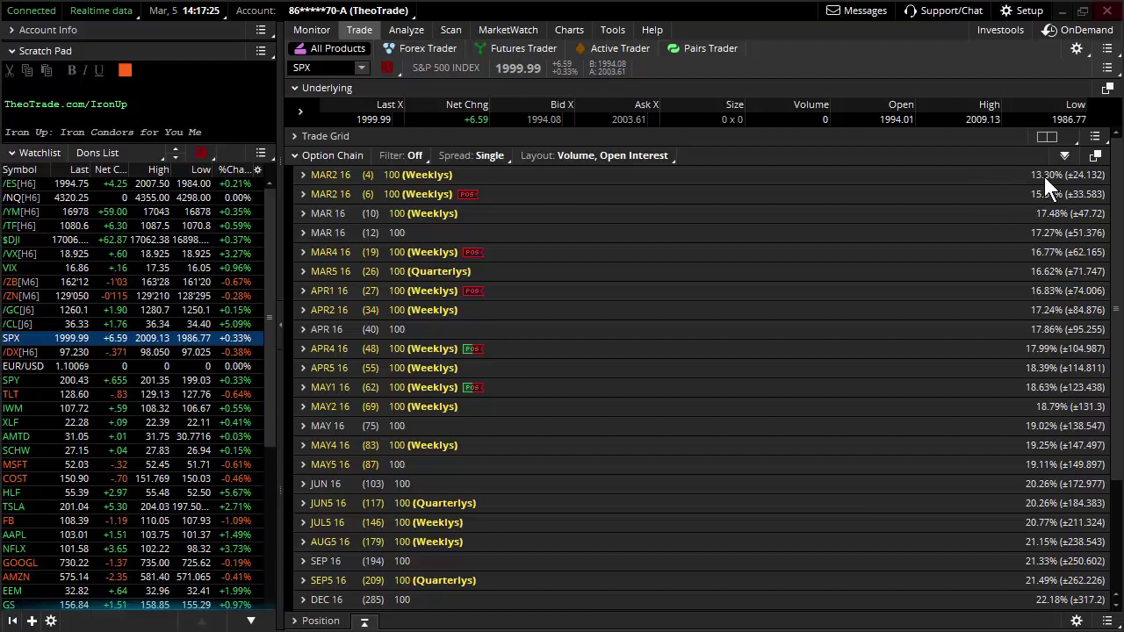
mouse_move(1057, 196)
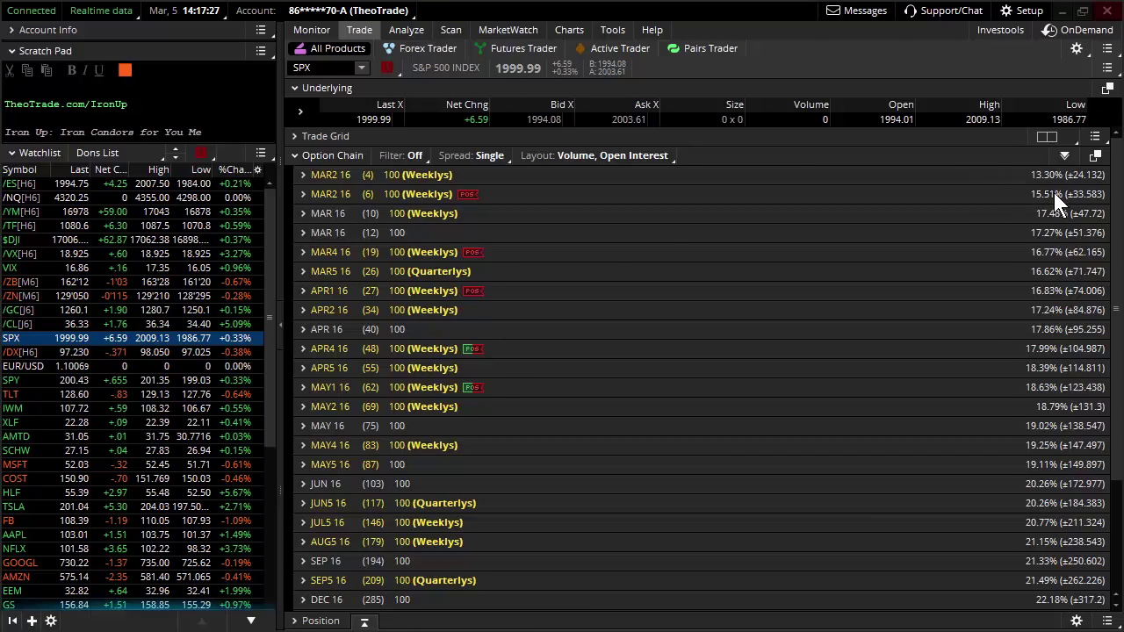
mouse_move(1074, 208)
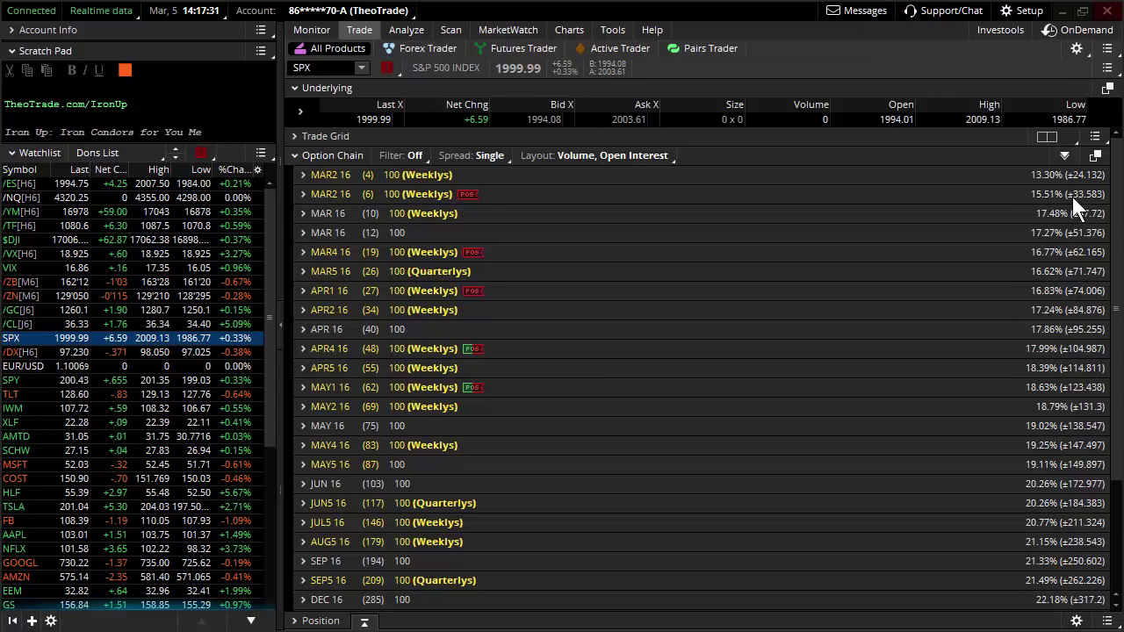
mouse_move(1081, 211)
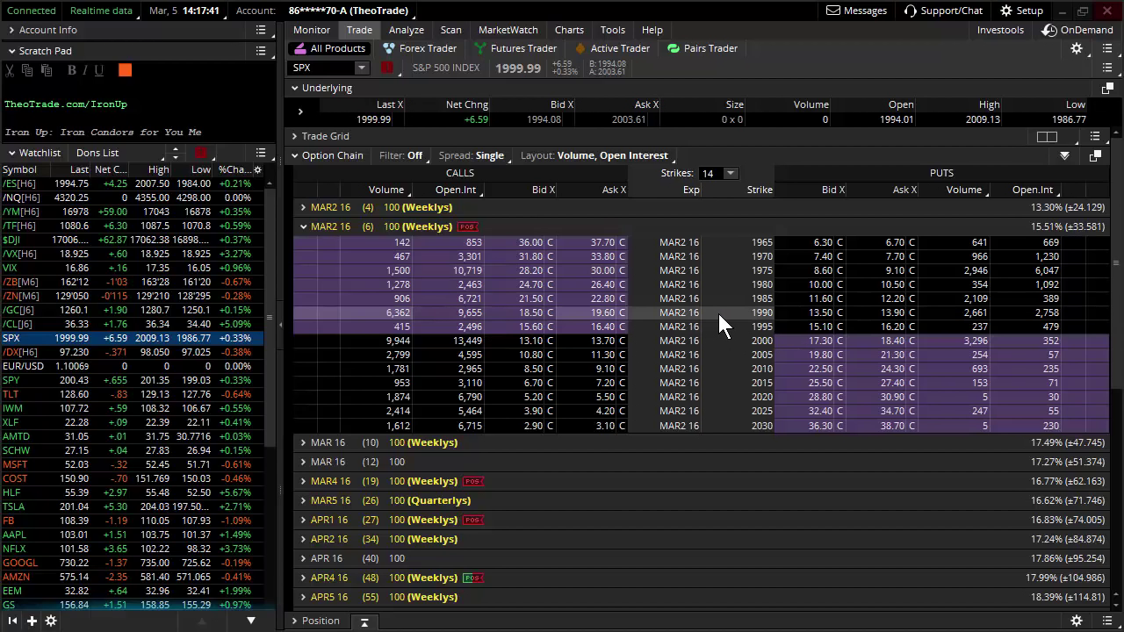
mouse_move(711, 337)
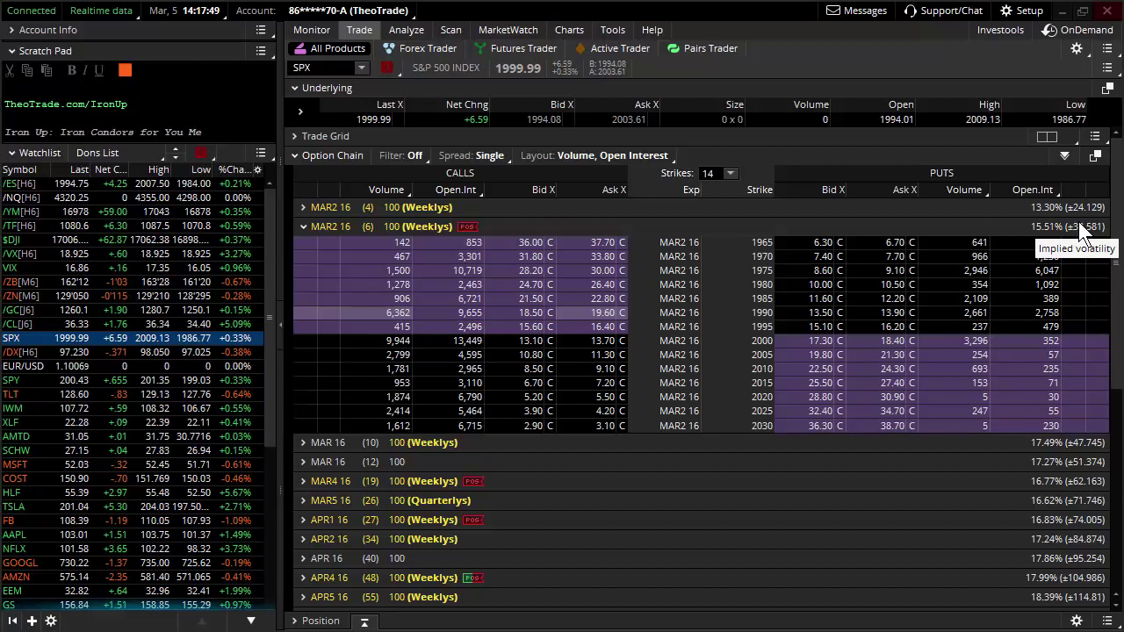
mouse_move(1050, 242)
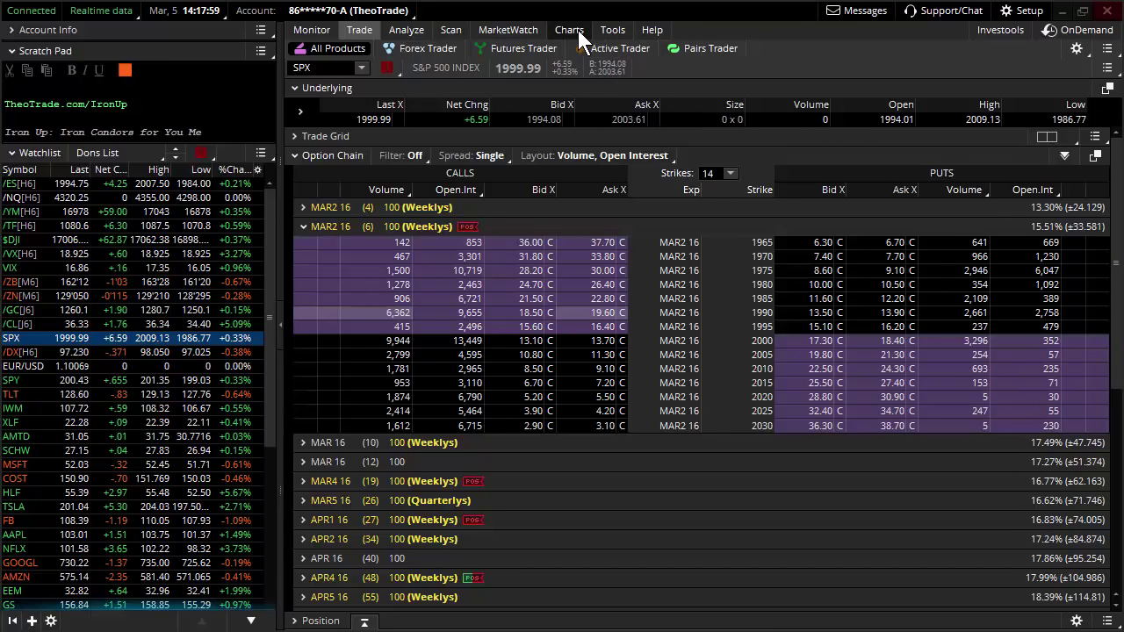
Step: Chart SPX as nine months of daily candles, showing the rebound from 1810.1 toward 2000
left_click(569, 28)
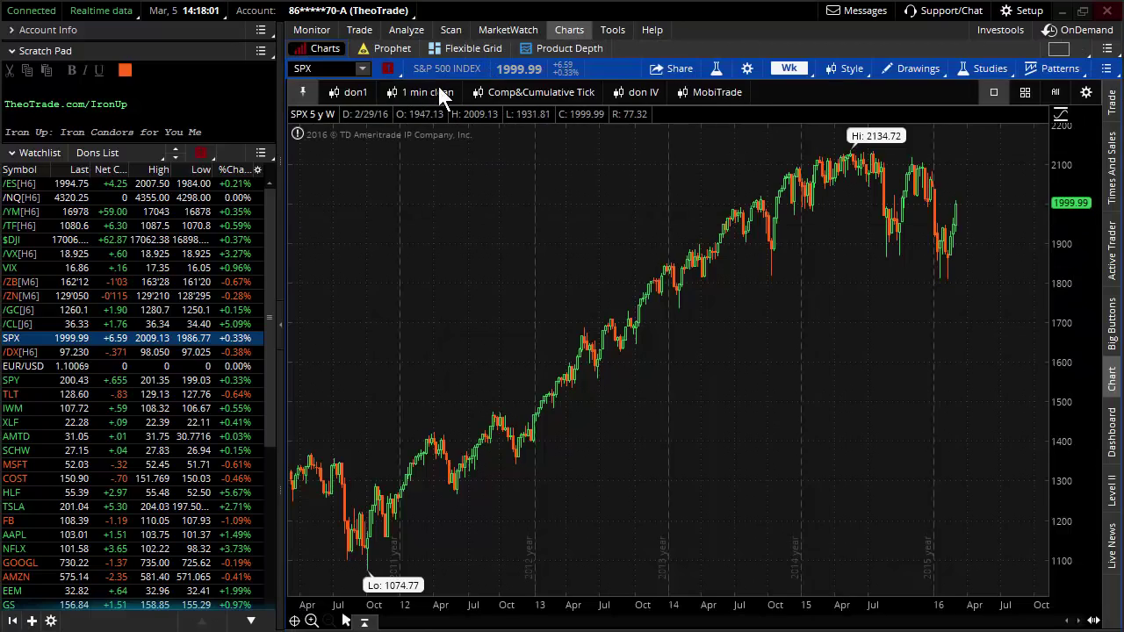
left_click(787, 69)
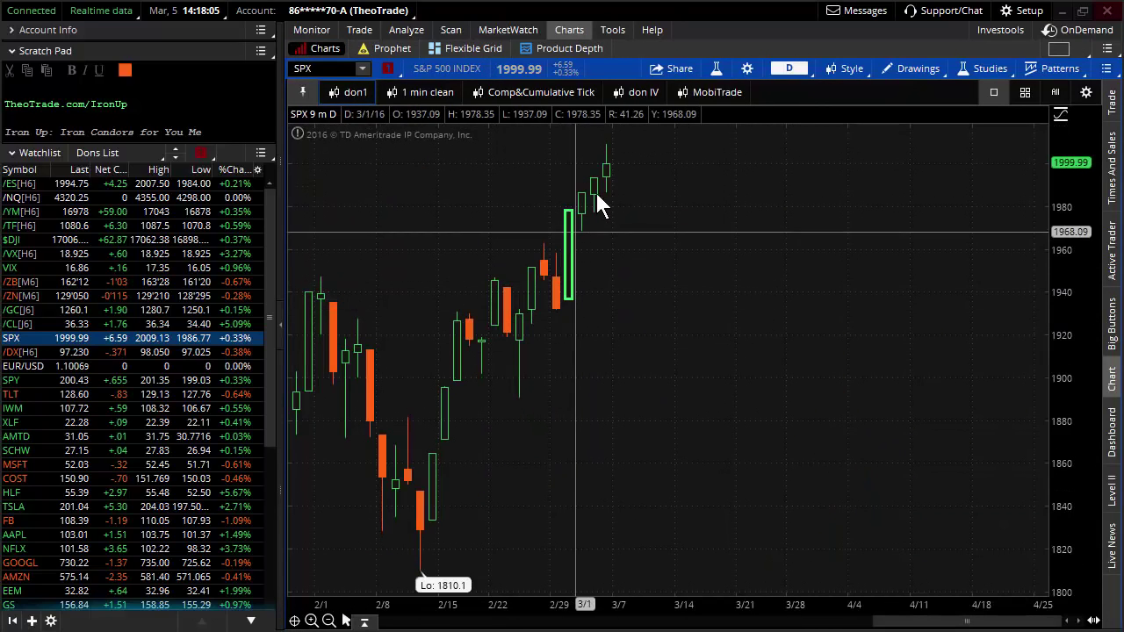
mouse_move(563, 302)
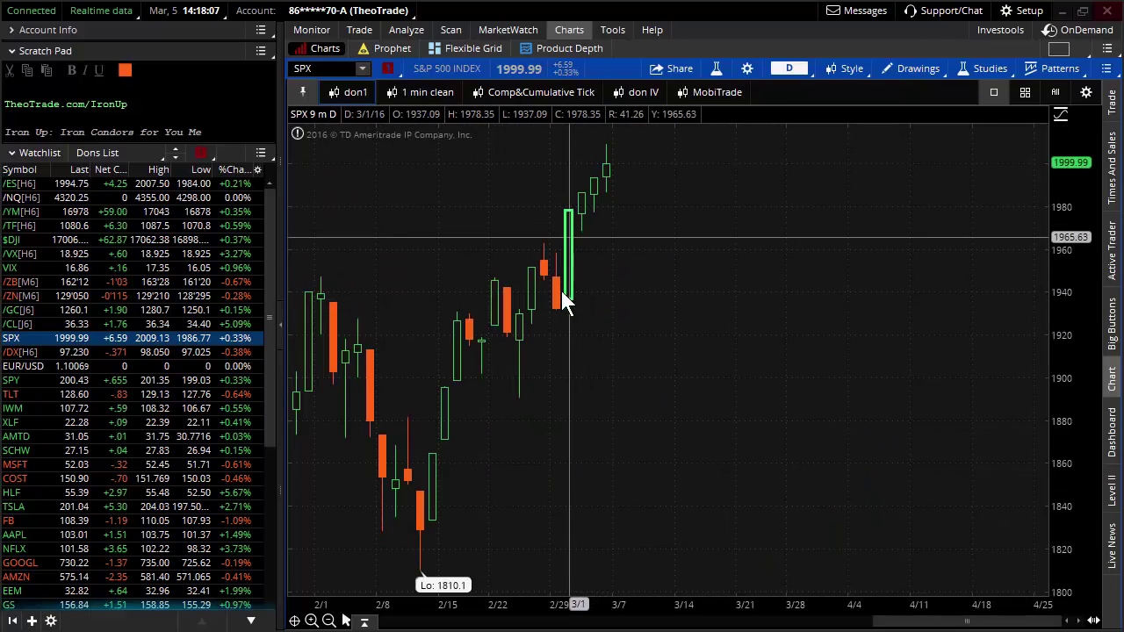
mouse_move(562, 285)
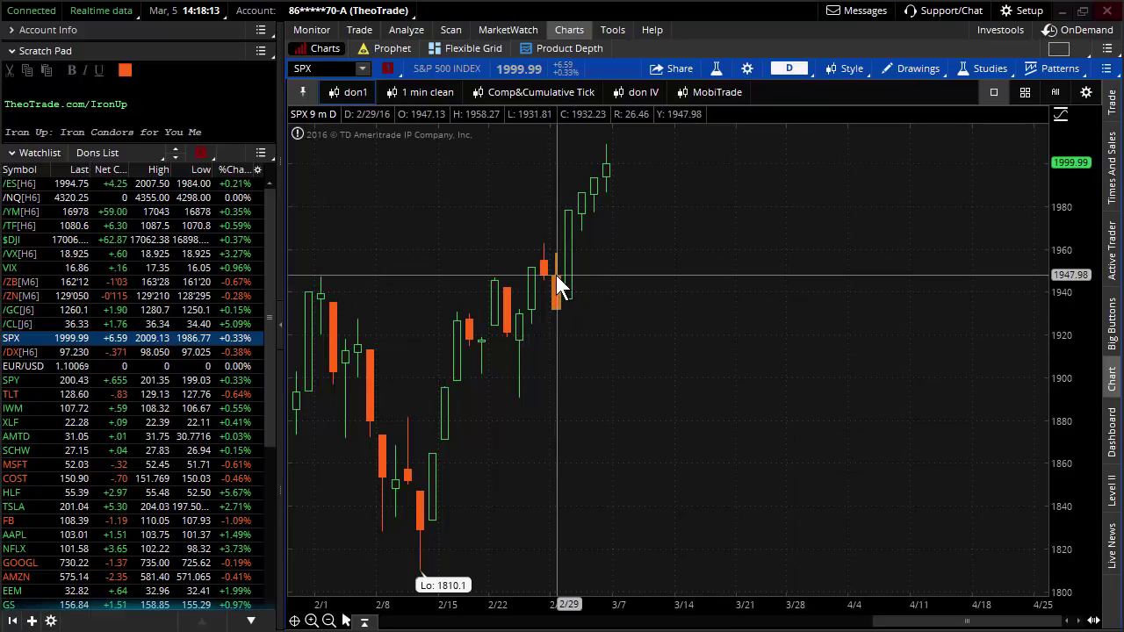
mouse_move(570, 267)
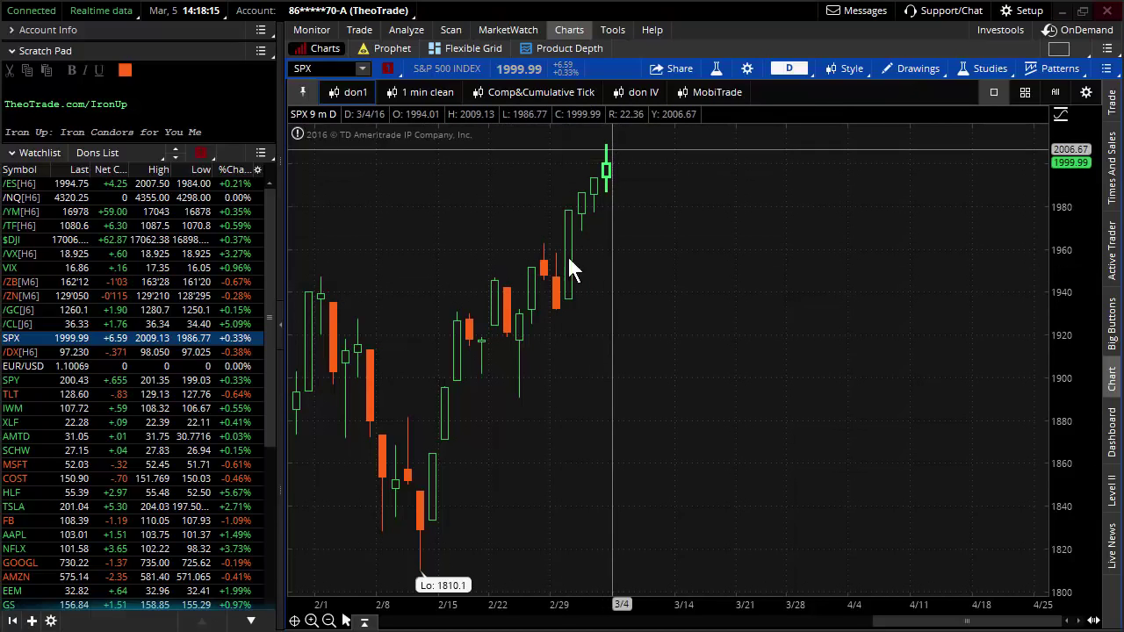
mouse_move(562, 285)
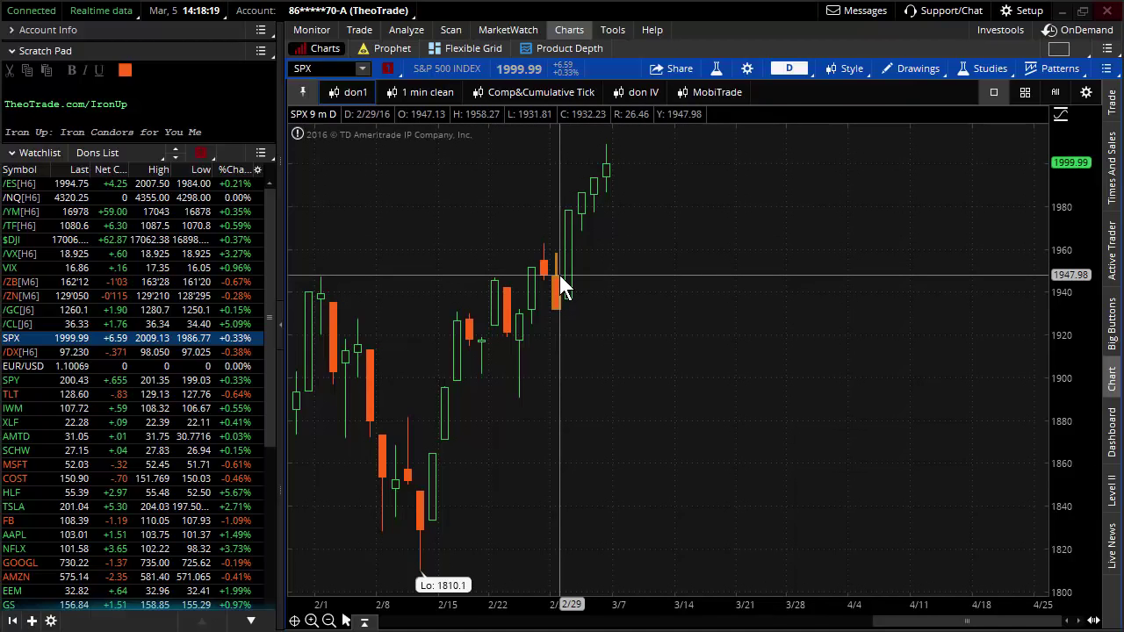
mouse_move(600, 189)
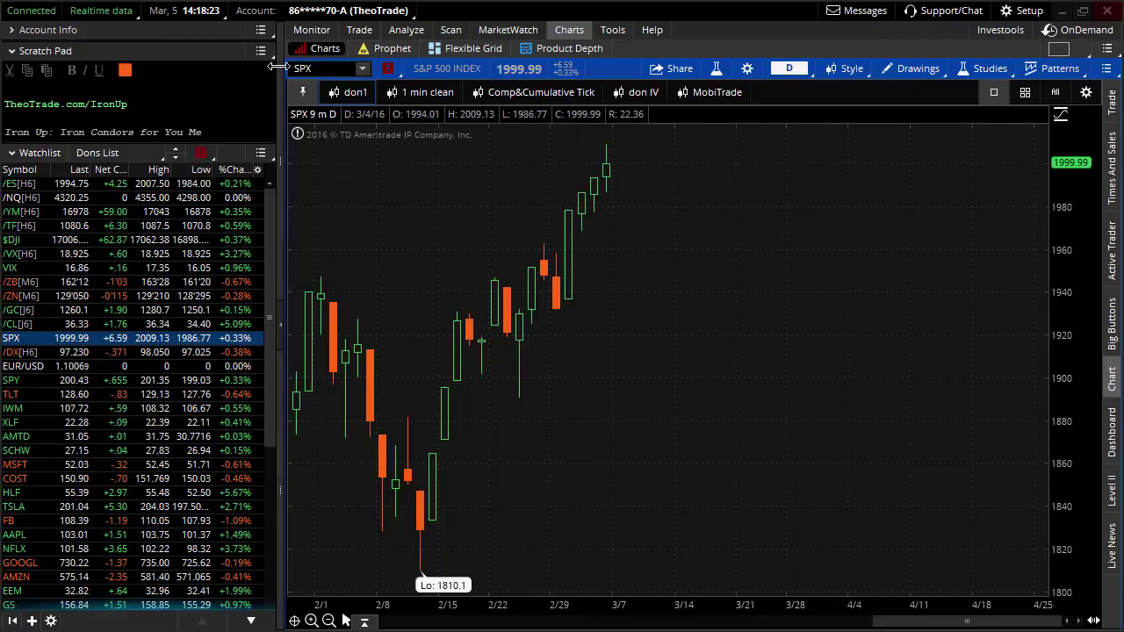
Step: Return to the SPX option chain and collapse the MAR2 16 weeklies into the expiration list
left_click(358, 28)
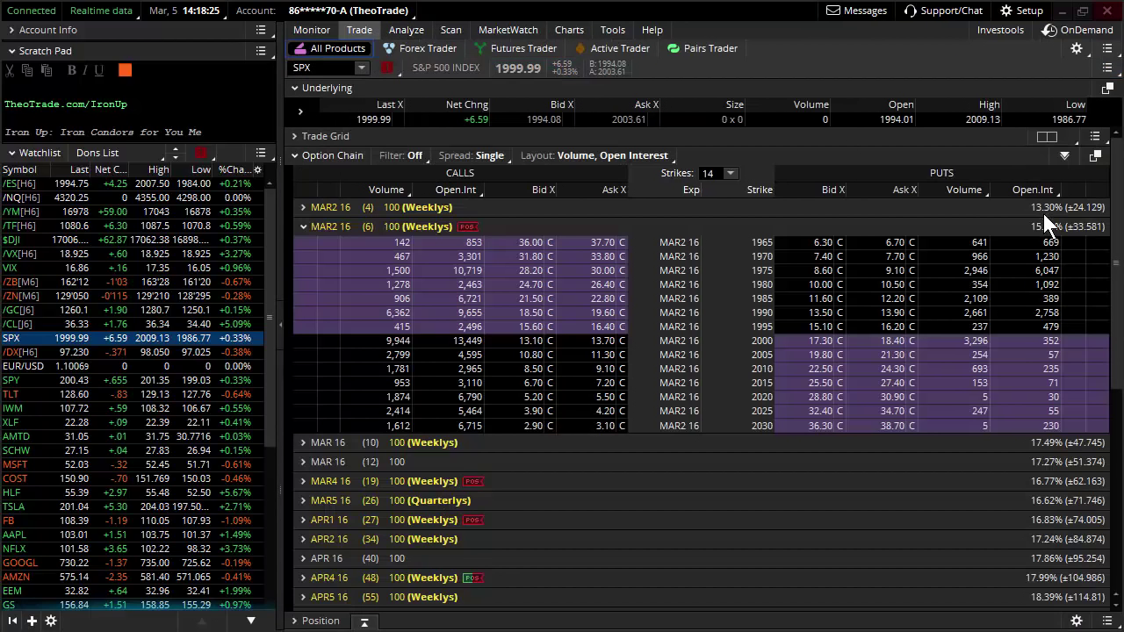
mouse_move(1075, 232)
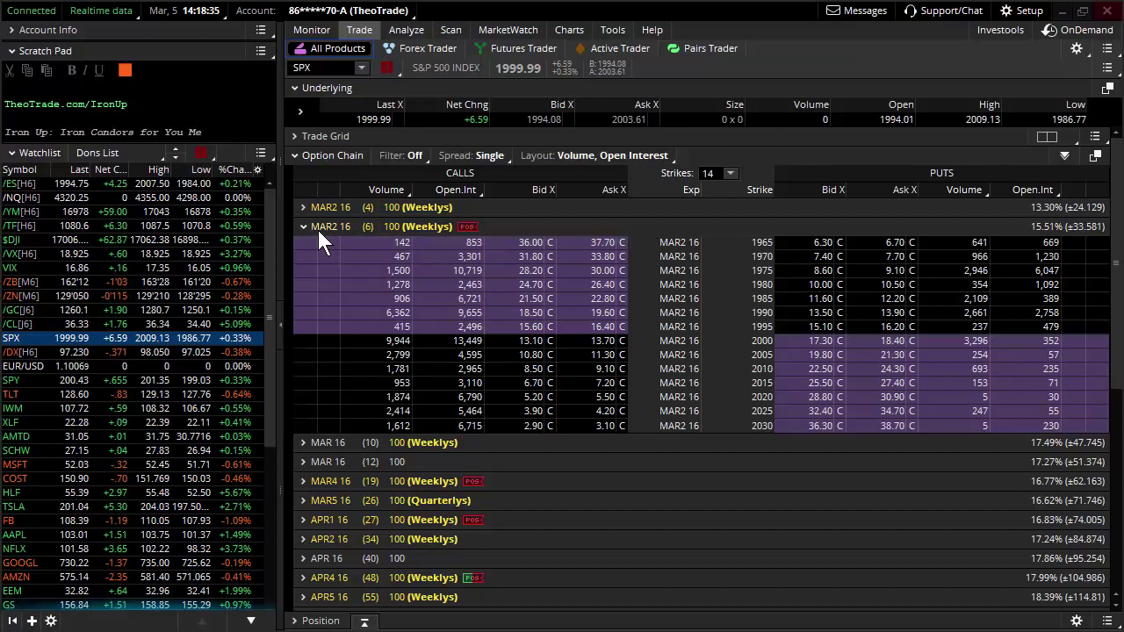
left_click(302, 225)
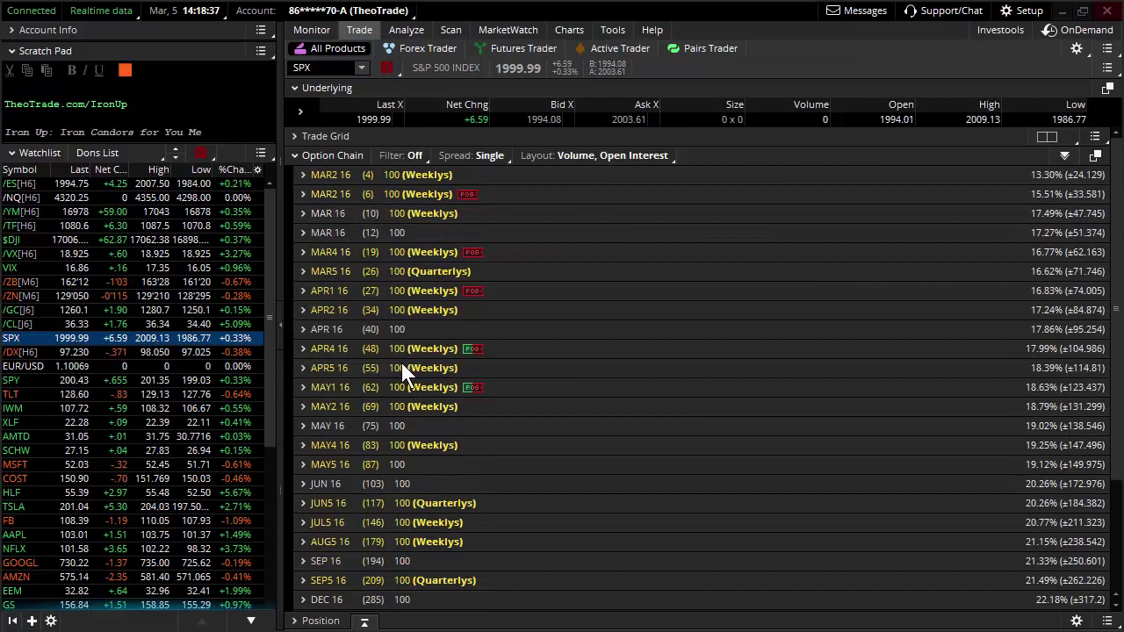
mouse_move(414, 359)
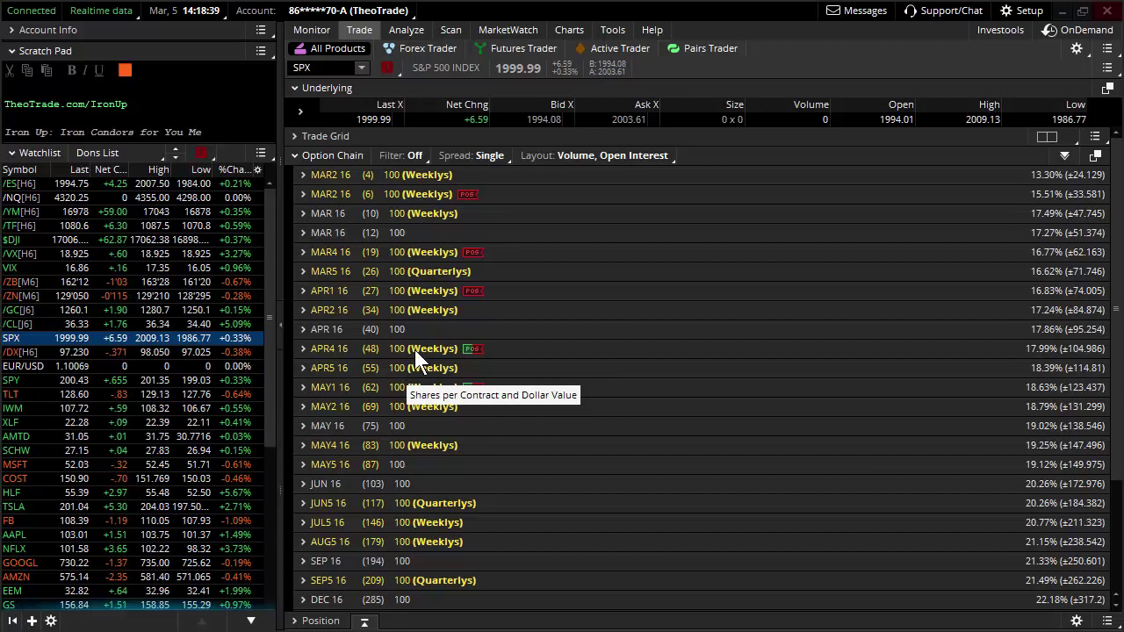
Step: Show the March 6–12, 2016 events calendar with the ECB Announcement on 10 March
left_click(507, 28)
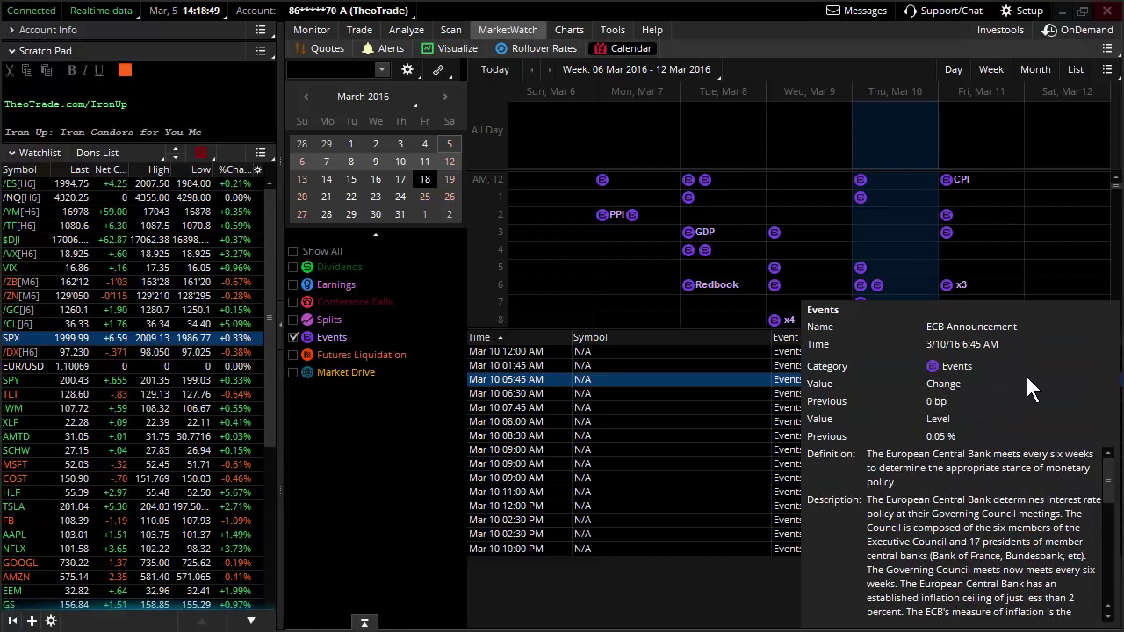
mouse_move(667, 588)
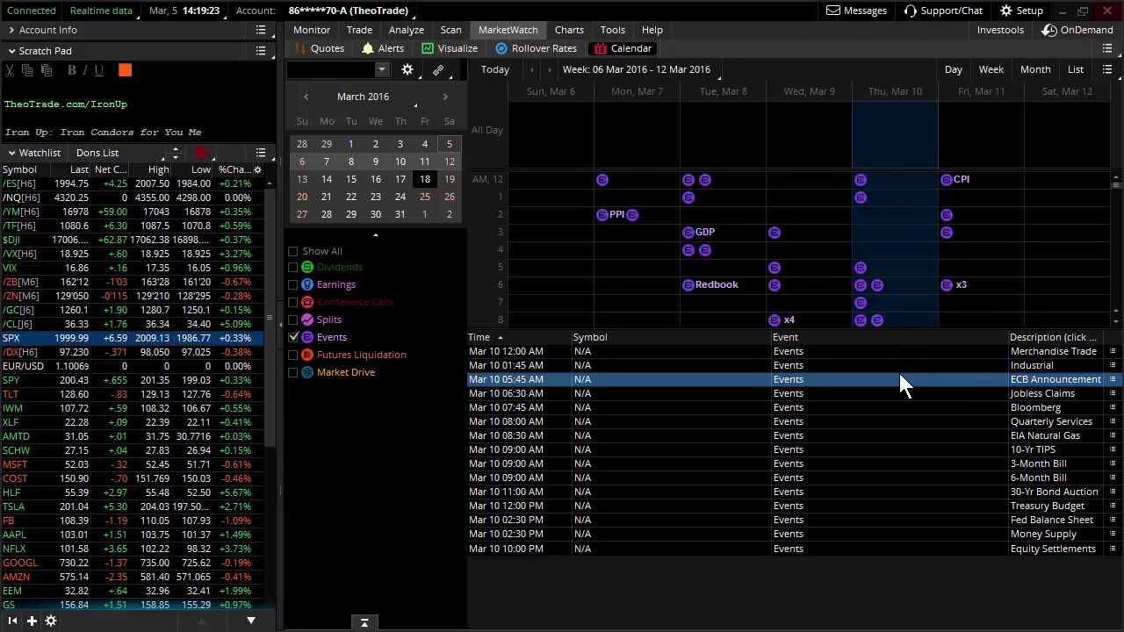
mouse_move(966, 383)
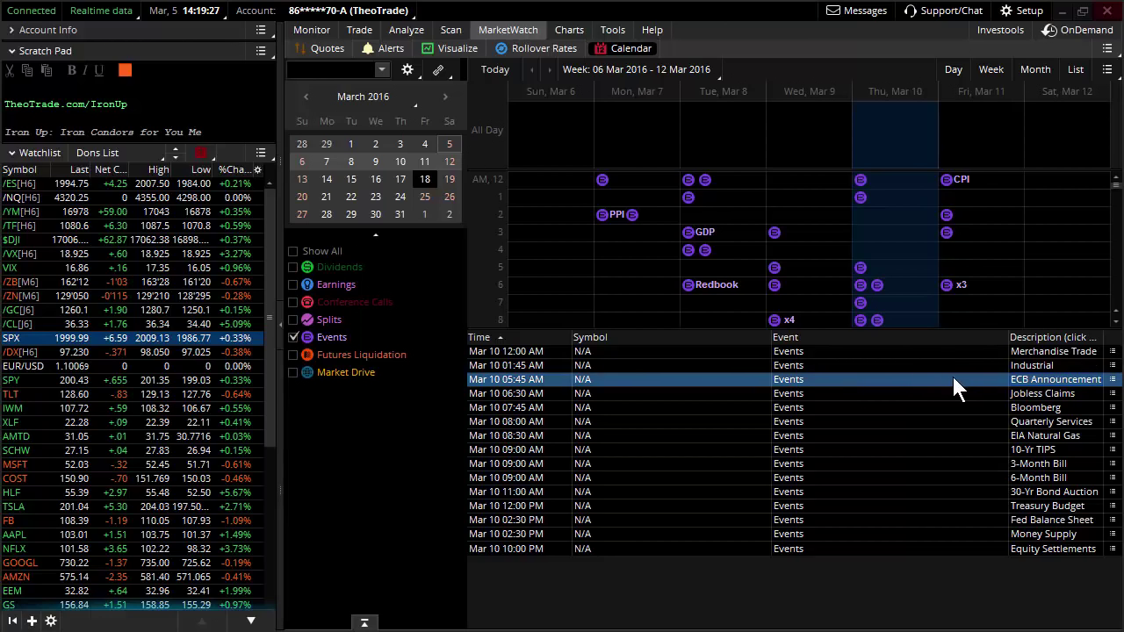
mouse_move(917, 400)
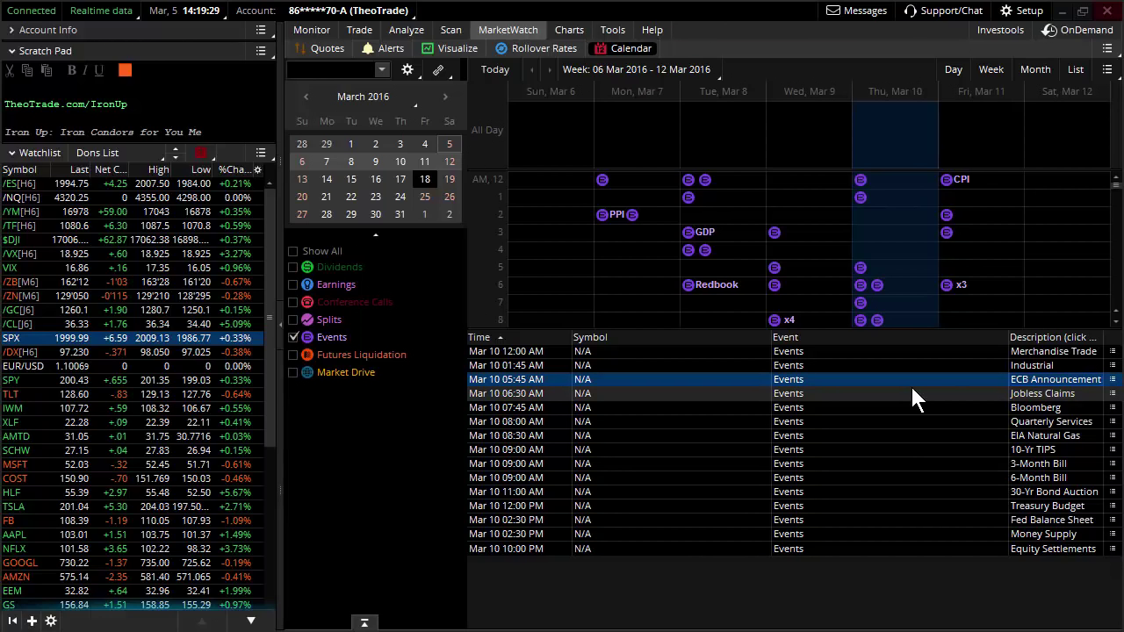
mouse_move(964, 390)
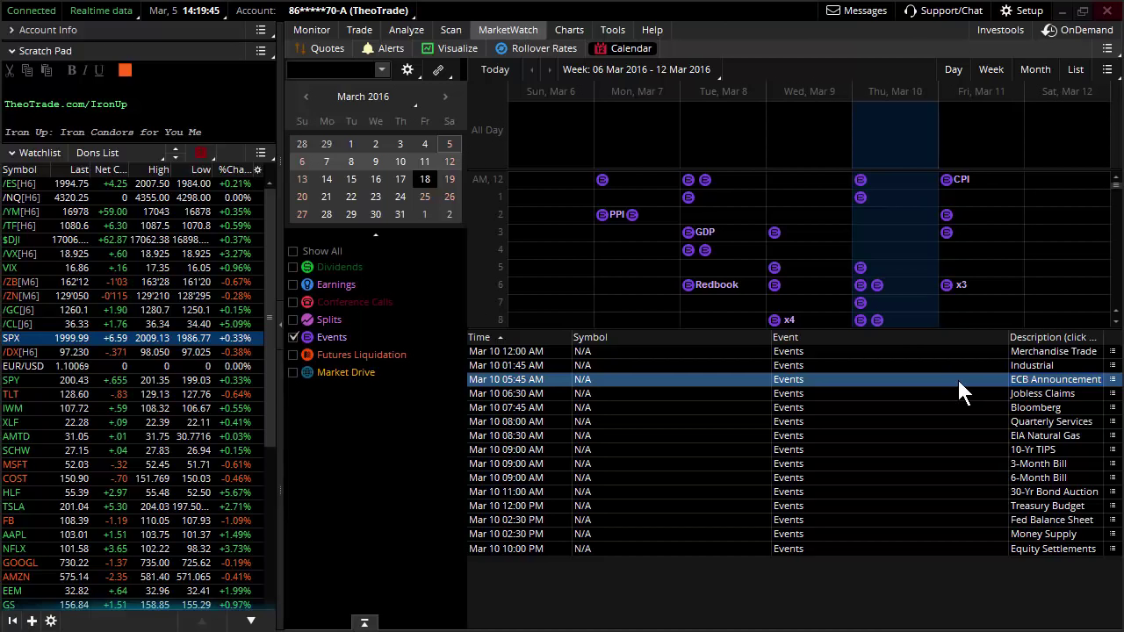
mouse_move(939, 413)
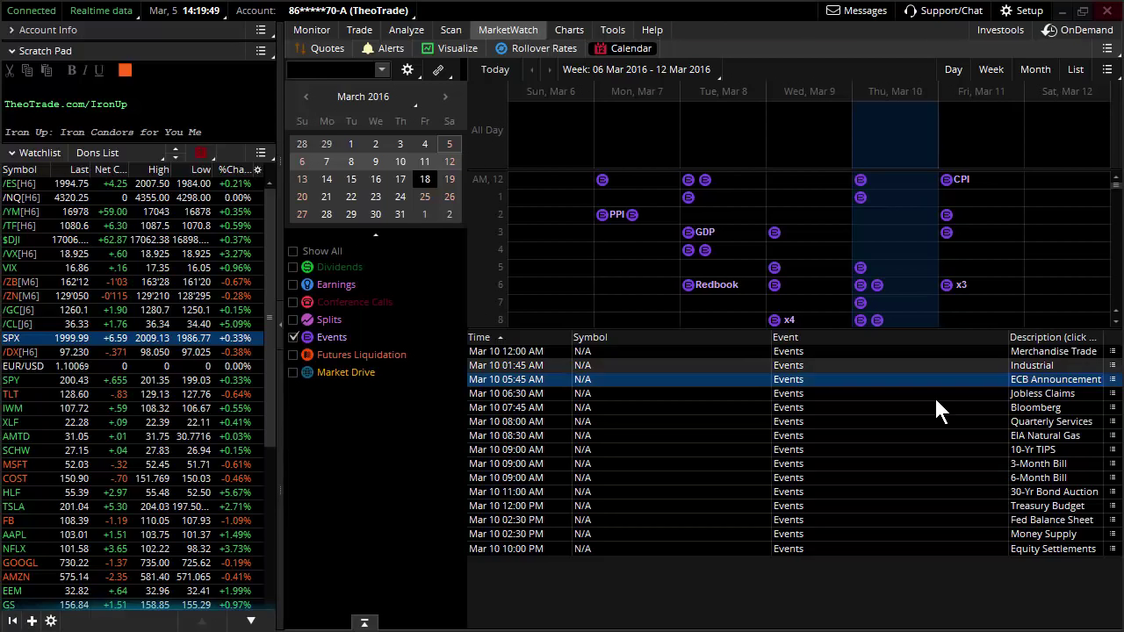
mouse_move(955, 394)
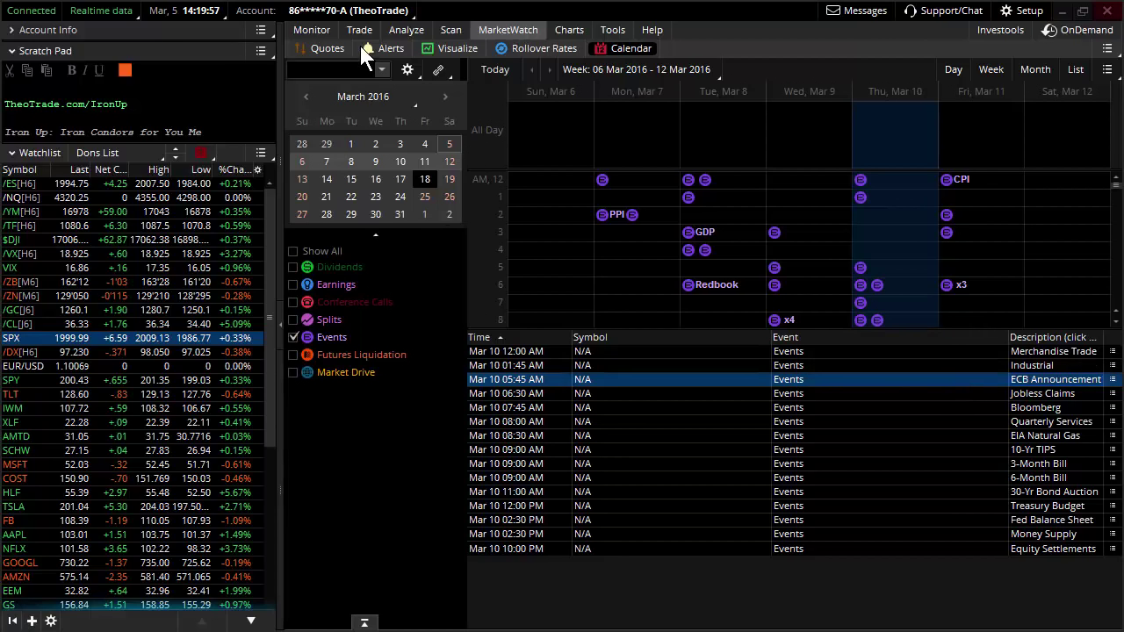
Step: Return to the SPX option chain listing expirations MAR2 16 through DEC 16
left_click(358, 28)
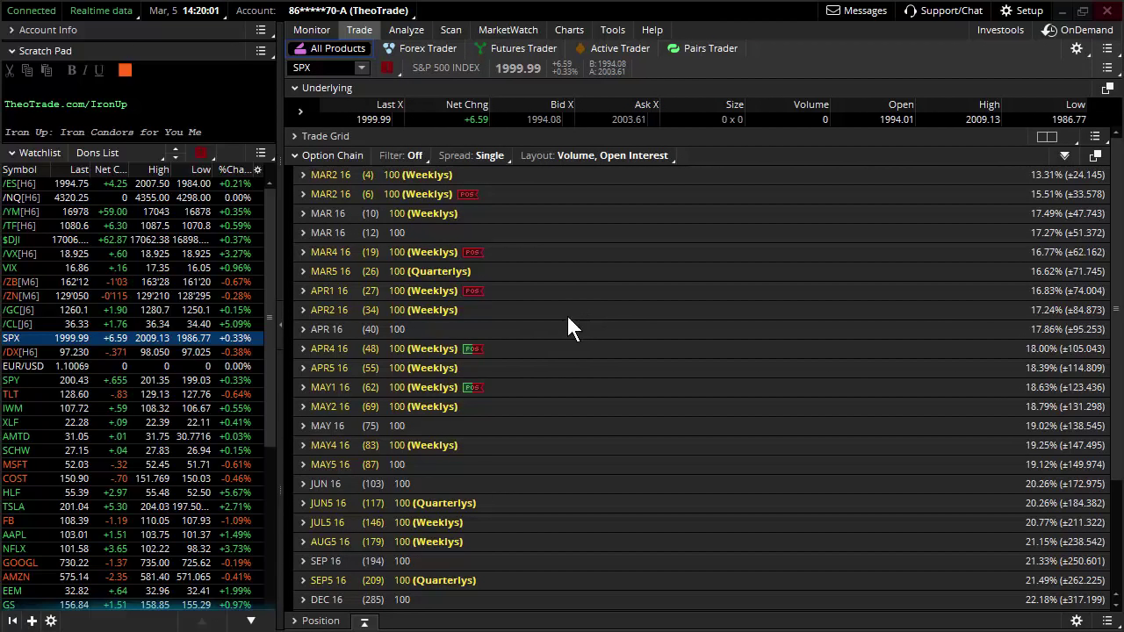
mouse_move(376, 350)
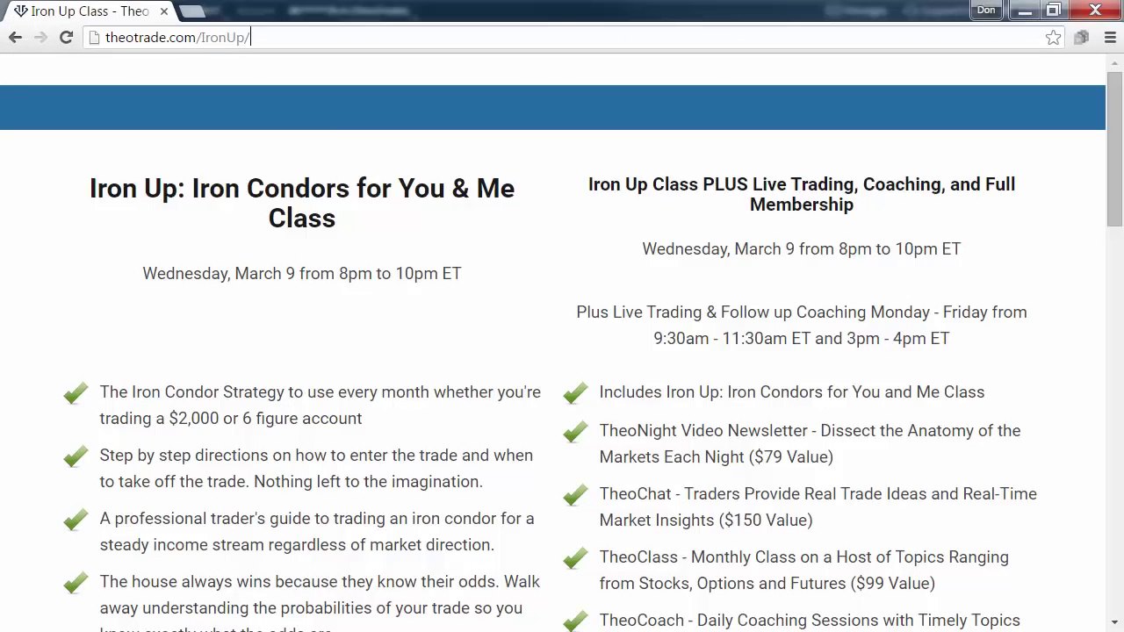
mouse_move(608, 267)
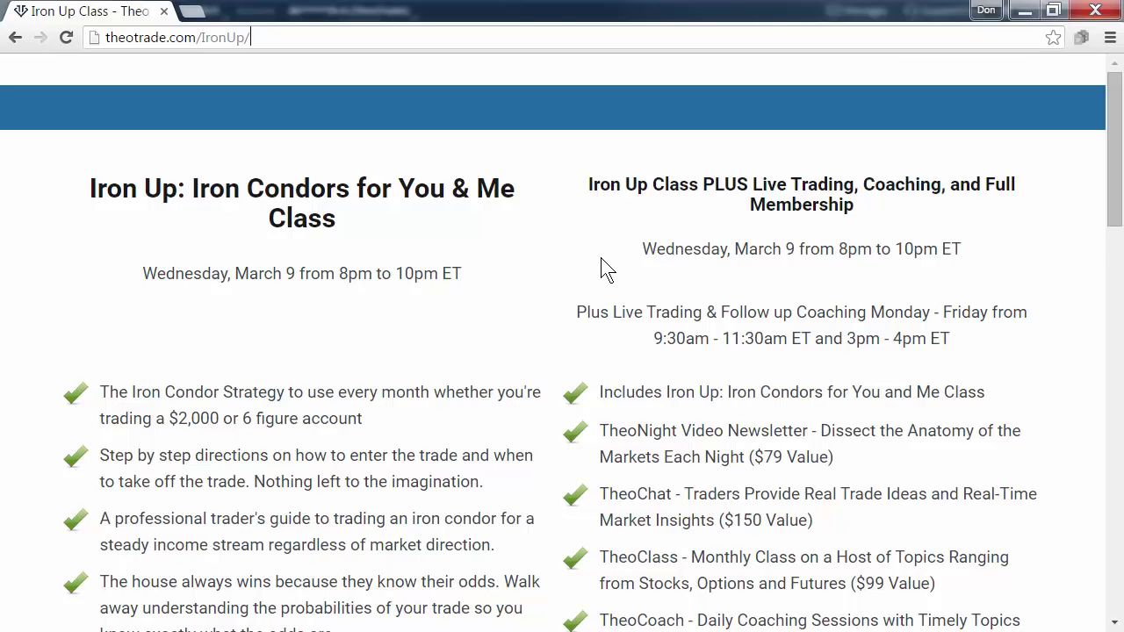
mouse_move(360, 298)
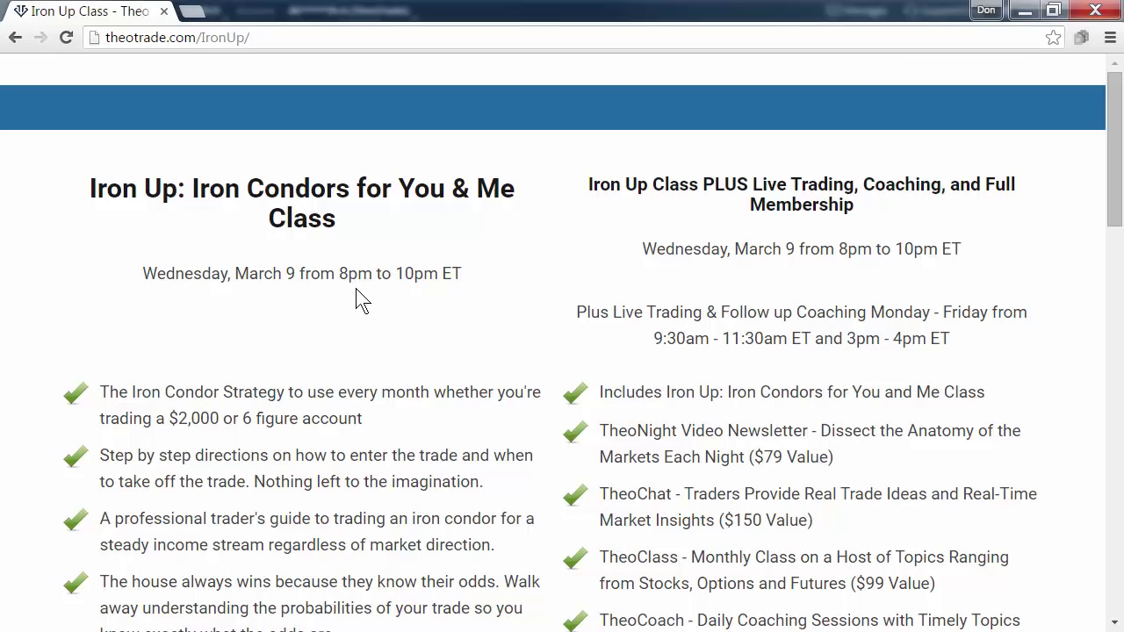
mouse_move(412, 307)
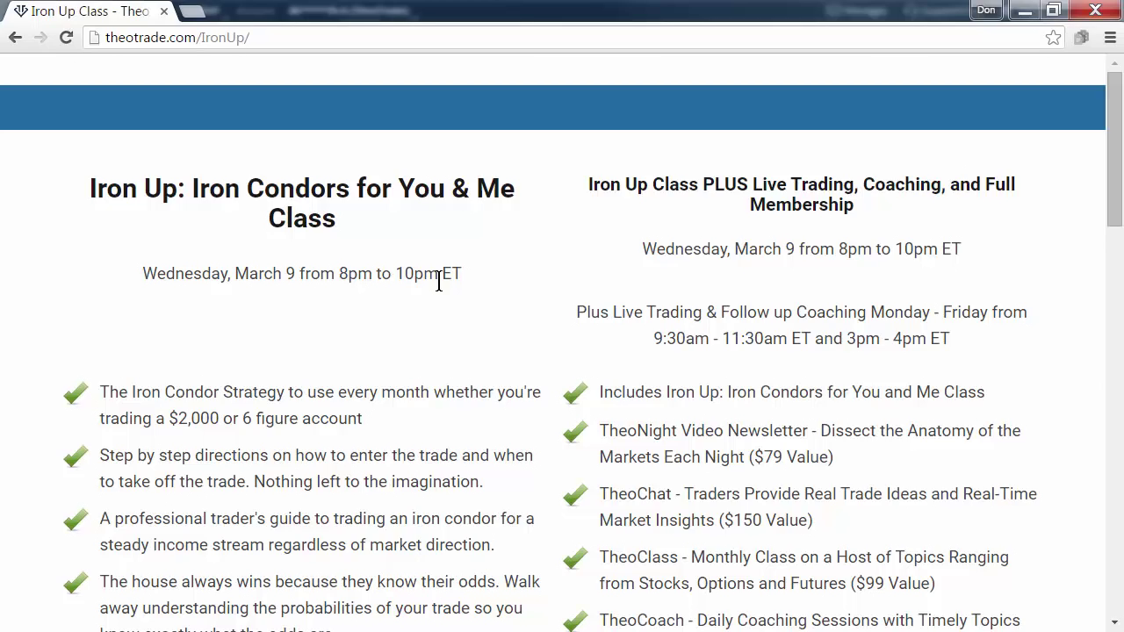
Step: Bring up theotrade.com/IronUp/ and scroll through the March 9 Iron Condors class description
left_click(176, 37)
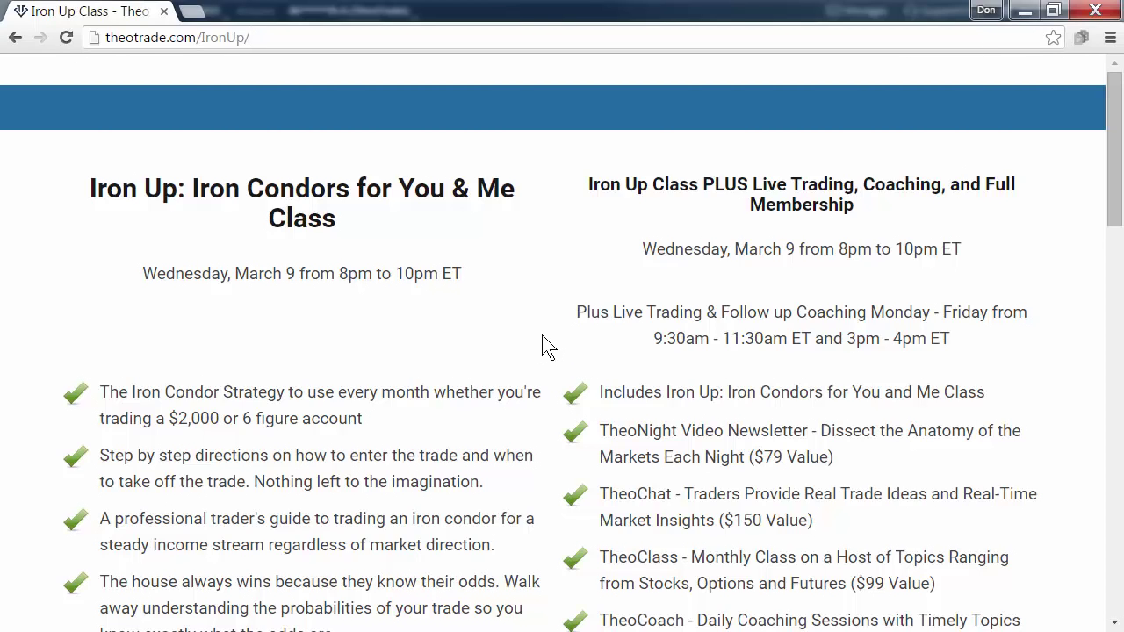
scroll("down", 3)
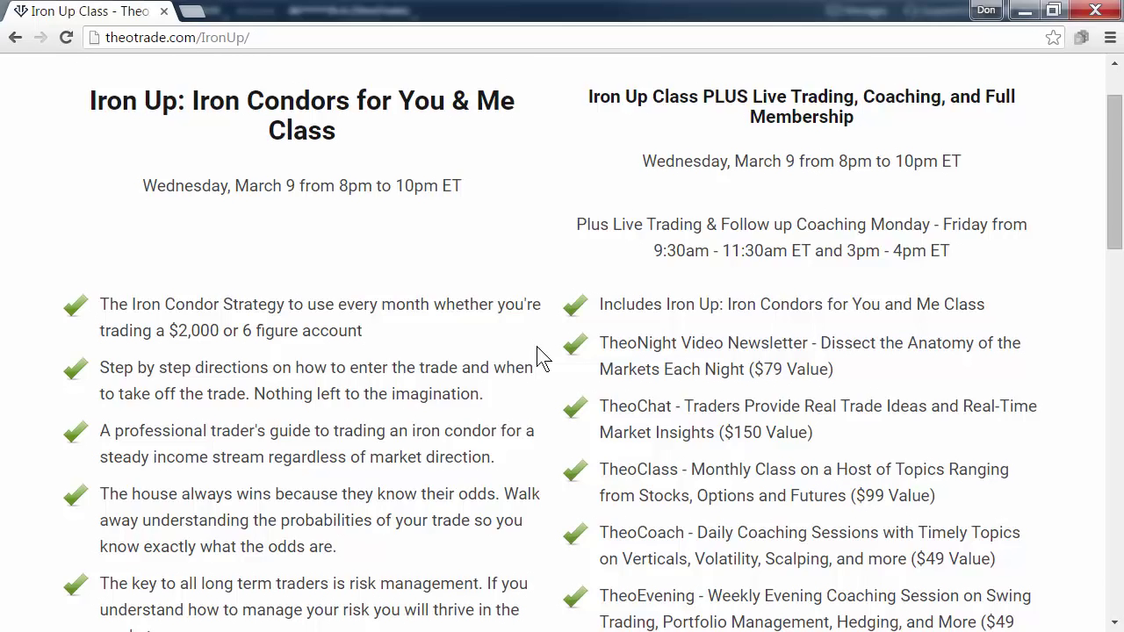
mouse_move(478, 297)
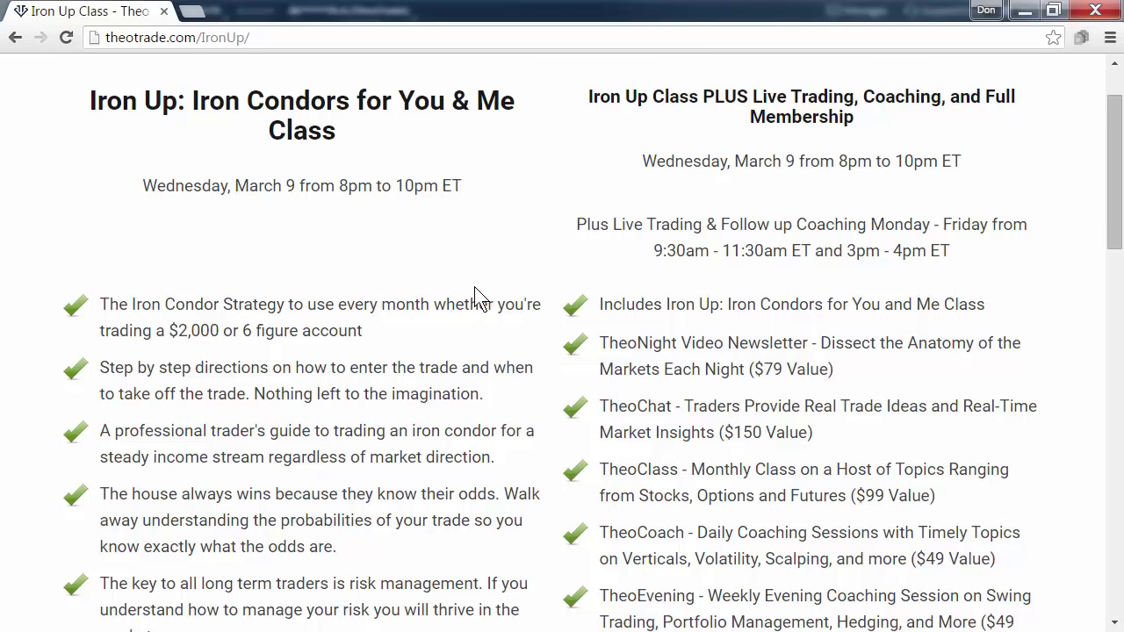
scroll("down", 3)
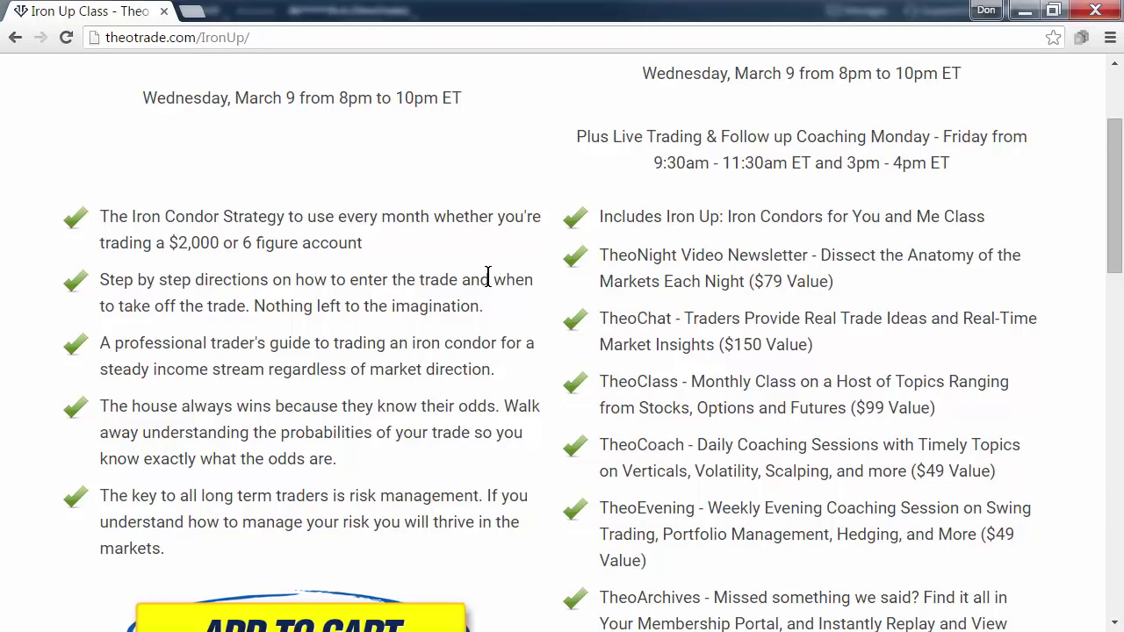
mouse_move(537, 316)
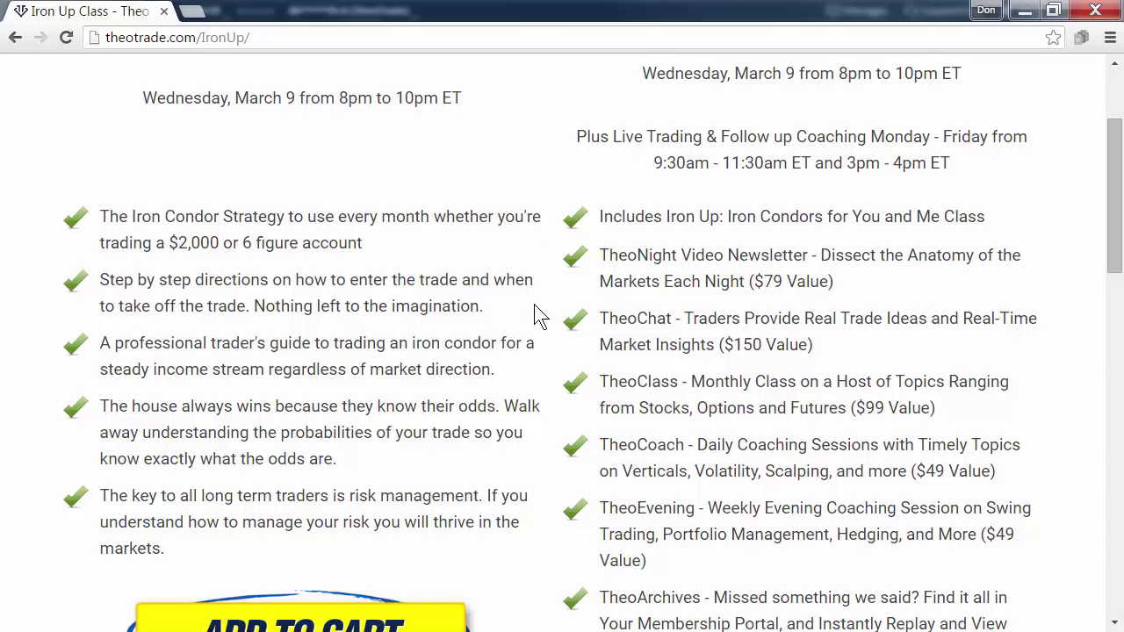
mouse_move(552, 323)
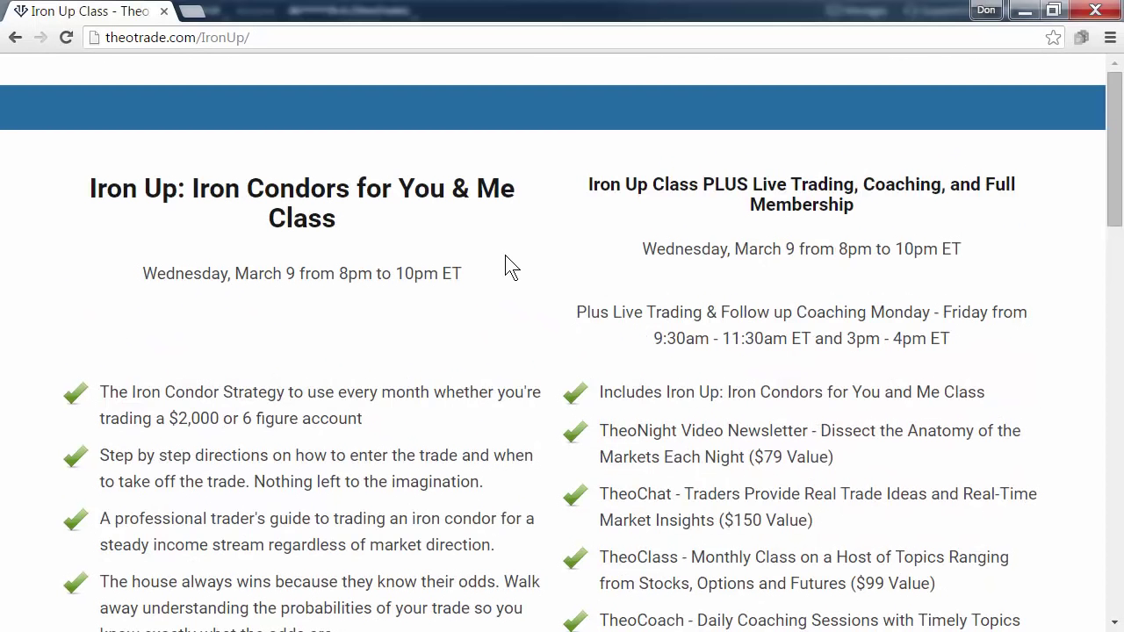
Step: Scroll to the Add to Cart and Yes! Let Me In! offers, then minimize the browser back to thinkorswim's SPX chain
scroll("down", 3)
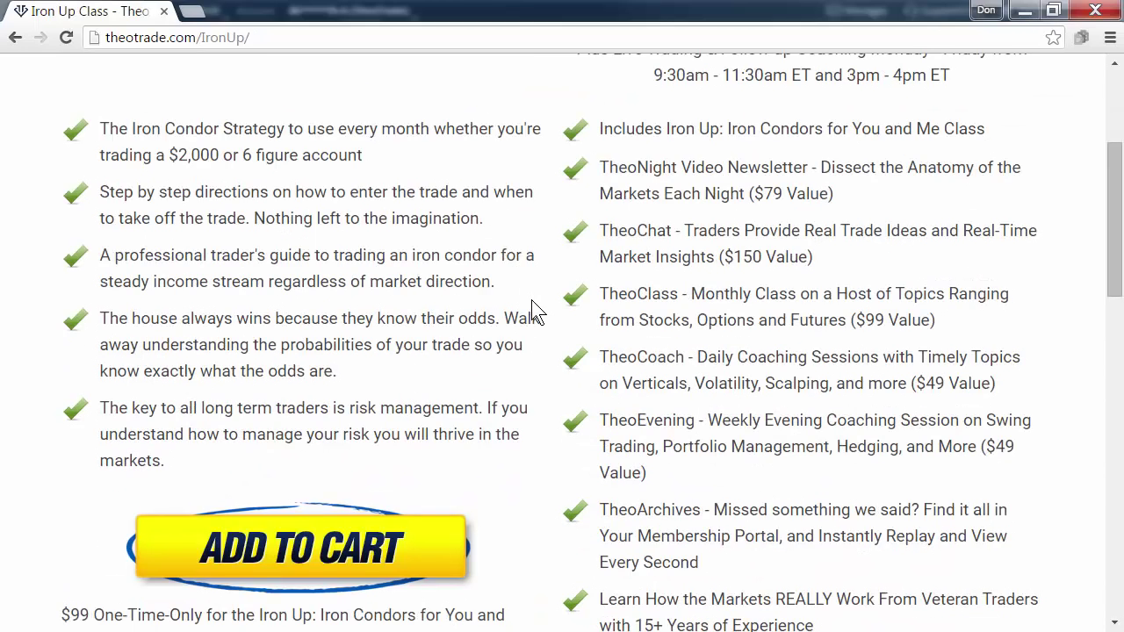
scroll("down", 3)
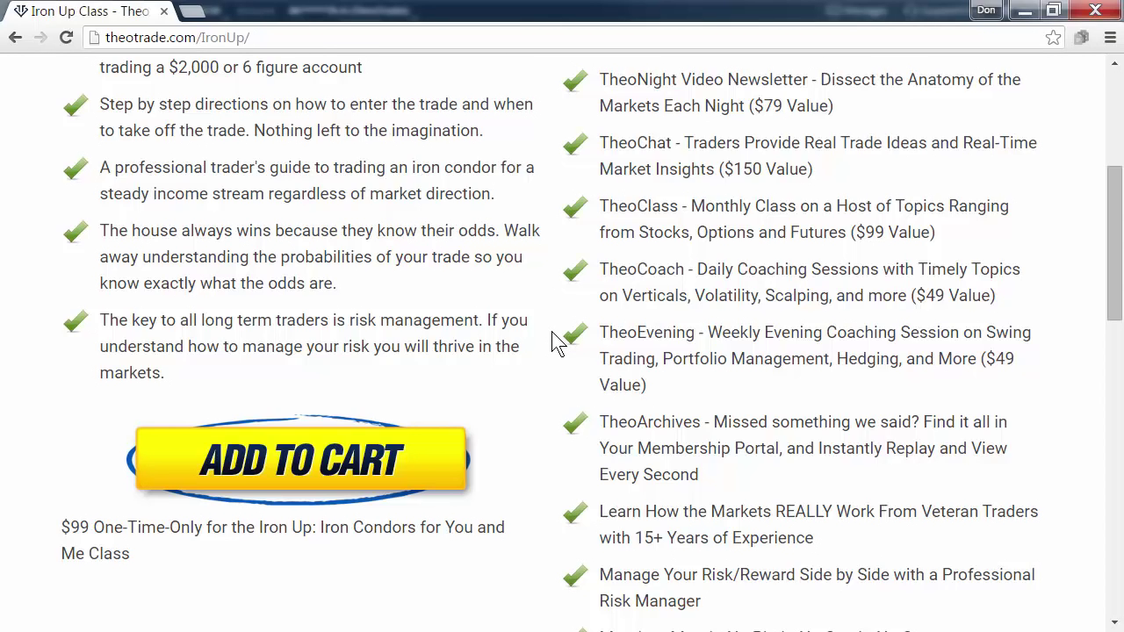
mouse_move(601, 341)
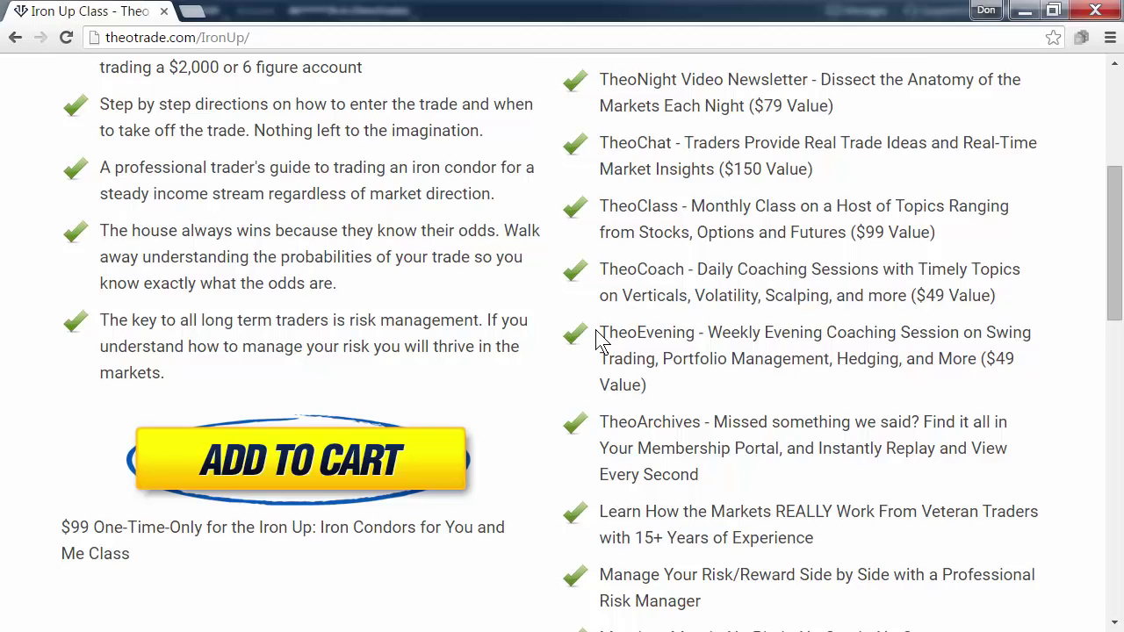
mouse_move(547, 378)
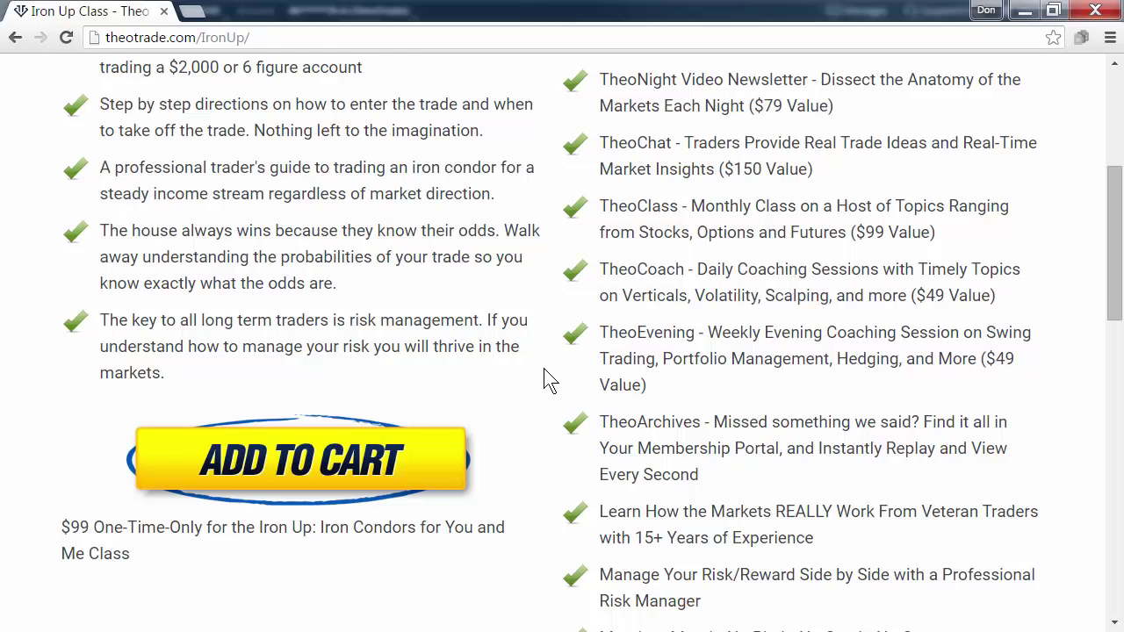
scroll("down", 3)
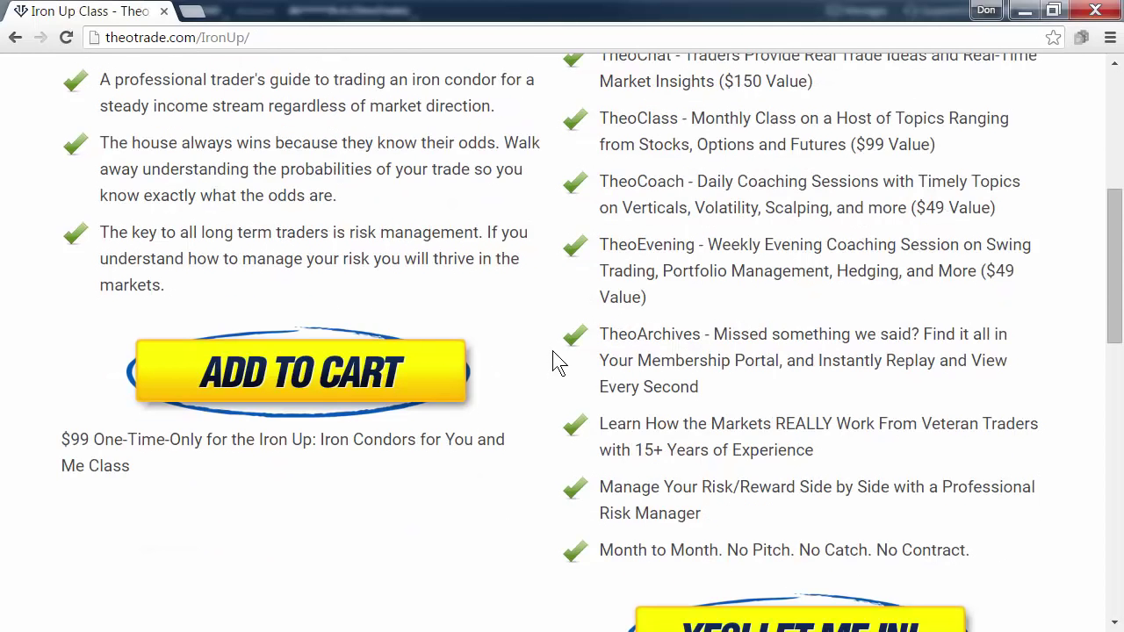
scroll("down", 3)
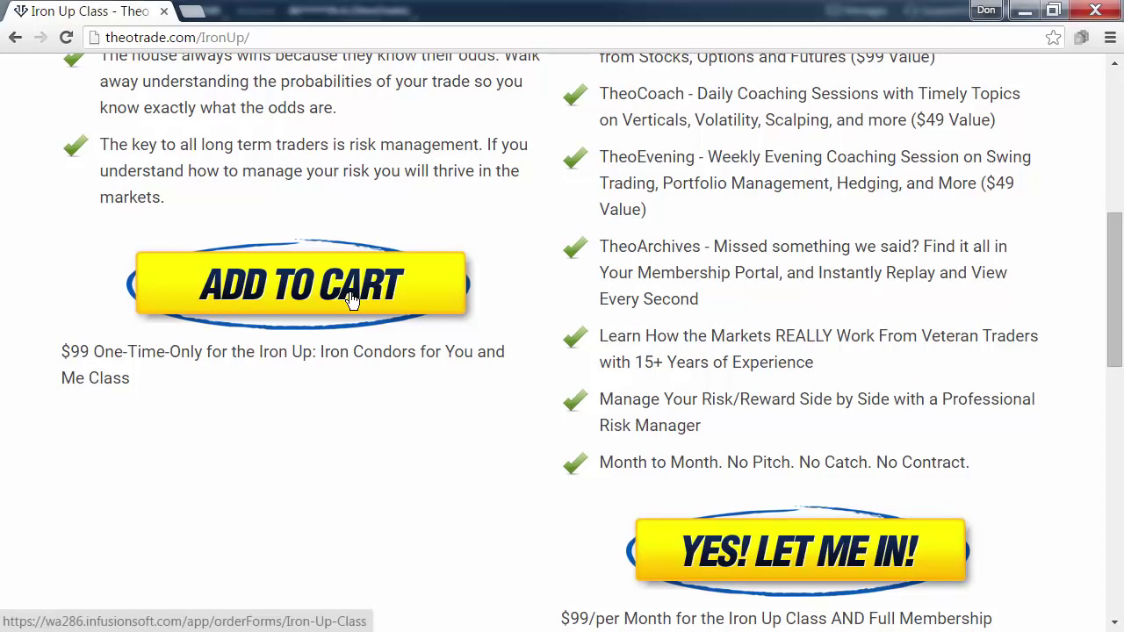
mouse_move(463, 418)
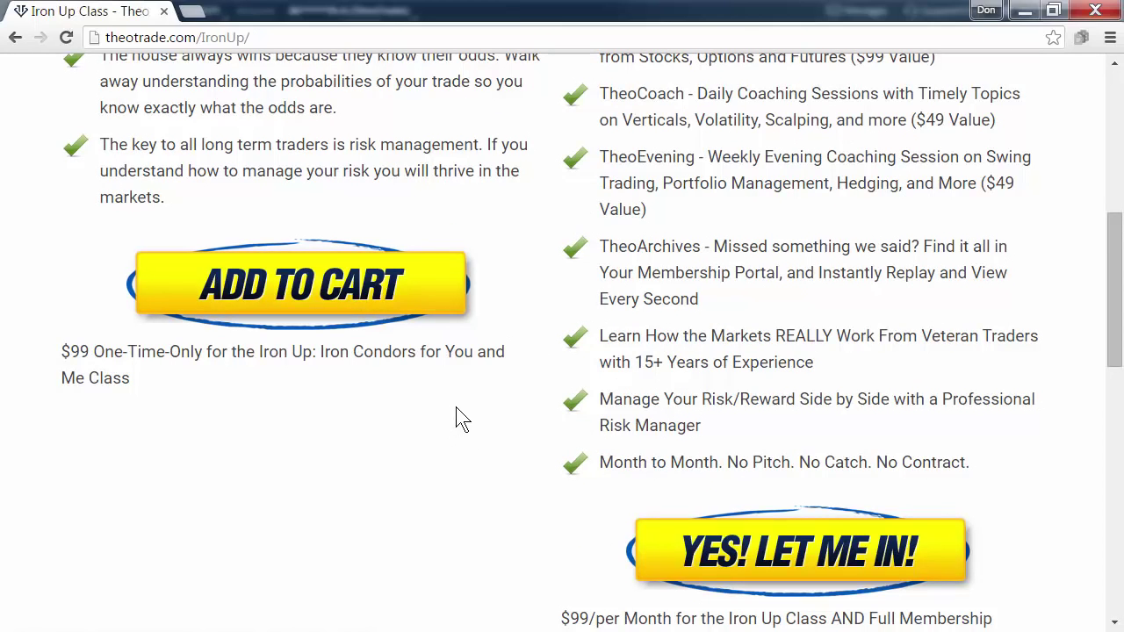
scroll("down", 3)
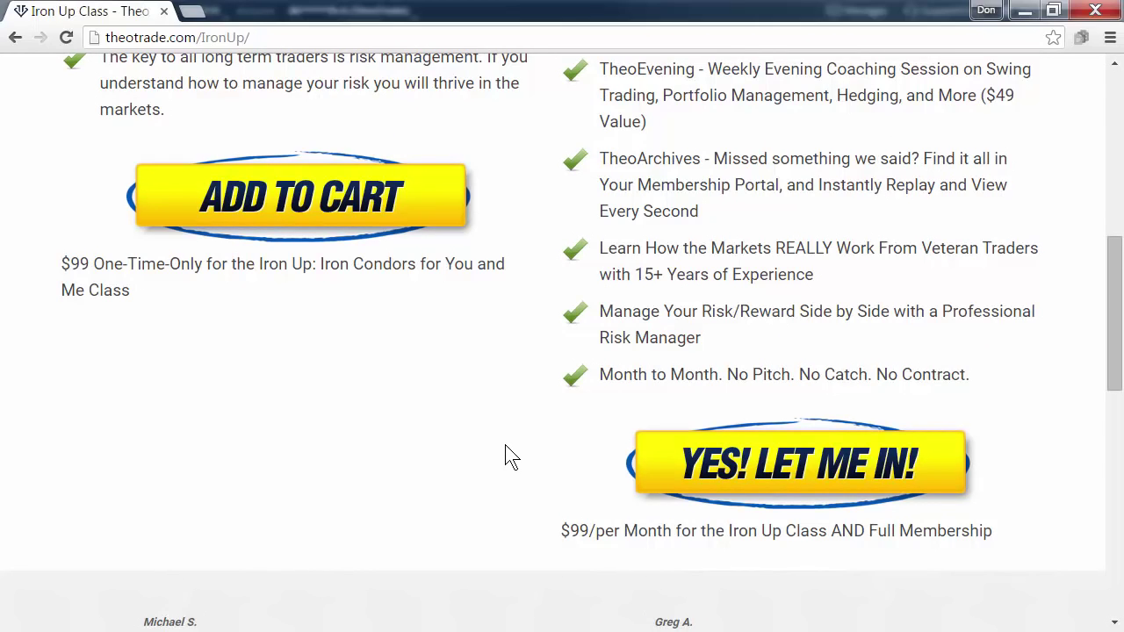
scroll("up", 3)
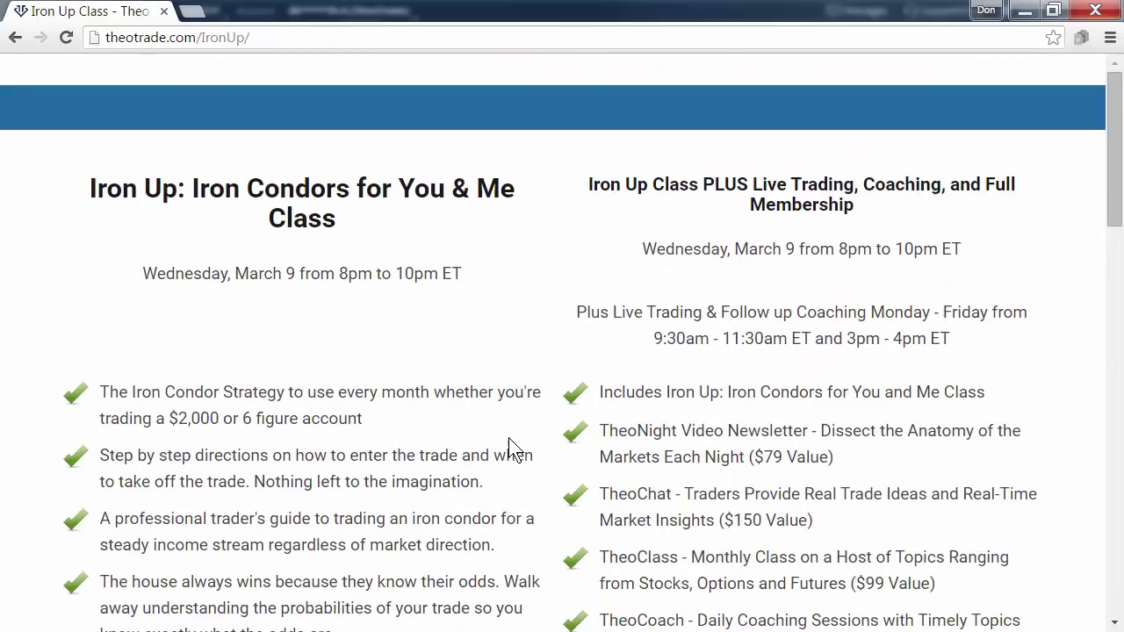
mouse_move(744, 24)
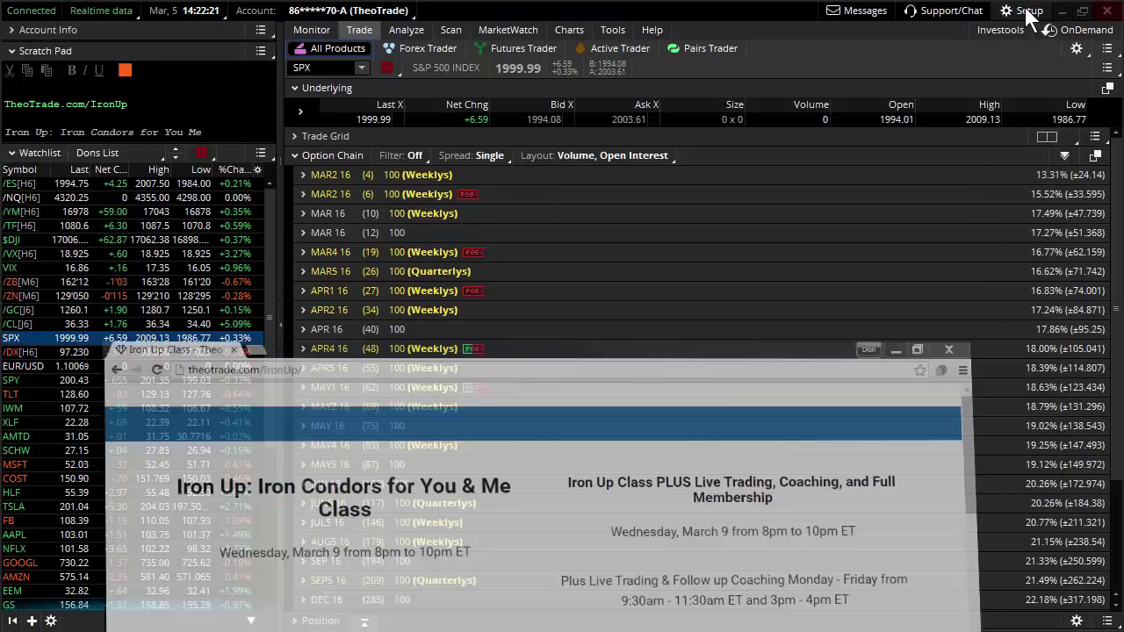
left_click(948, 349)
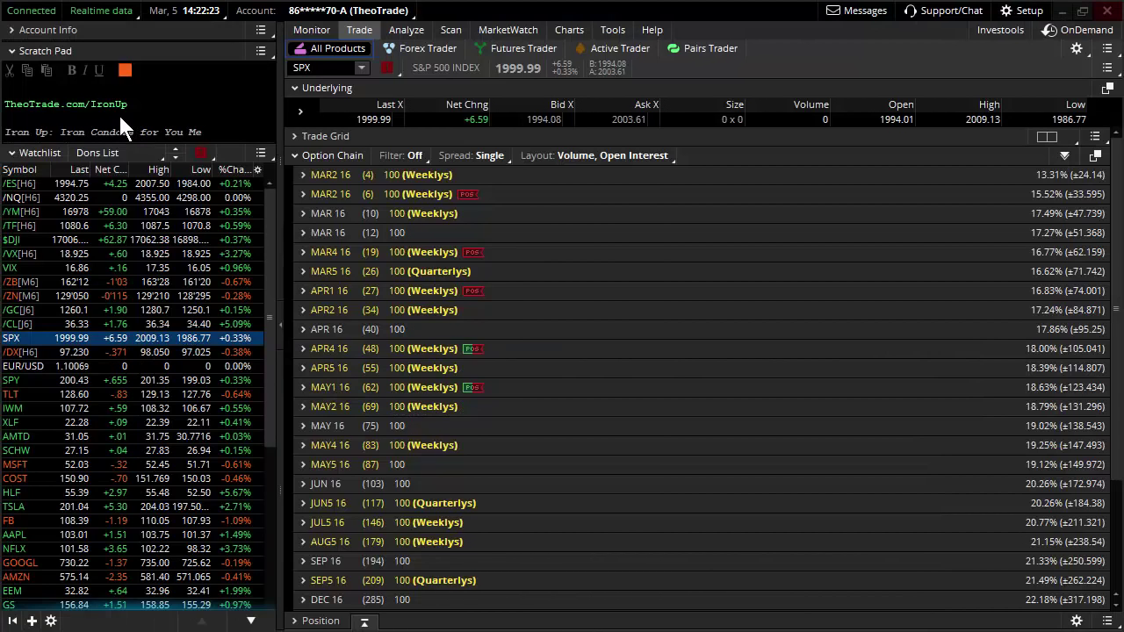